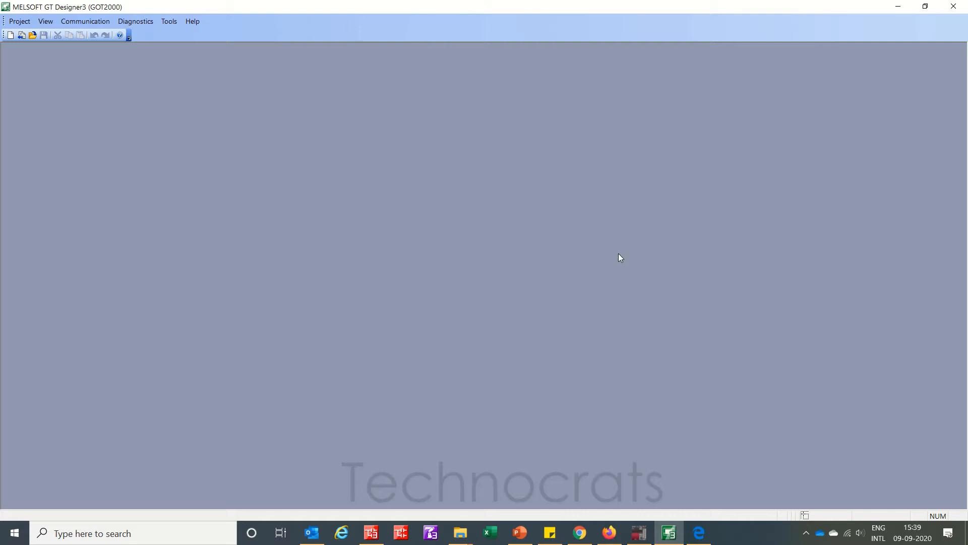
- Launch the New Project Wizard from the toolbar New Project button
{"action": "left_click", "coordinate": [9, 36]}
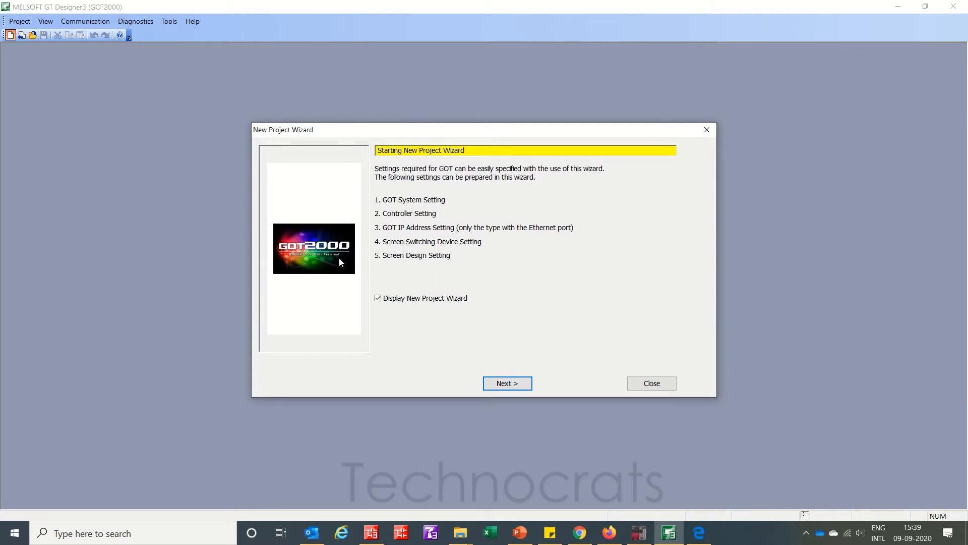
- Accept the GT27 640x480 GOT type and system settings in the wizard
{"action": "left_click", "coordinate": [507, 383]}
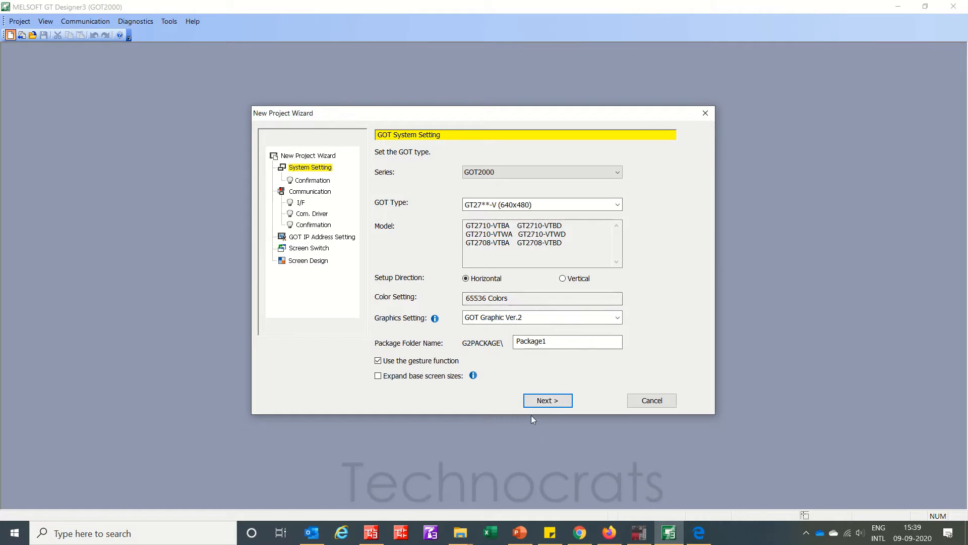
{"action": "left_click", "coordinate": [547, 401]}
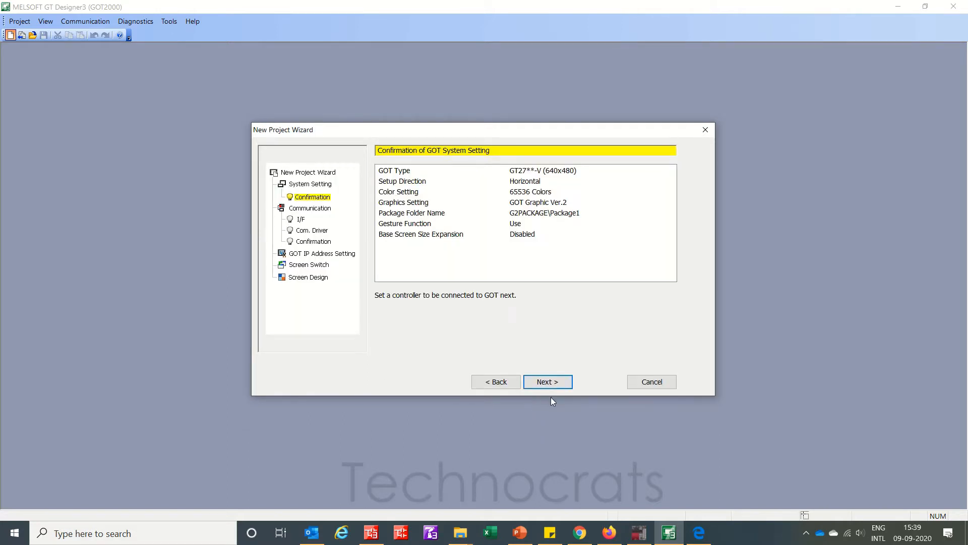
{"action": "left_click", "coordinate": [548, 382]}
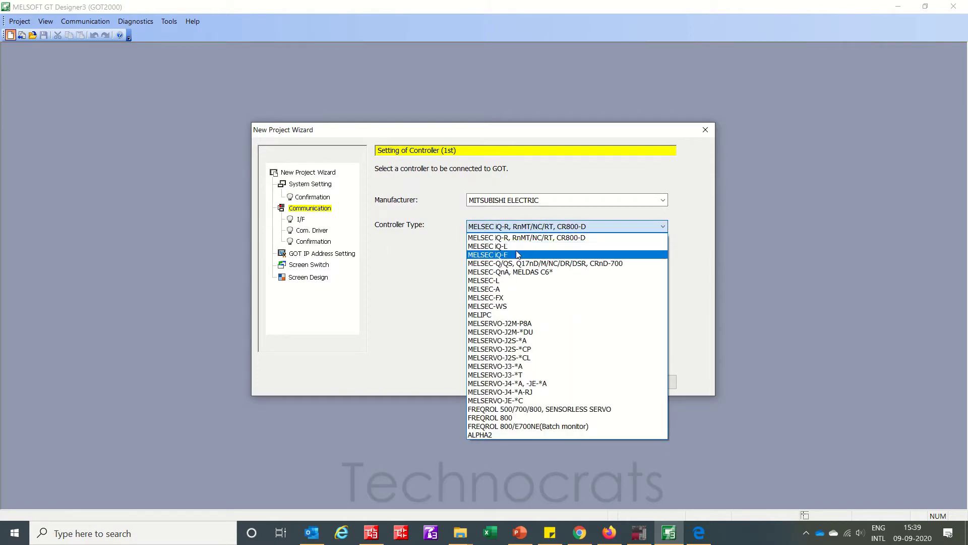
- Choose MELSEC iQ-F over Ethernet:Multi, keep default switching devices, finish with dark design
{"action": "left_click", "coordinate": [487, 254]}
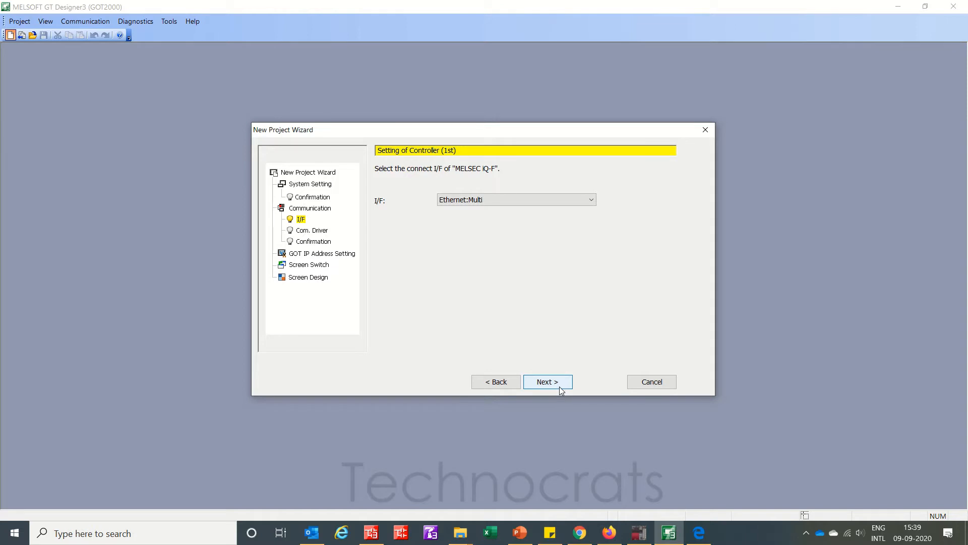
{"action": "left_click", "coordinate": [547, 381]}
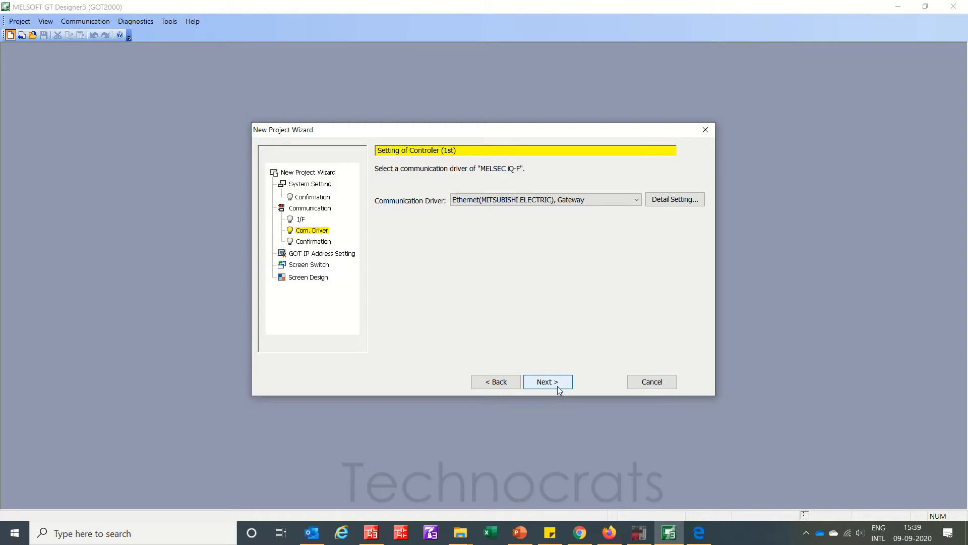
{"action": "left_click", "coordinate": [547, 381]}
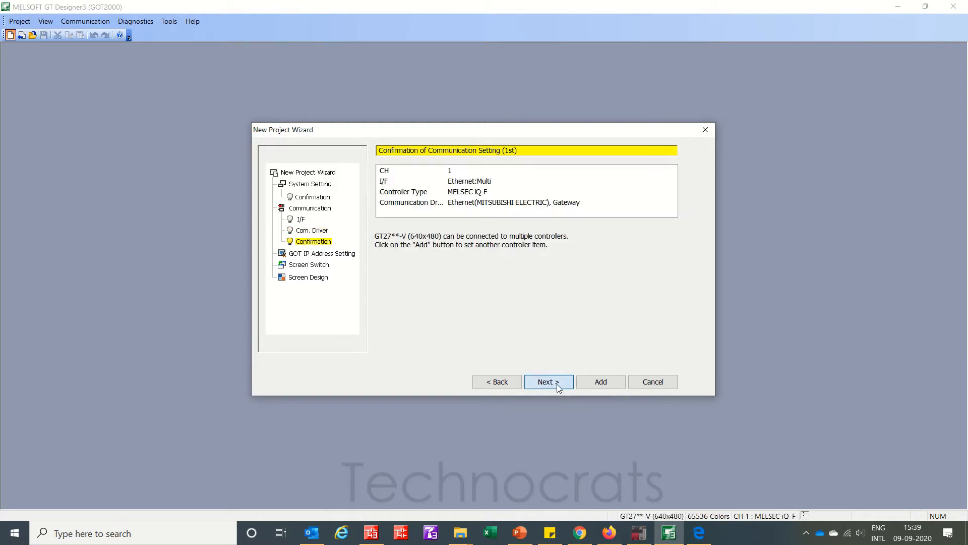
{"action": "left_click", "coordinate": [549, 381]}
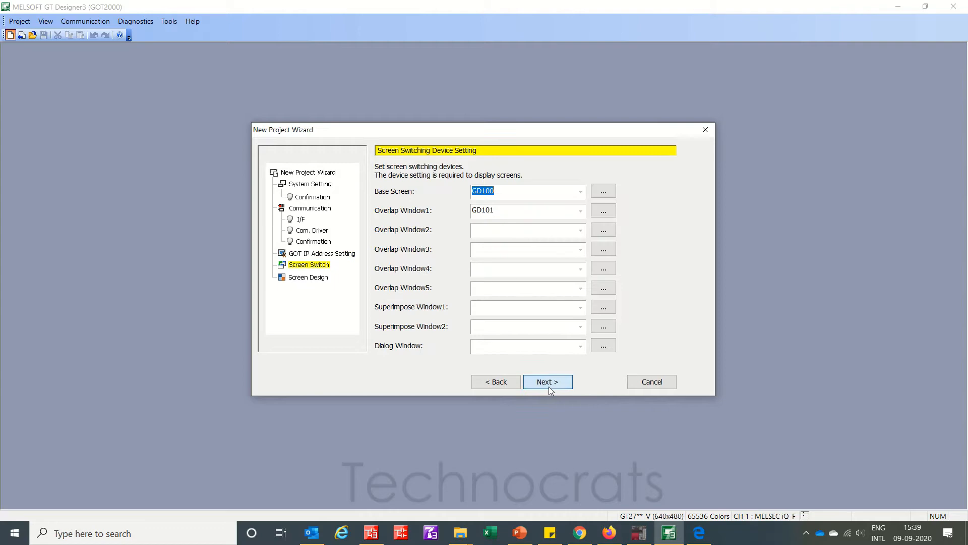
{"action": "left_click", "coordinate": [547, 381]}
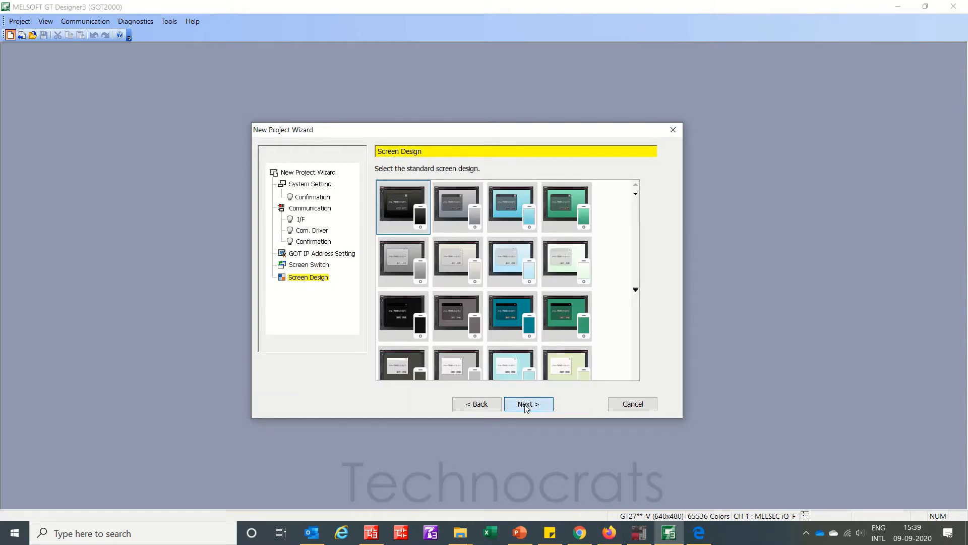
{"action": "left_click", "coordinate": [529, 404]}
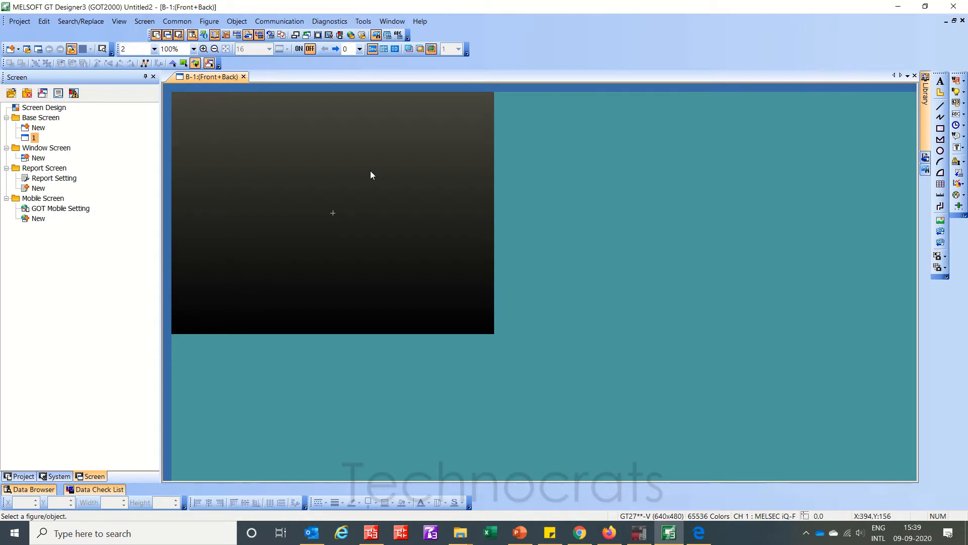
- Place a numerical input on base screen 1 and set its device to D10
{"action": "left_click", "coordinate": [278, 21]}
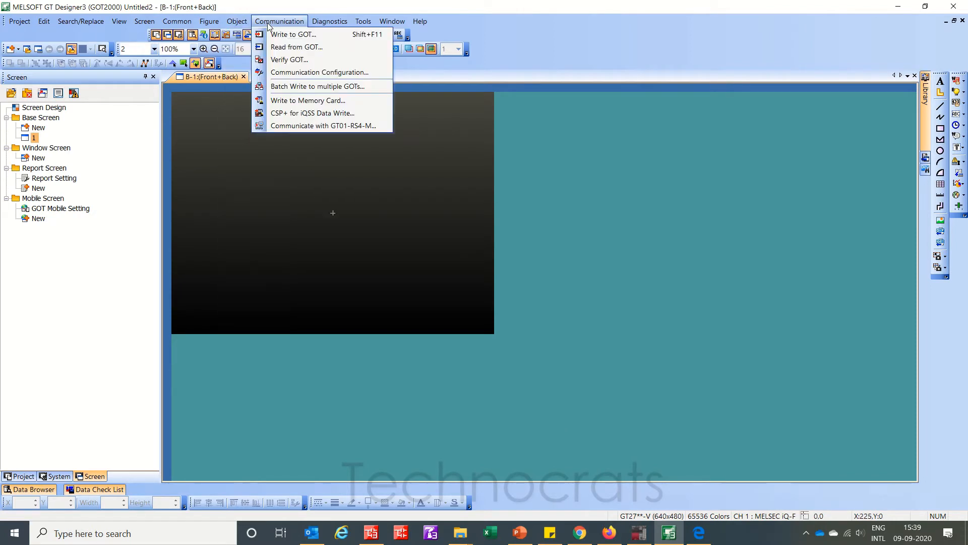
{"action": "left_click", "coordinate": [237, 21]}
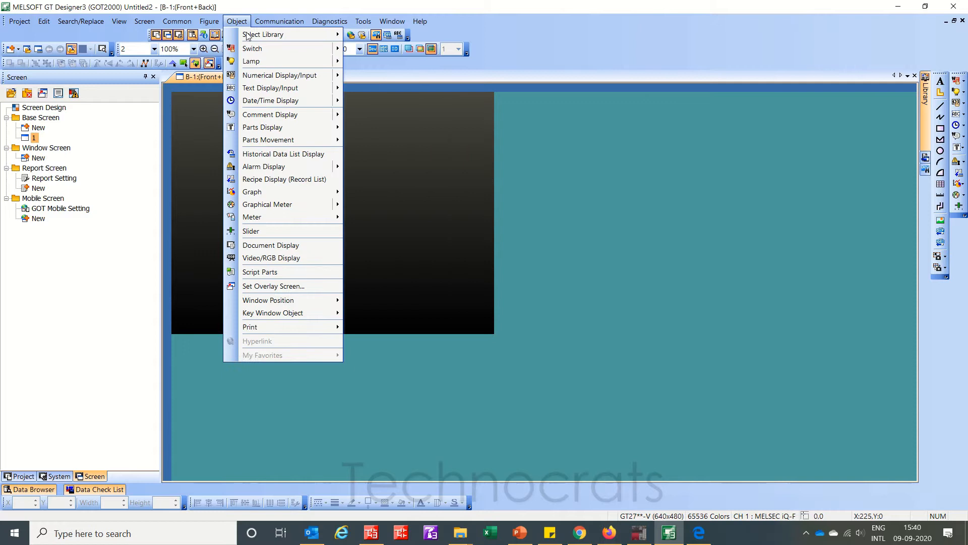
{"action": "mouse_move", "coordinate": [279, 75]}
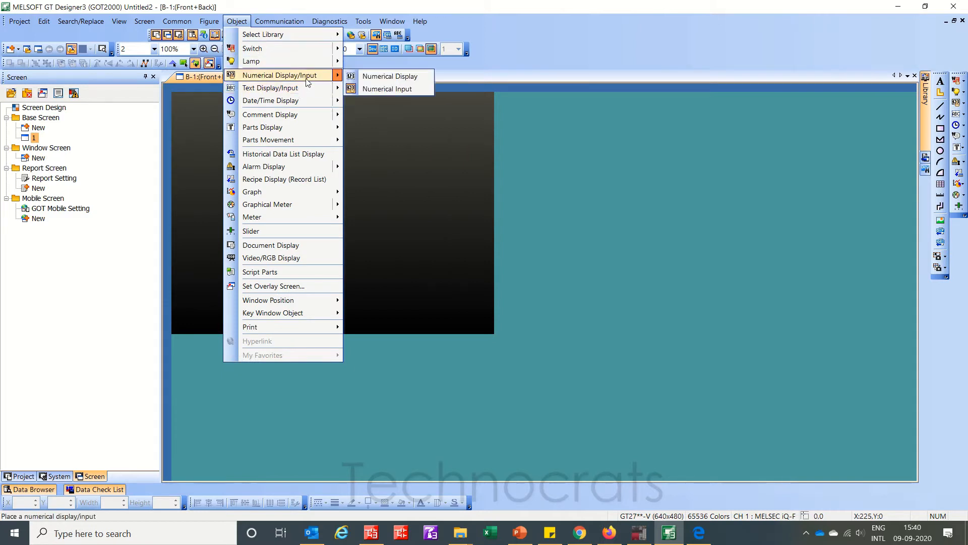
{"action": "left_click", "coordinate": [390, 76]}
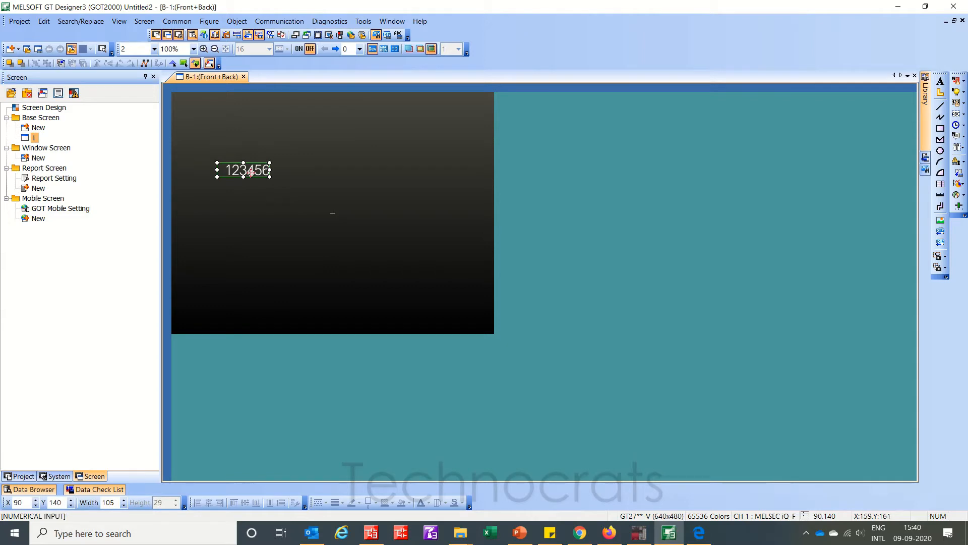
{"action": "double_click", "coordinate": [250, 170]}
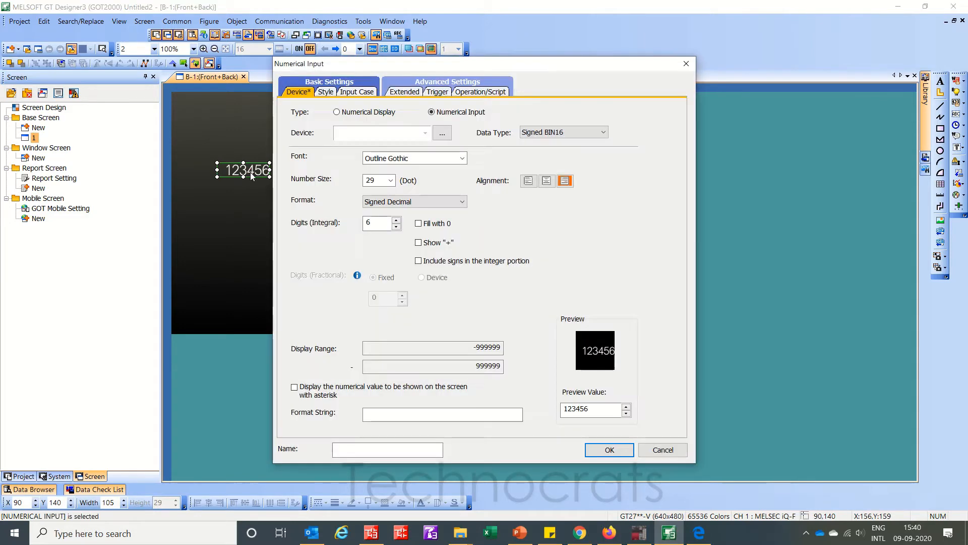
{"action": "type", "text": "D10"}
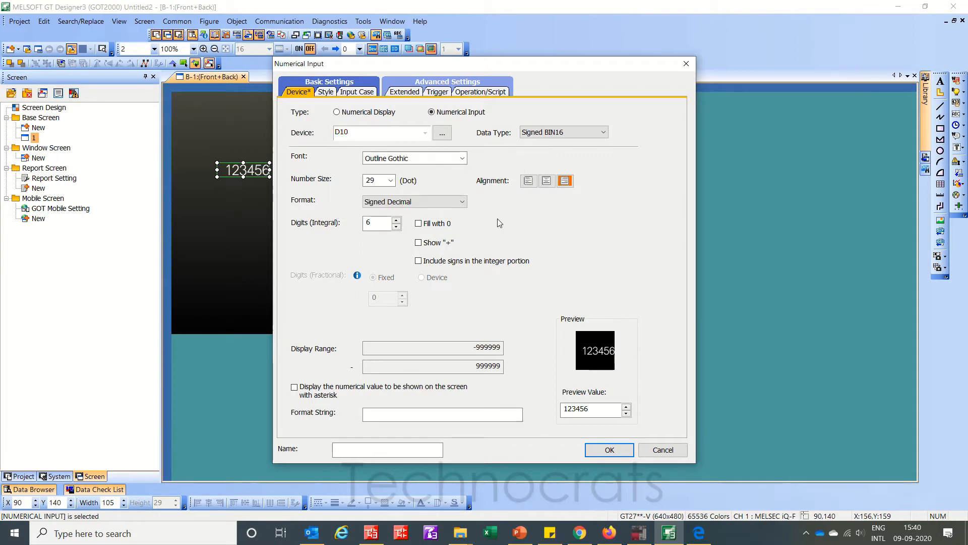
- Enable Use offset on the Extended tab with offset device D0
{"action": "left_click", "coordinate": [326, 92]}
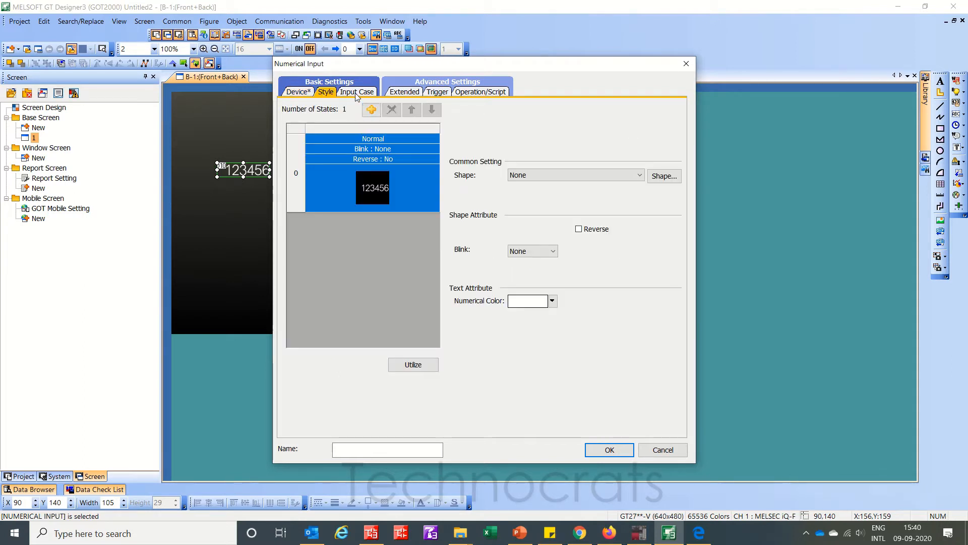
{"action": "left_click", "coordinate": [404, 92]}
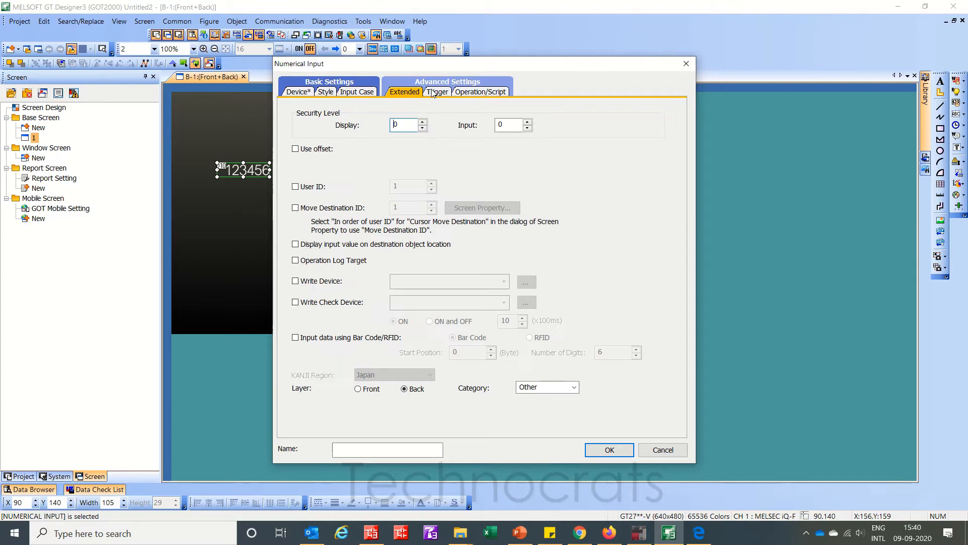
{"action": "left_click", "coordinate": [295, 148]}
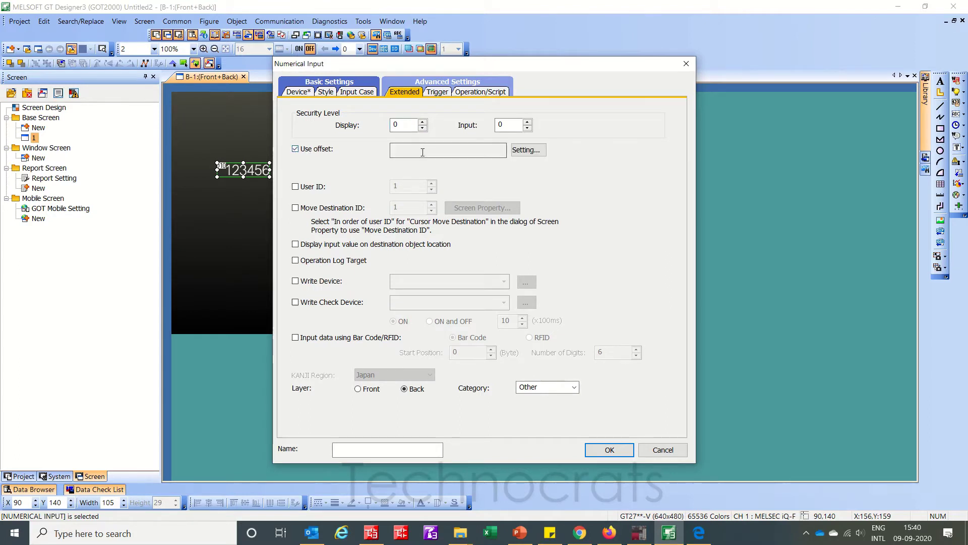
{"action": "left_click", "coordinate": [528, 150]}
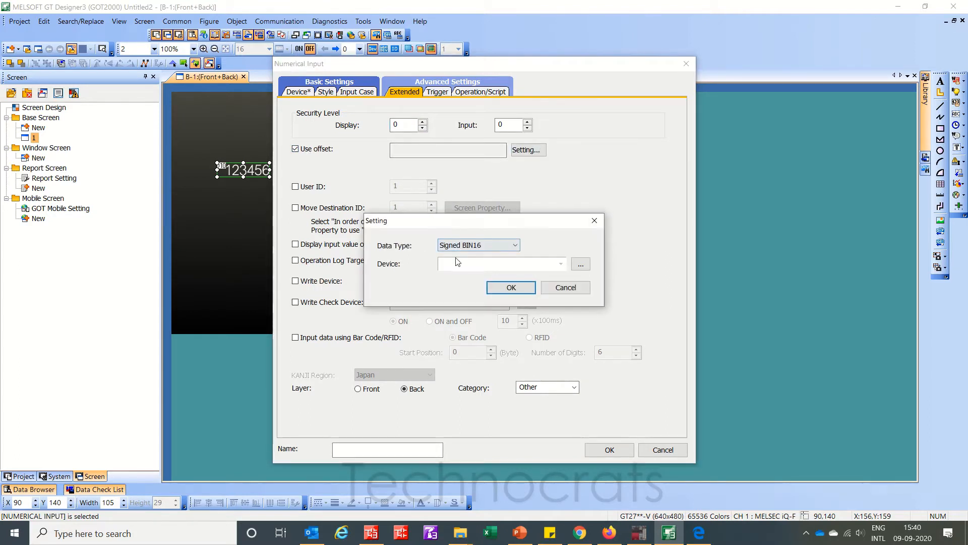
{"action": "type", "text": "D0"}
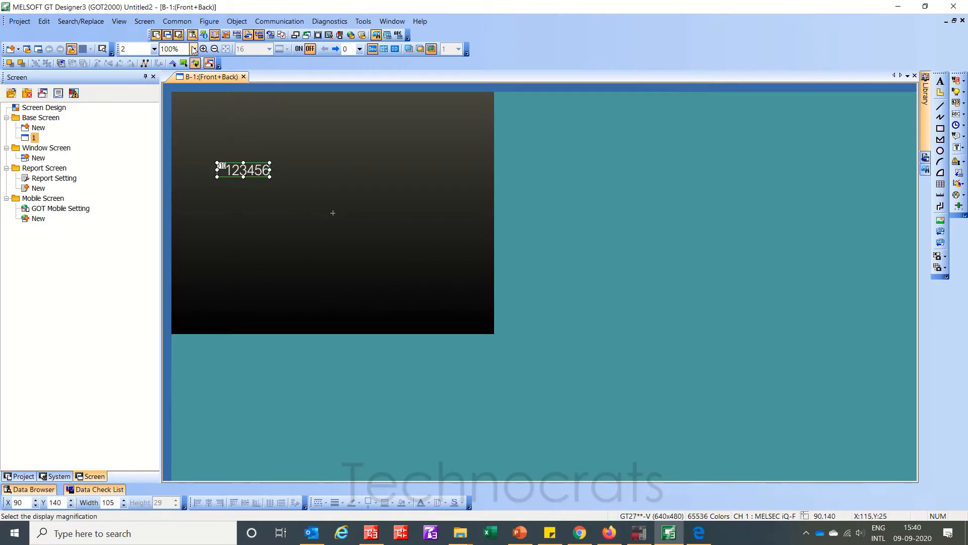
{"action": "left_click", "coordinate": [237, 21]}
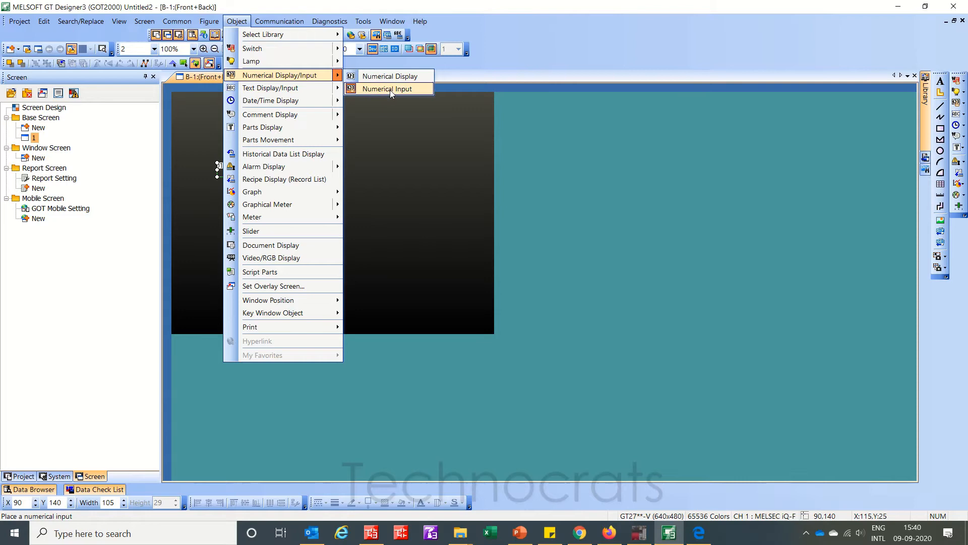
{"action": "left_click", "coordinate": [387, 89]}
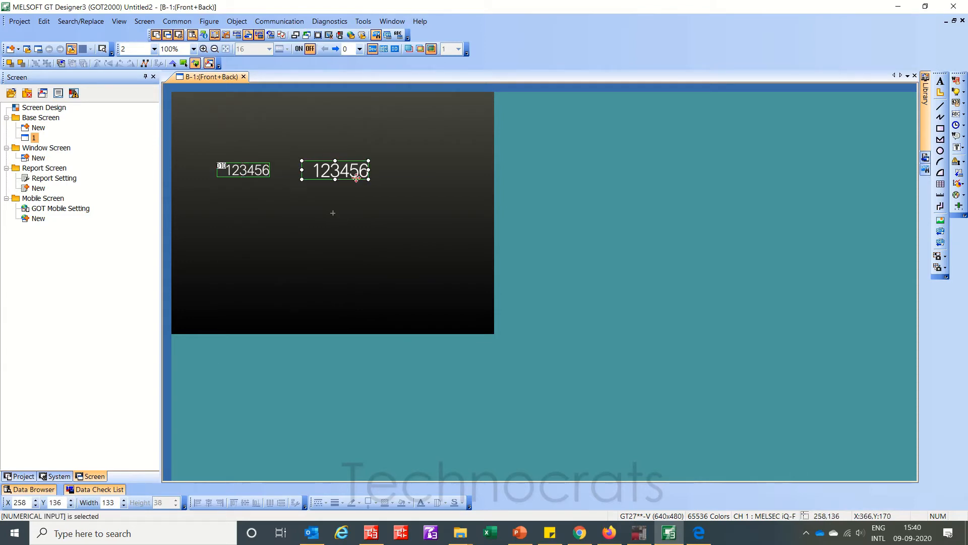
{"action": "double_click", "coordinate": [334, 170]}
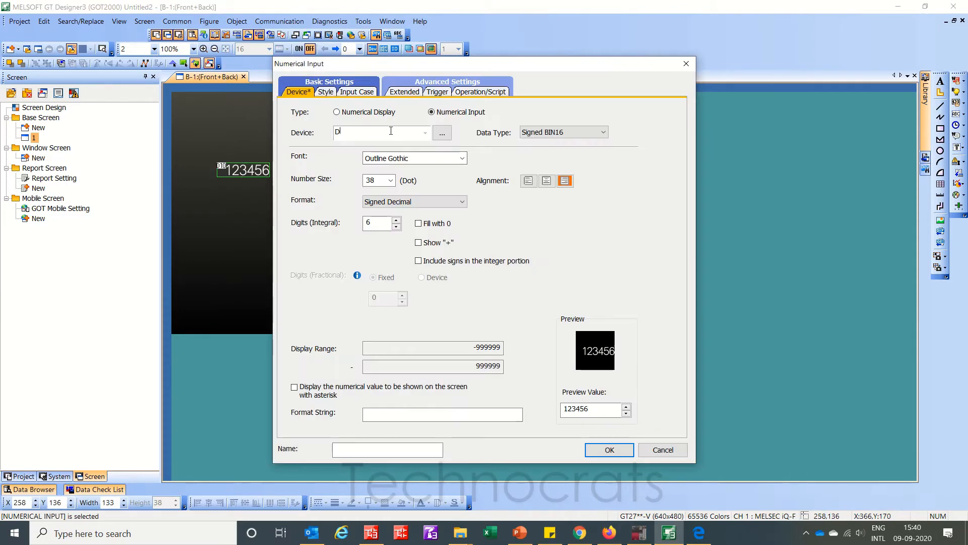
{"action": "type", "text": "0"}
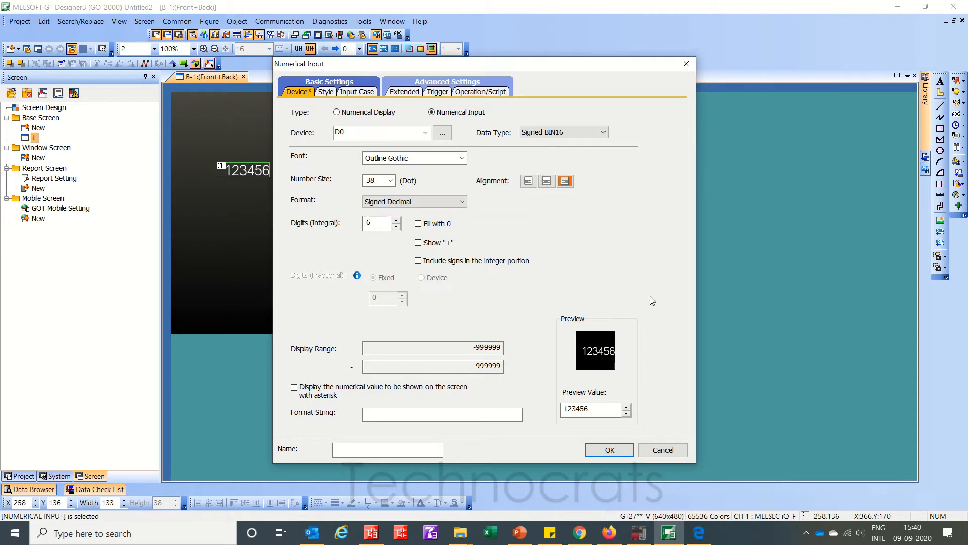
{"action": "left_click", "coordinate": [609, 449]}
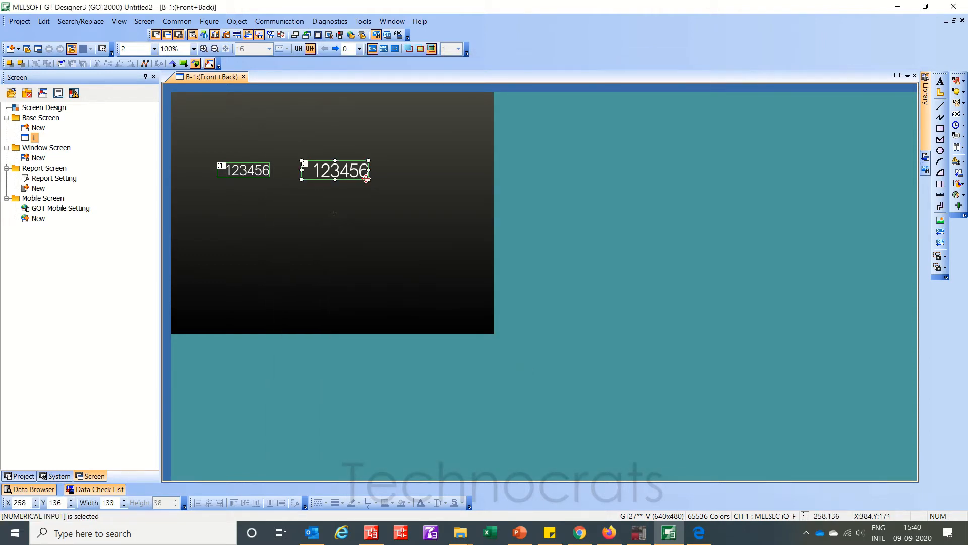
{"action": "left_click_drag", "start_coordinate": [368, 178], "coordinate": [343, 167]}
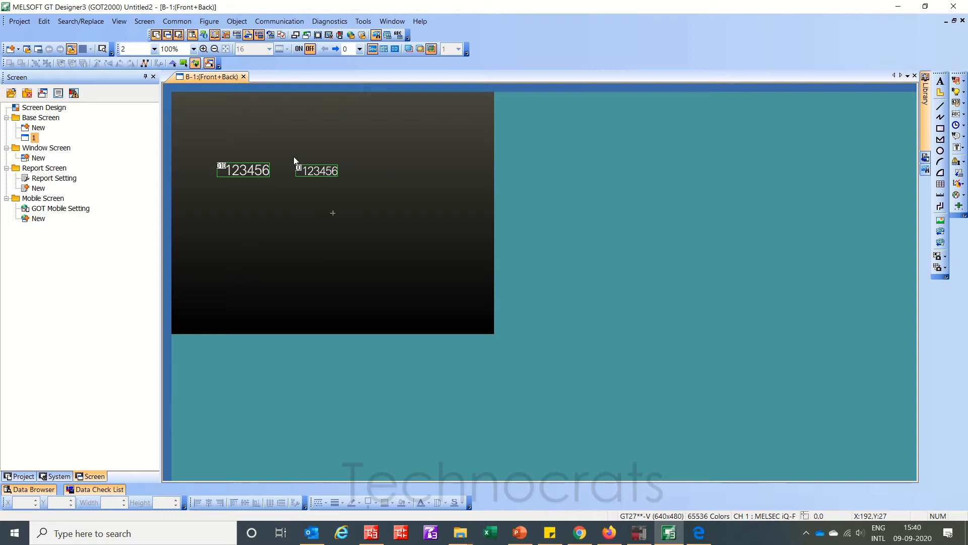
{"action": "mouse_move", "coordinate": [323, 188]}
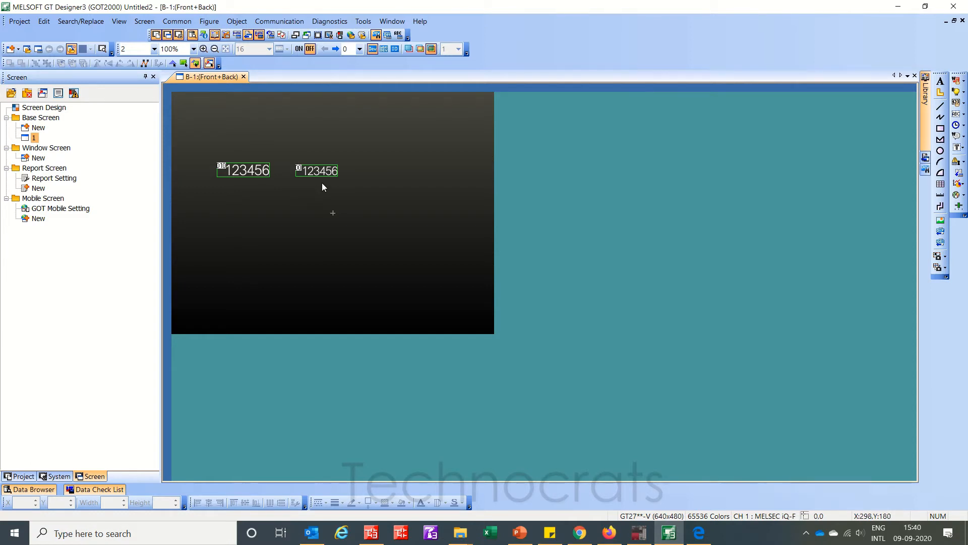
{"action": "mouse_move", "coordinate": [350, 164]}
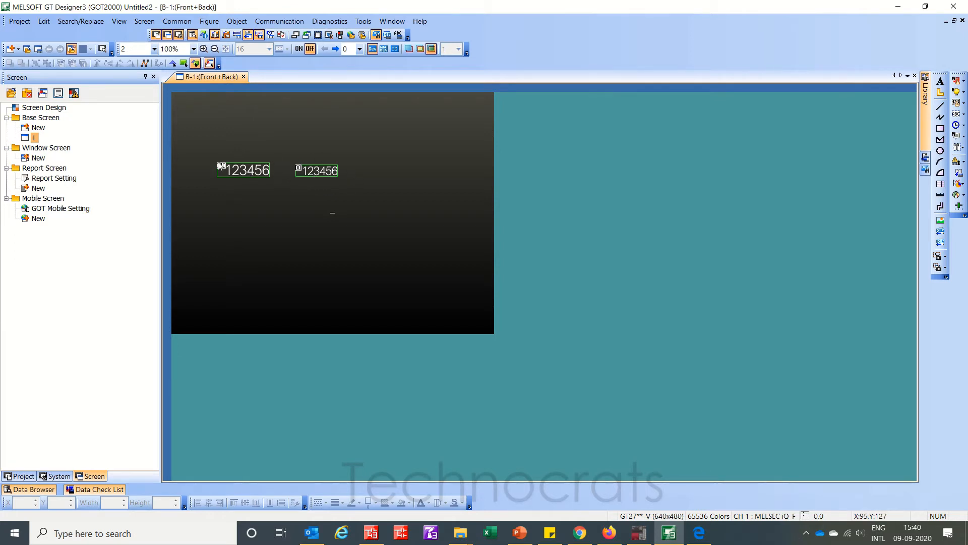
{"action": "mouse_move", "coordinate": [227, 165]}
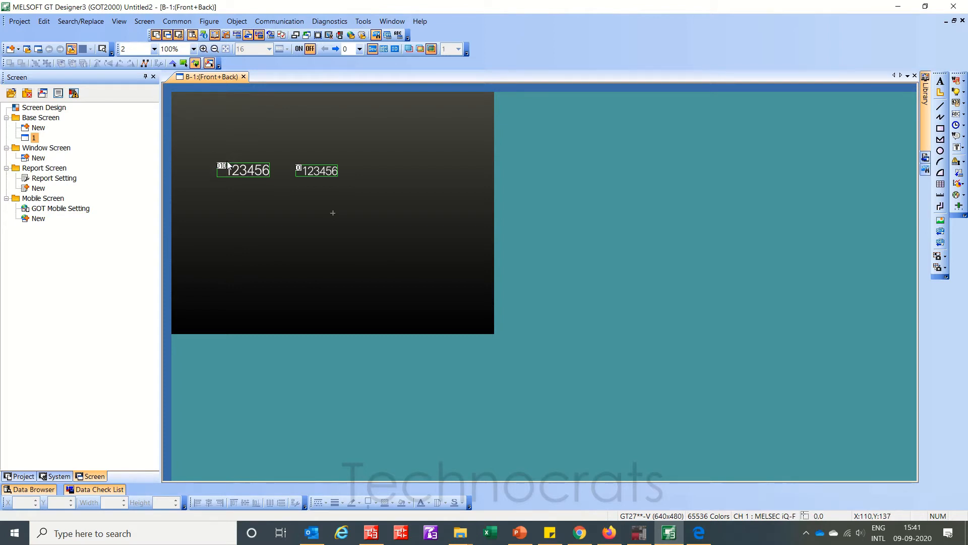
{"action": "mouse_move", "coordinate": [238, 171]}
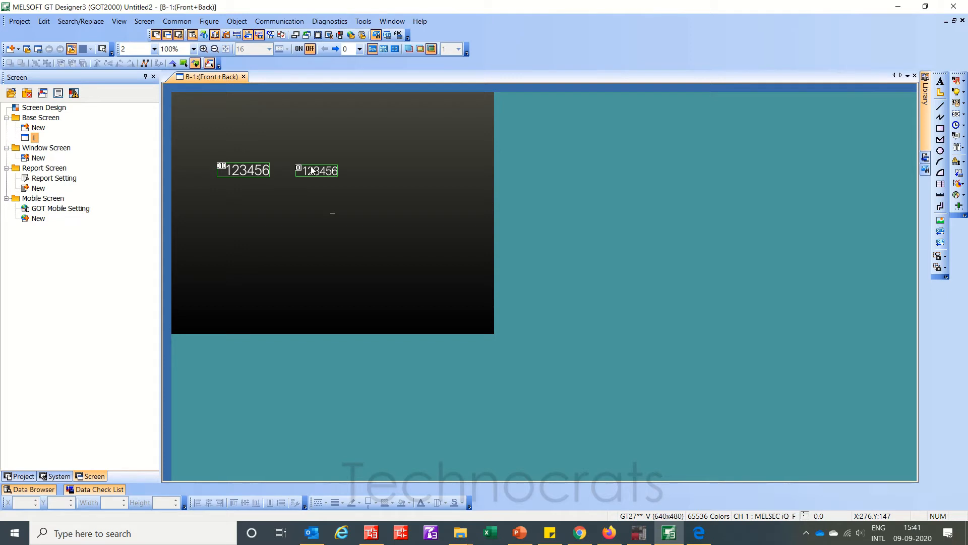
- Create window screen 1 with the screen name 'Selection'
{"action": "left_click", "coordinate": [243, 170]}
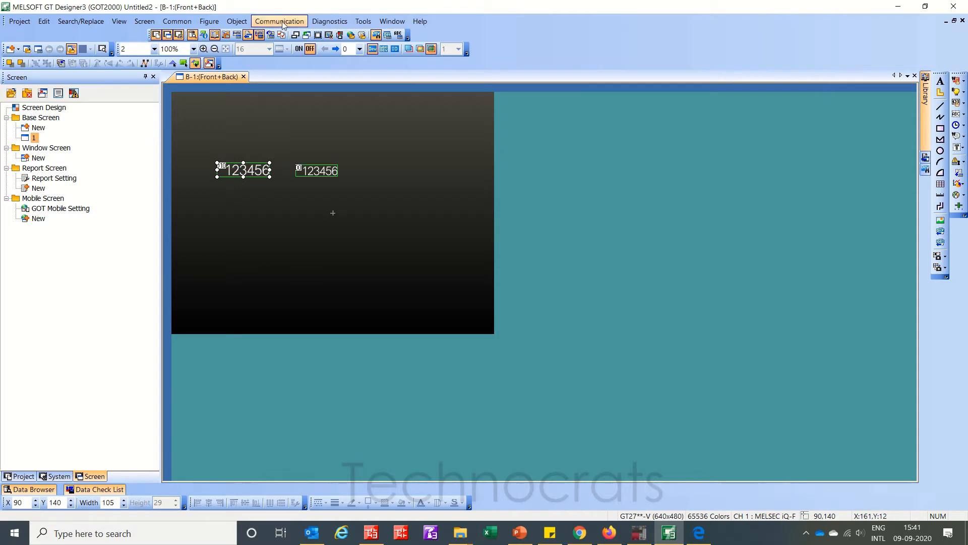
{"action": "mouse_move", "coordinate": [209, 21]}
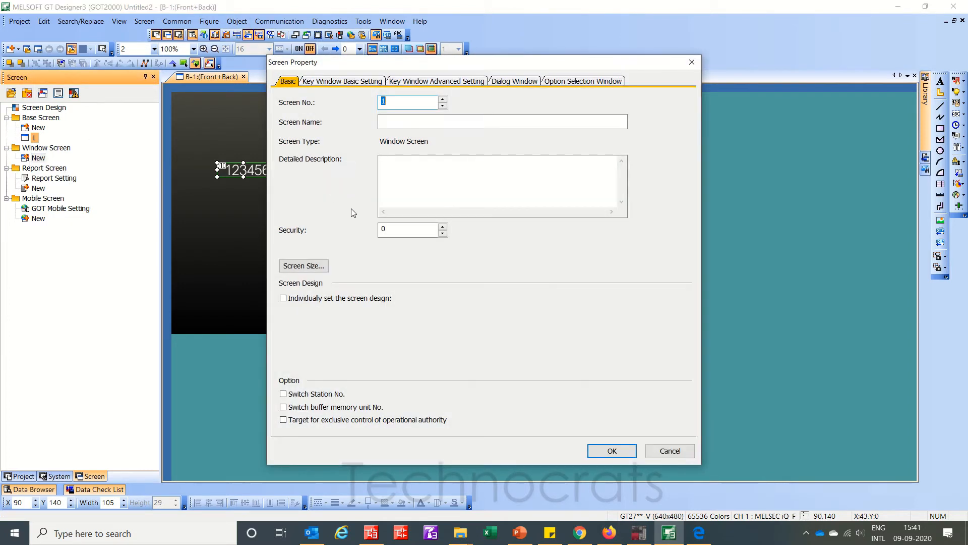
{"action": "left_click", "coordinate": [502, 122]}
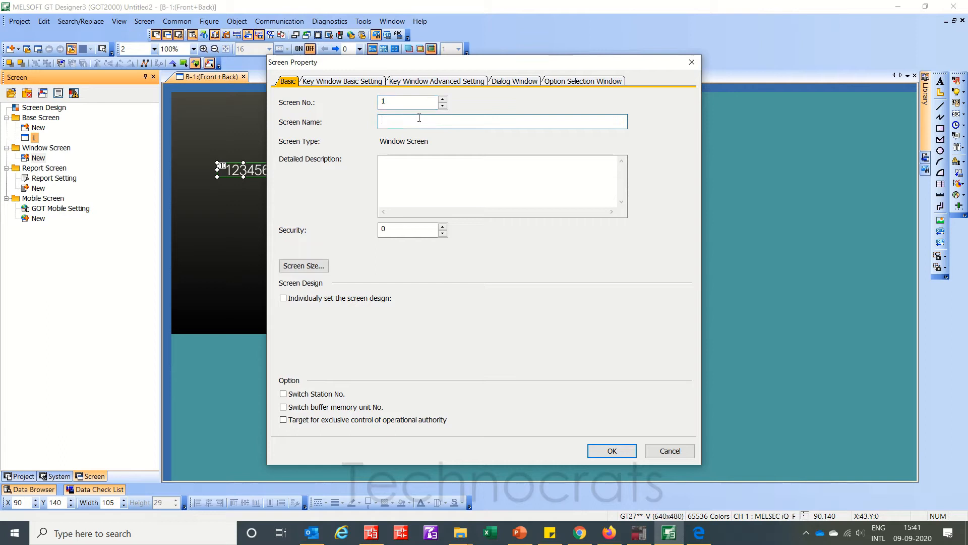
{"action": "type", "text": "Selectiojn"}
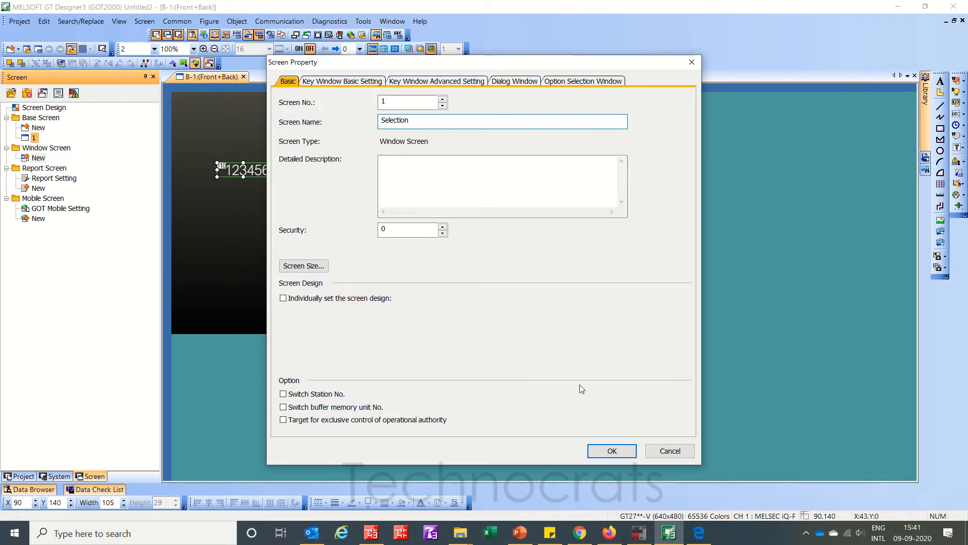
{"action": "left_click", "coordinate": [611, 451]}
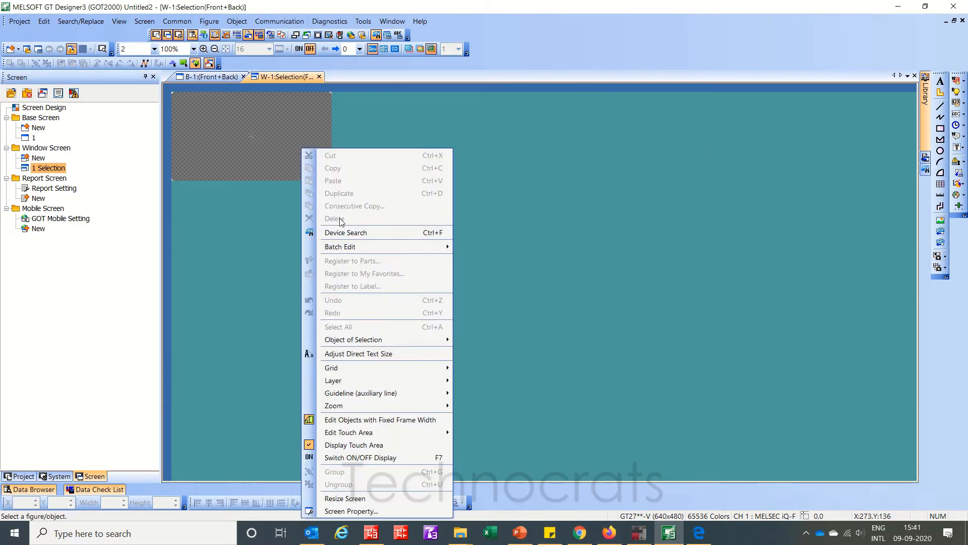
- Set the Selection window screen size to 120 wide by about 200 tall
{"action": "left_click", "coordinate": [330, 192]}
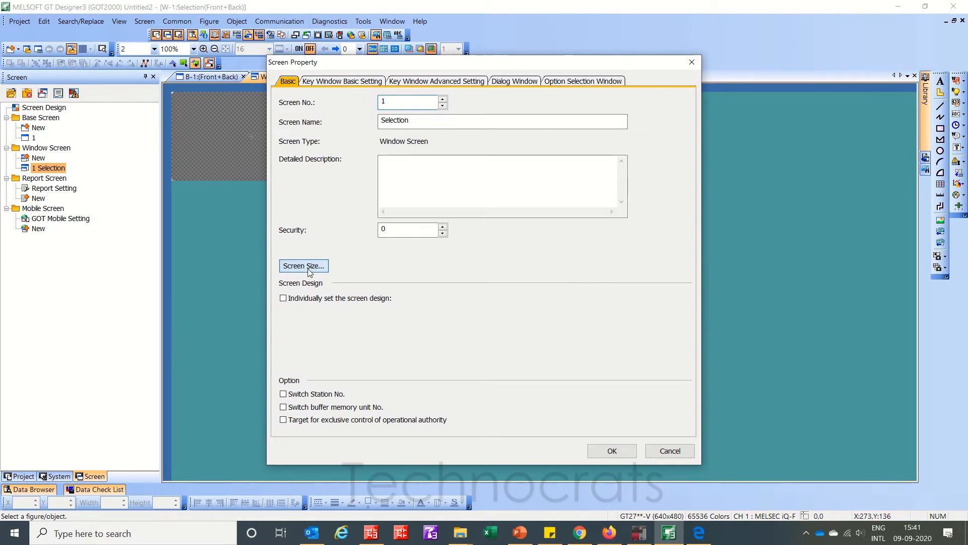
{"action": "left_click", "coordinate": [303, 265]}
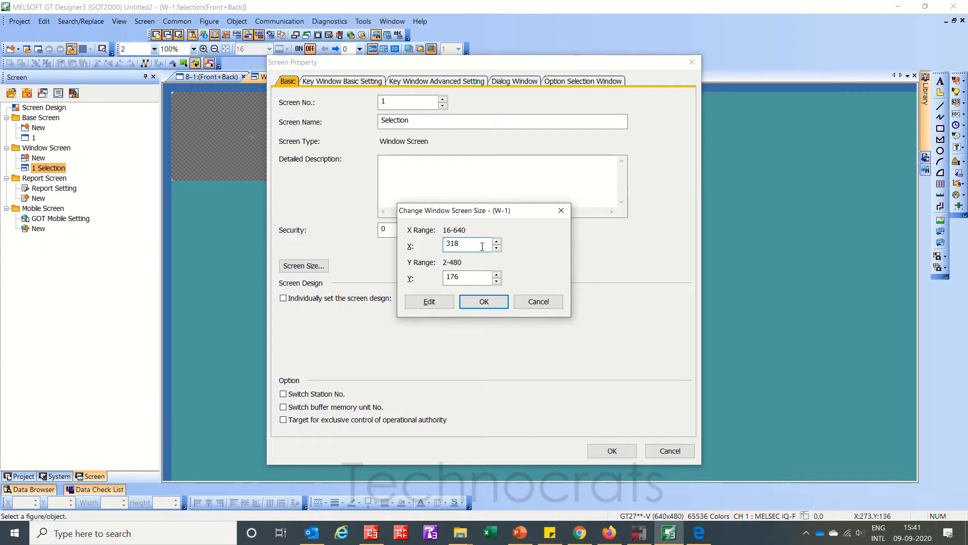
{"action": "type", "text": "120"}
{"action": "type", "text": "3"}
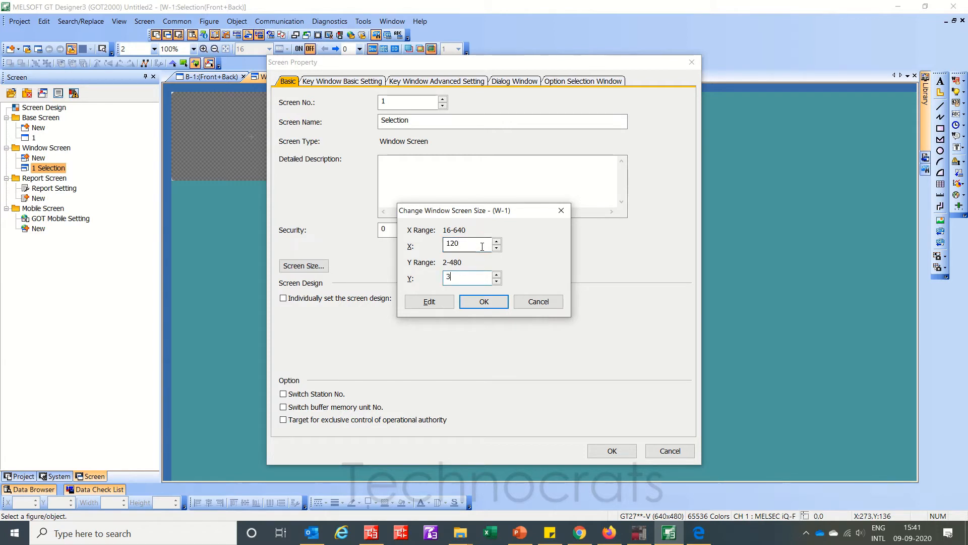
{"action": "key", "text": "BackSpace"}
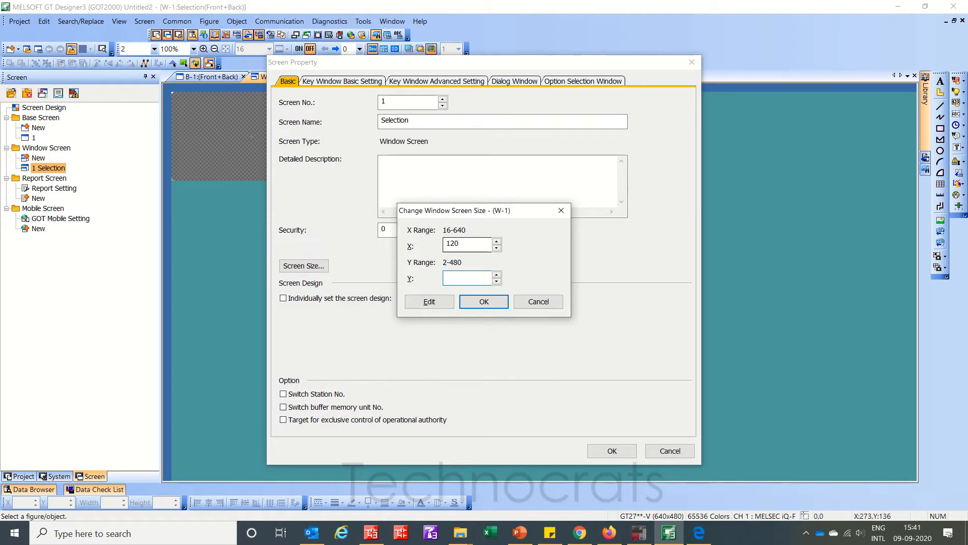
{"action": "type", "text": "20"}
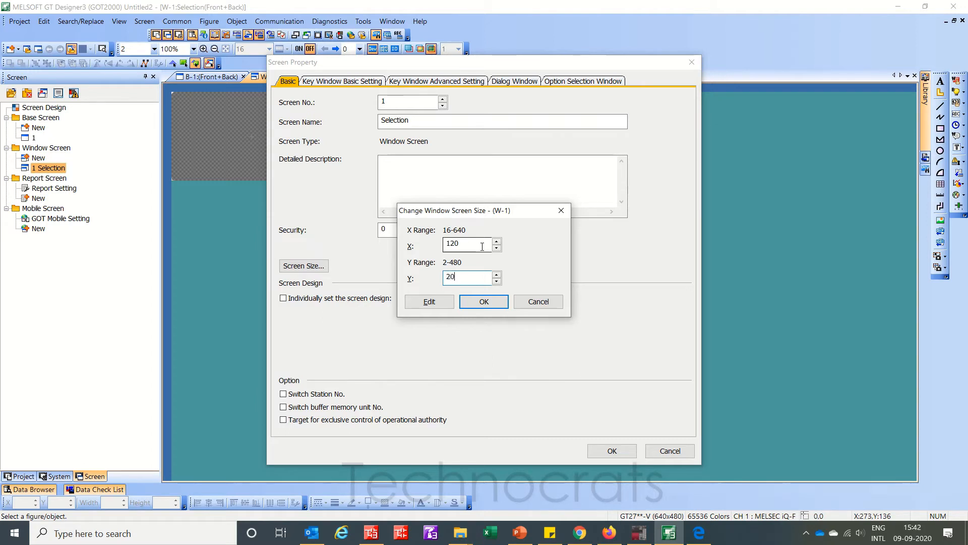
{"action": "left_click", "coordinate": [484, 301]}
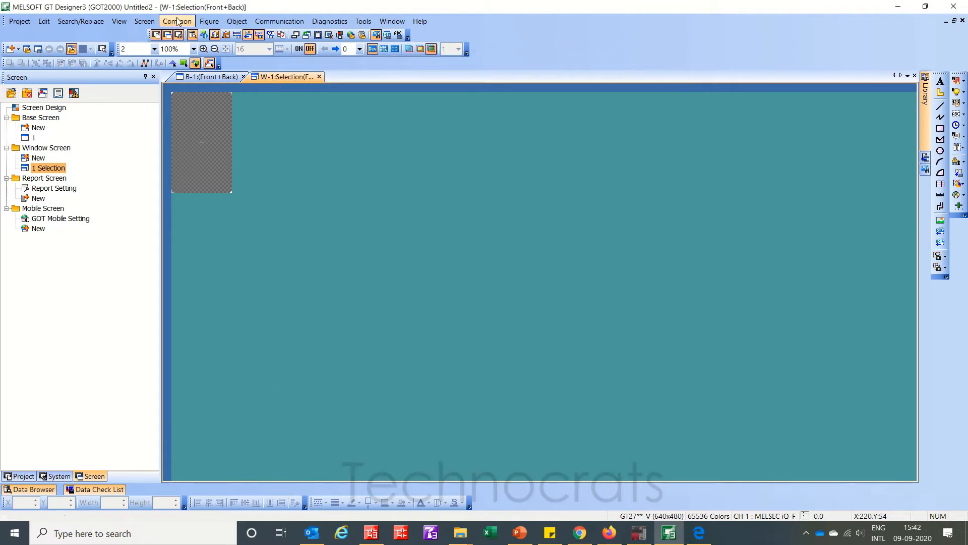
- Place a word switch labelled 'One' writing to device D0 on the Selection window
{"action": "left_click", "coordinate": [237, 21]}
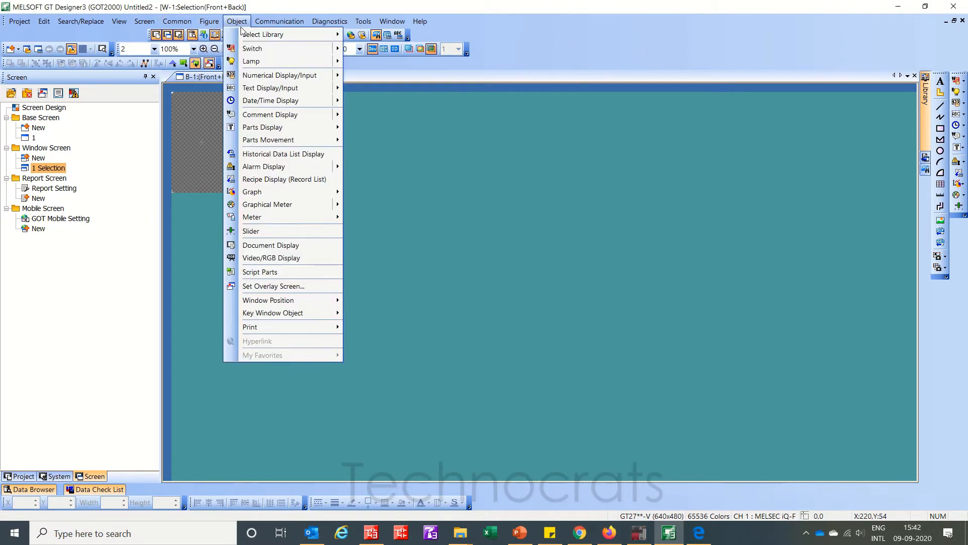
{"action": "mouse_move", "coordinate": [381, 75]}
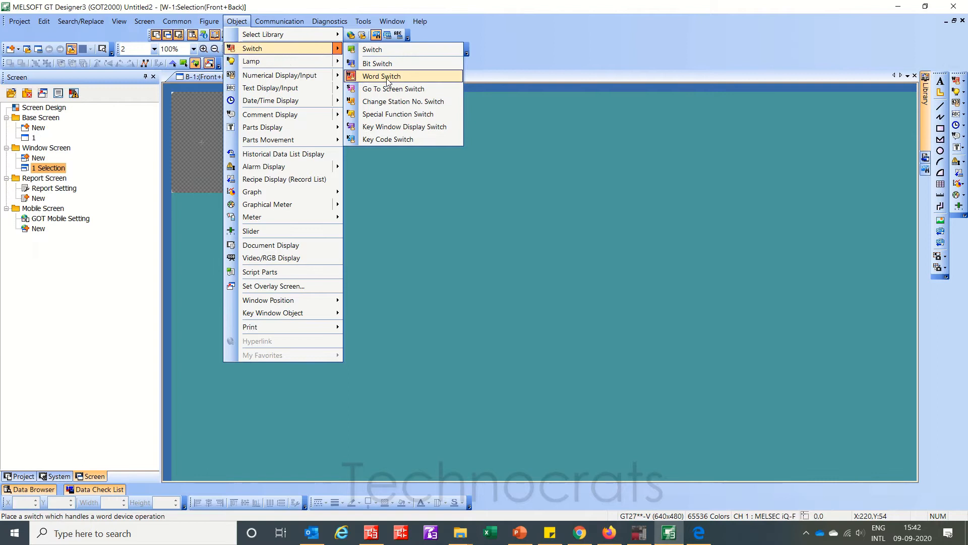
{"action": "left_click", "coordinate": [381, 75]}
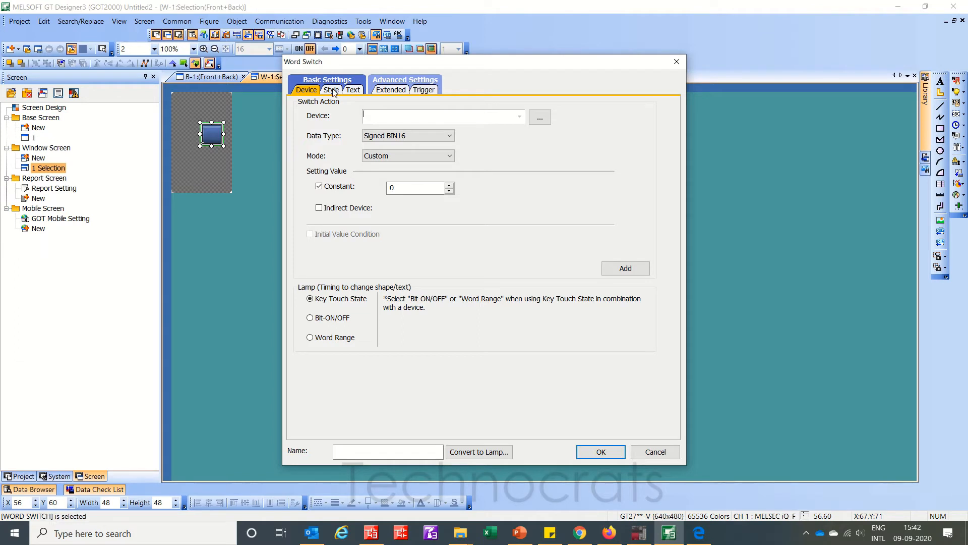
{"action": "left_click", "coordinate": [331, 89]}
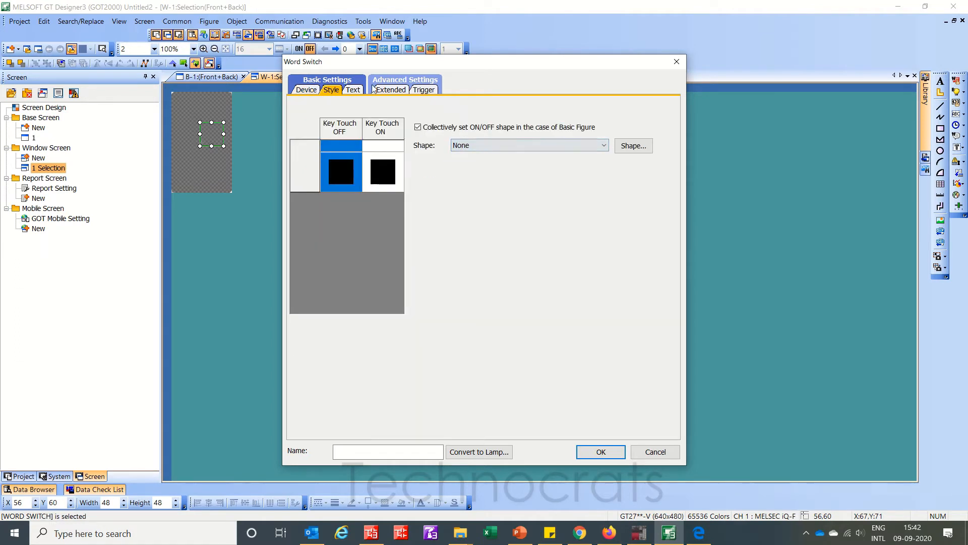
{"action": "left_click", "coordinate": [354, 89]}
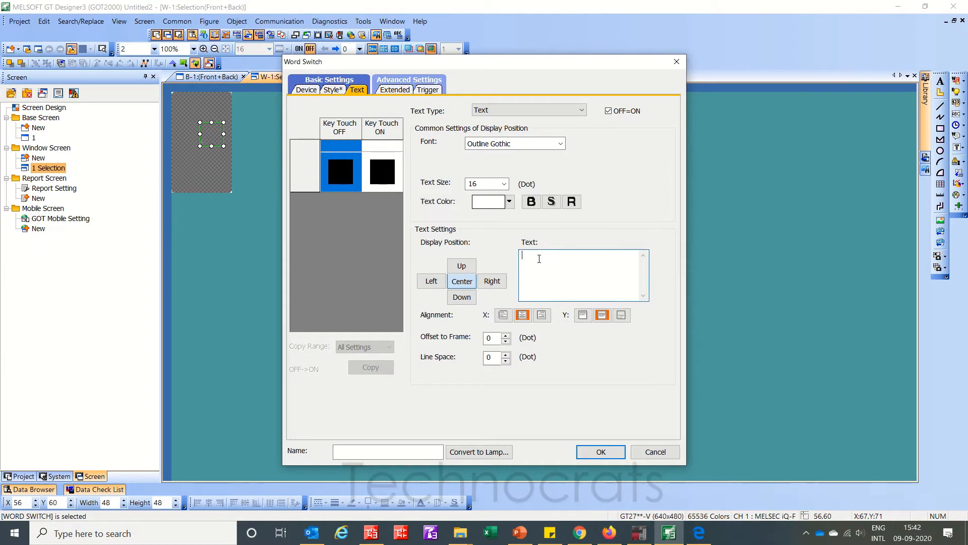
{"action": "type", "text": "One"}
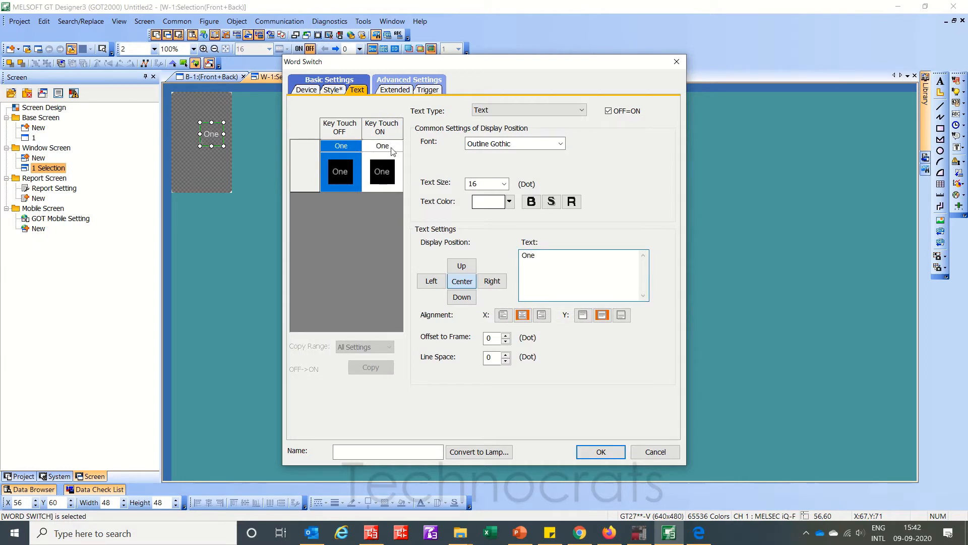
{"action": "left_click", "coordinate": [306, 90]}
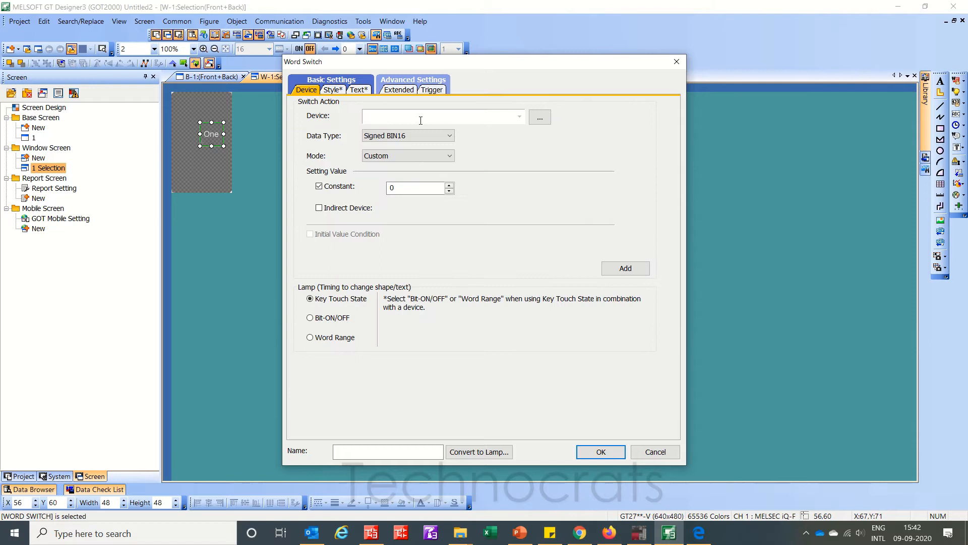
{"action": "type", "text": "D0"}
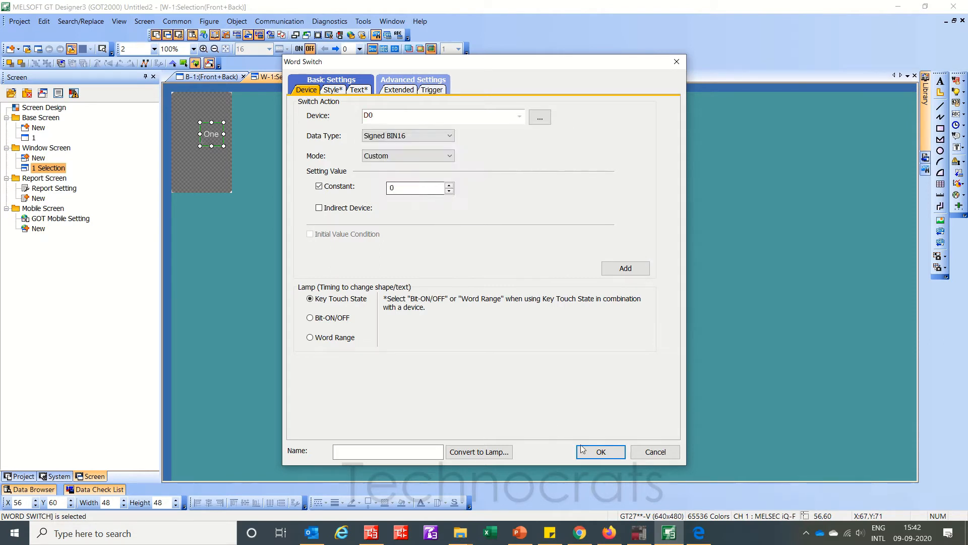
{"action": "left_click", "coordinate": [600, 451]}
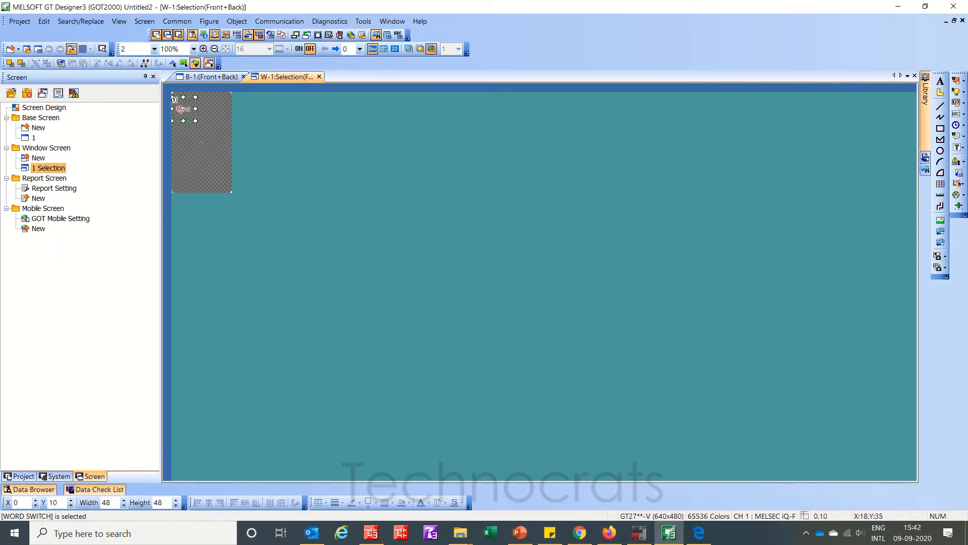
- Widen the One switch to the full window width and stack four copies
{"action": "left_click_drag", "start_coordinate": [195, 109], "coordinate": [232, 109]}
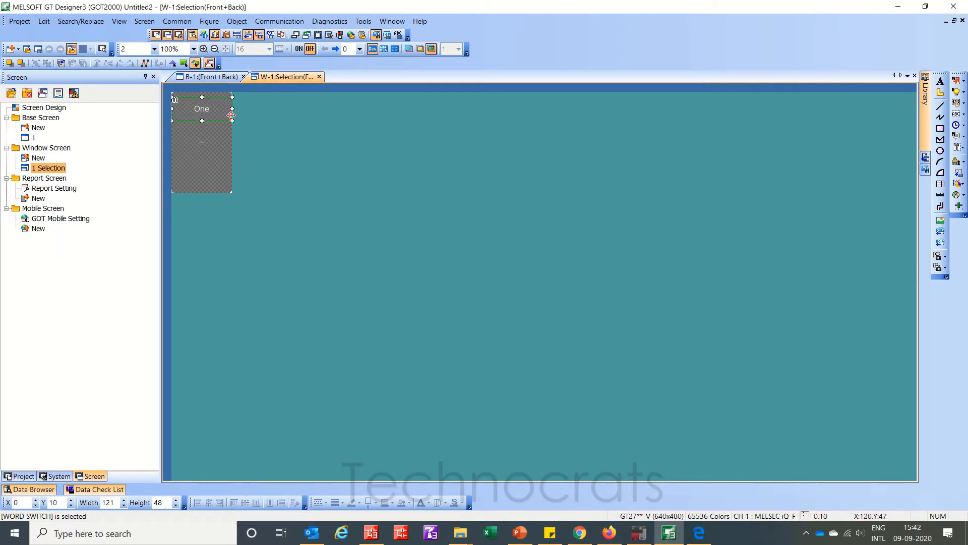
{"action": "double_click", "coordinate": [201, 108]}
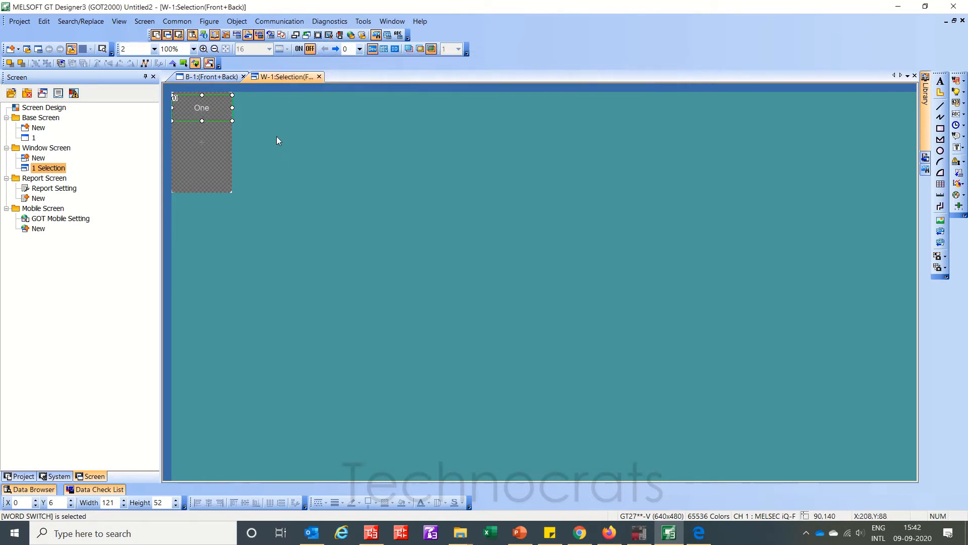
{"action": "left_click_drag", "start_coordinate": [201, 120], "coordinate": [202, 112]}
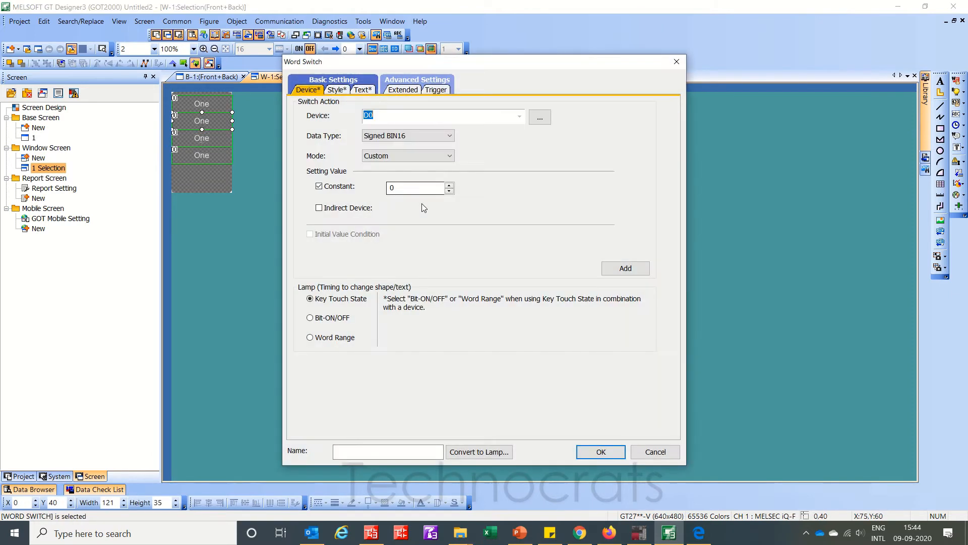
- Make the third switch write constant 2 with the label 'Three'
{"action": "type", "text": "1"}
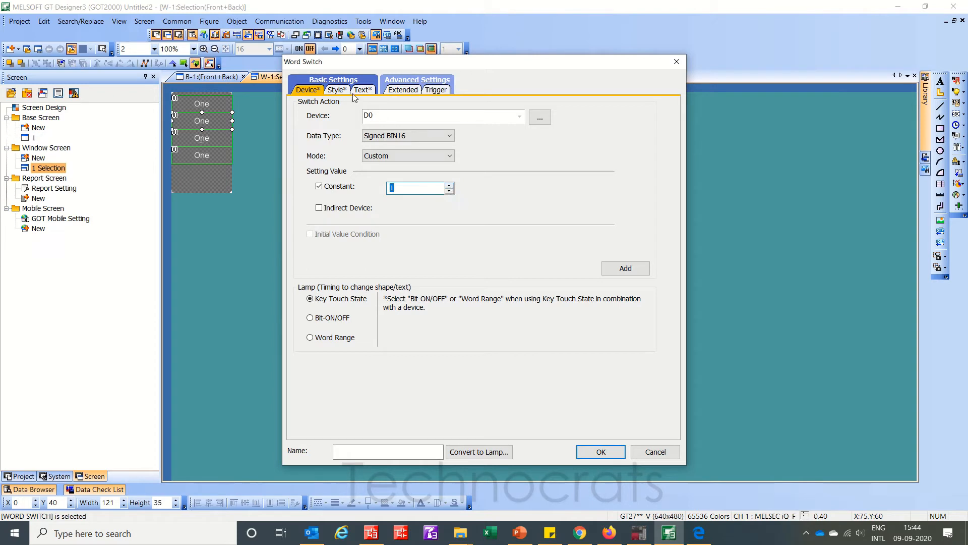
{"action": "left_click", "coordinate": [363, 89]}
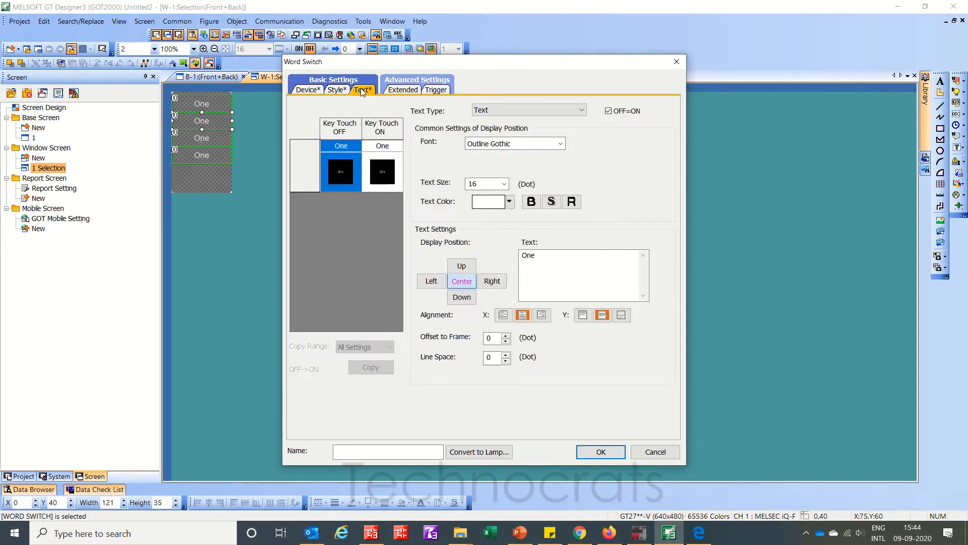
{"action": "type", "text": "Two"}
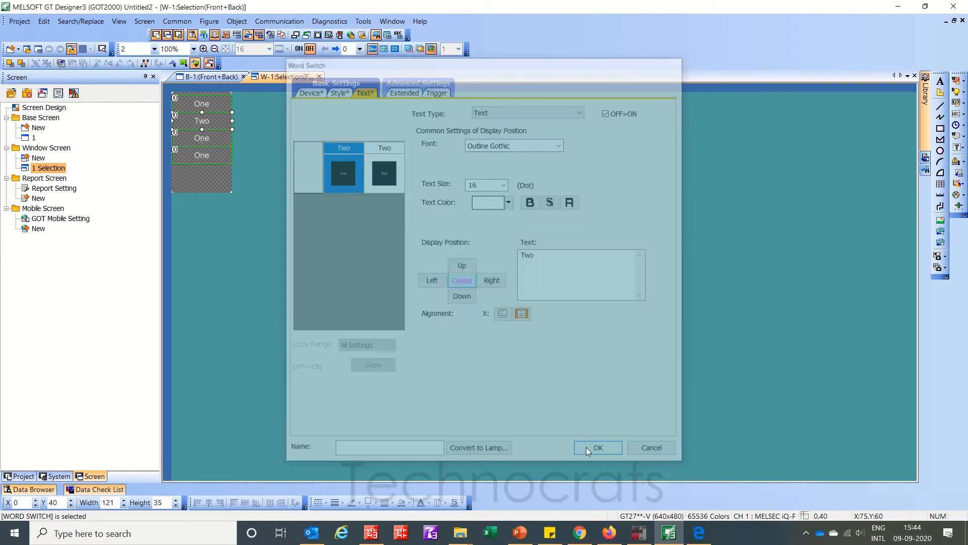
{"action": "left_click", "coordinate": [307, 90]}
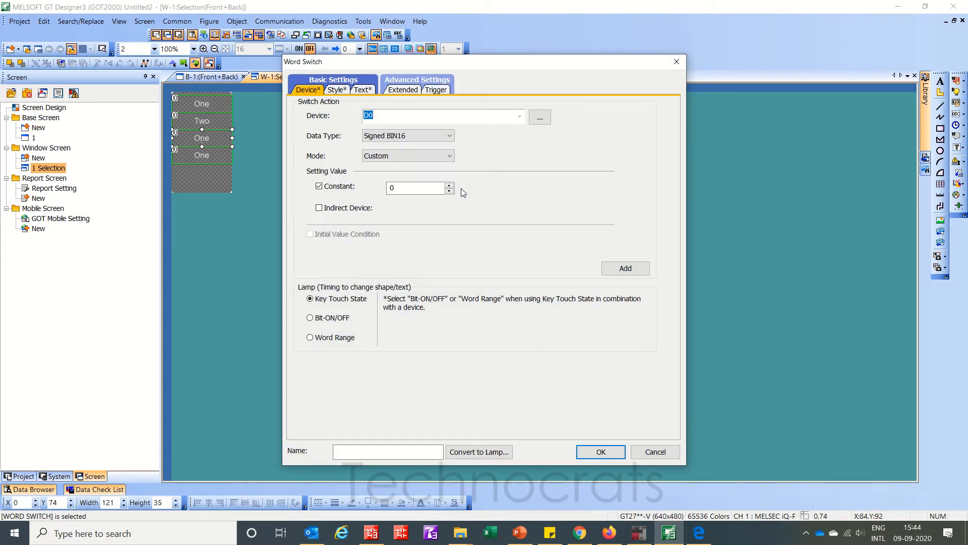
{"action": "type", "text": "2"}
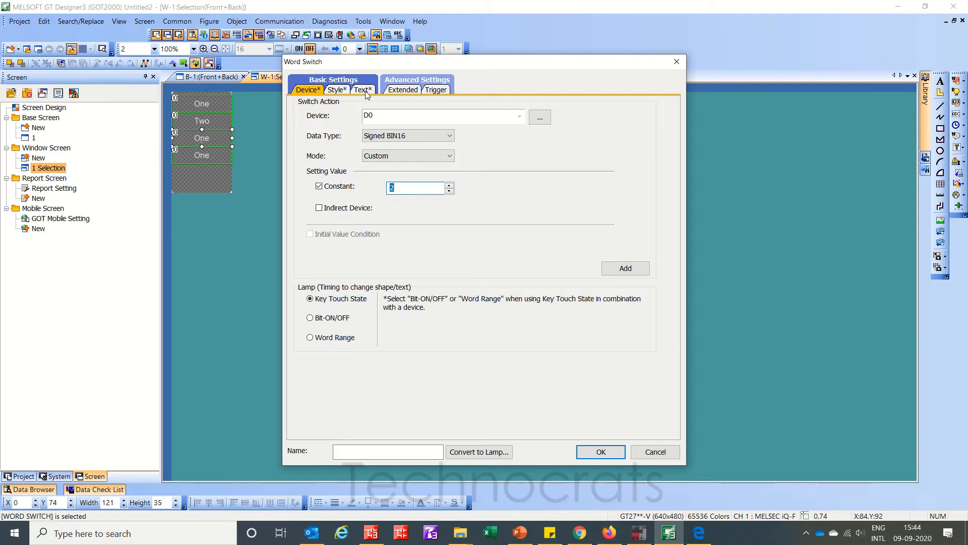
{"action": "left_click", "coordinate": [362, 89]}
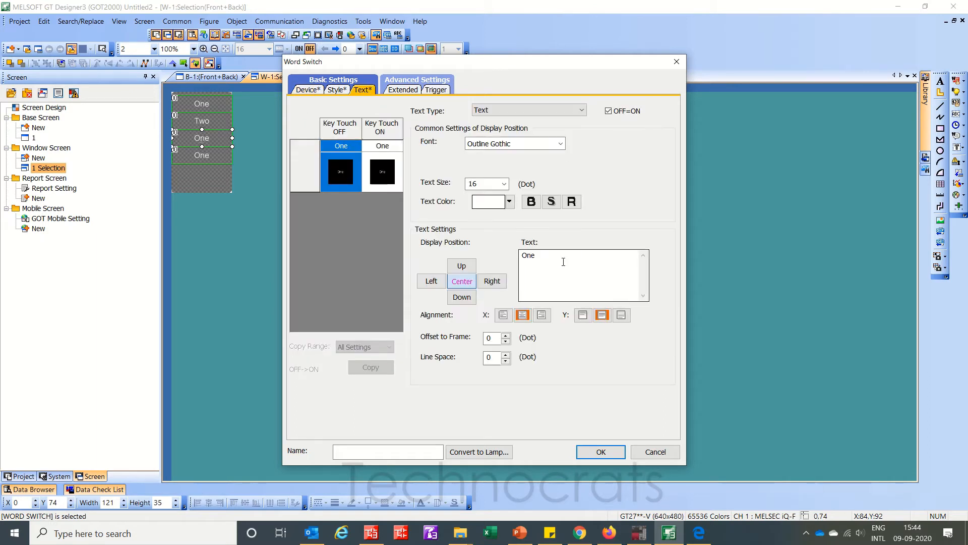
{"action": "type", "text": "Three"}
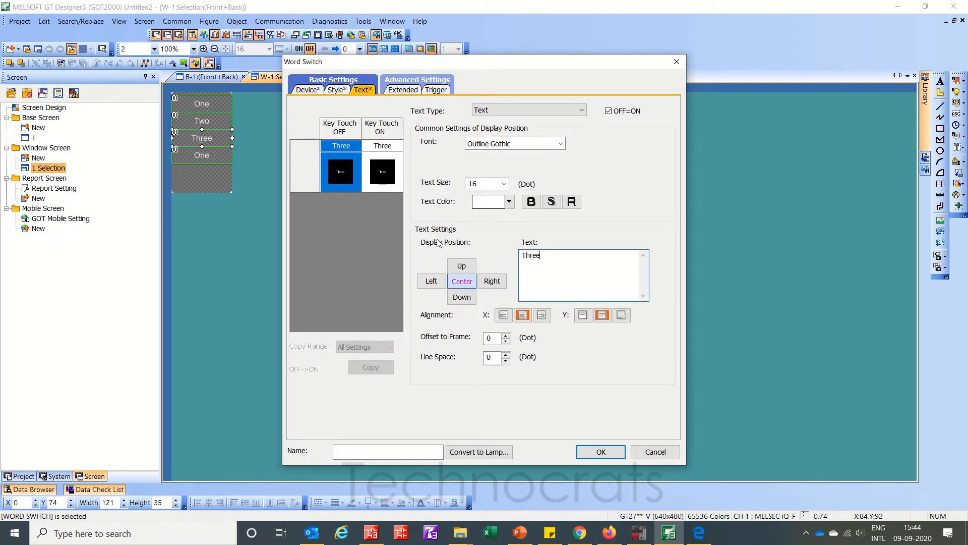
{"action": "left_click", "coordinate": [601, 452]}
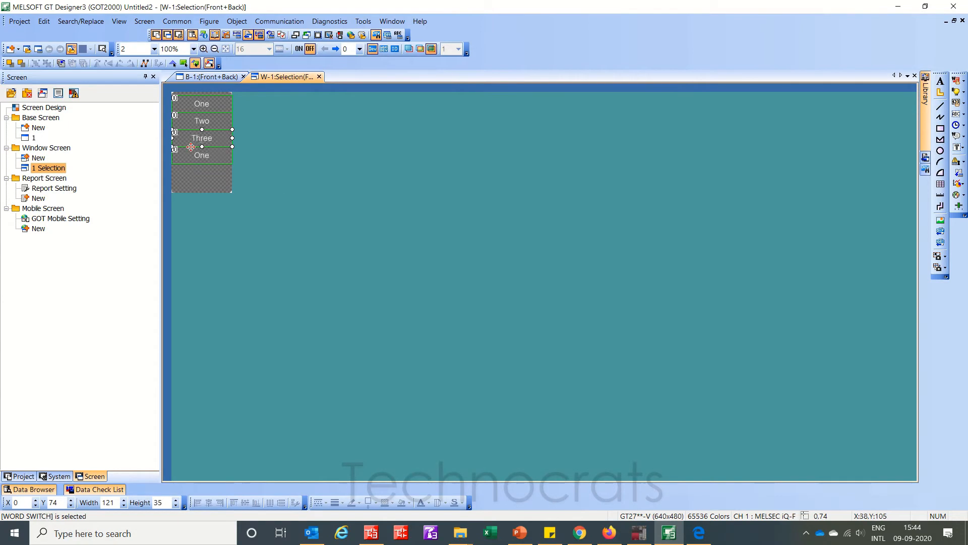
- Give the fourth switch constant 3 and the label 'Four'
{"action": "double_click", "coordinate": [201, 154]}
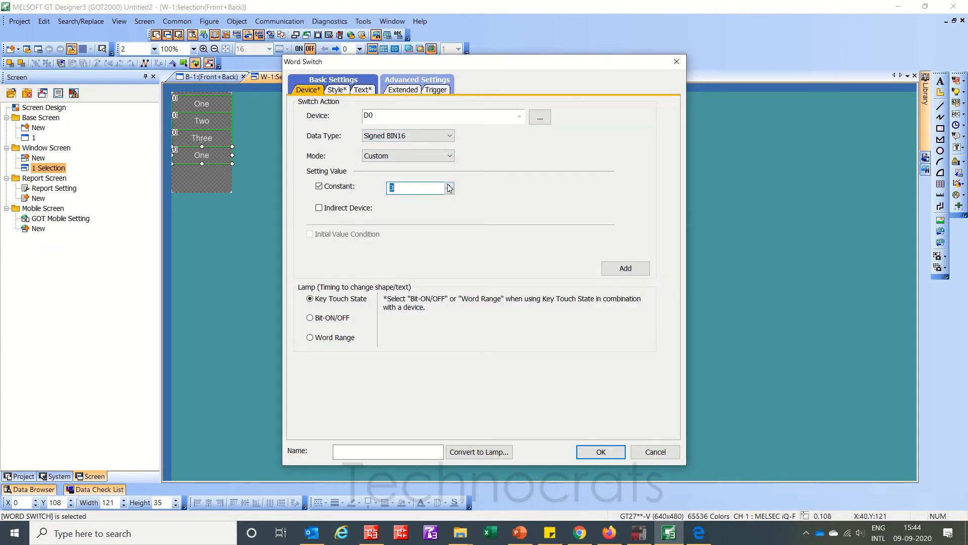
{"action": "left_click", "coordinate": [363, 89]}
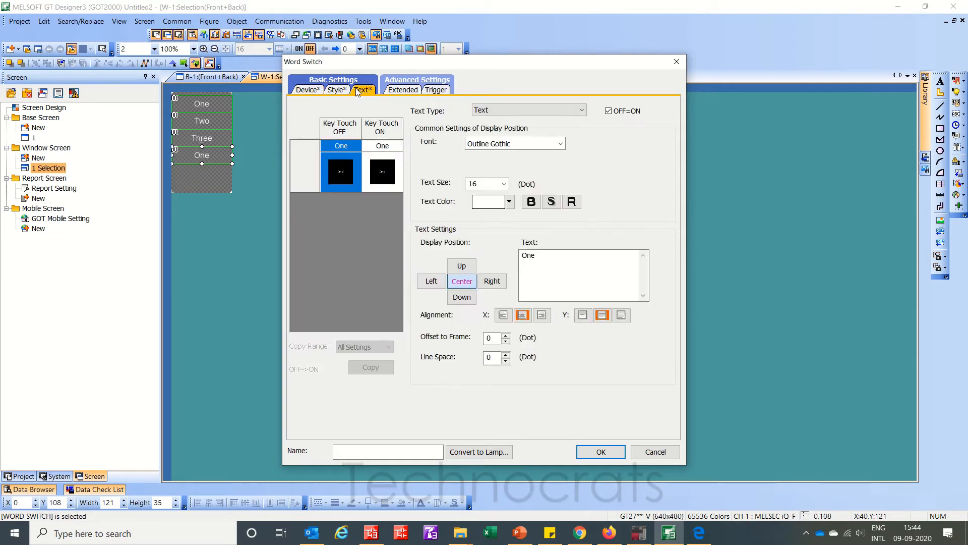
{"action": "type", "text": "Fo"}
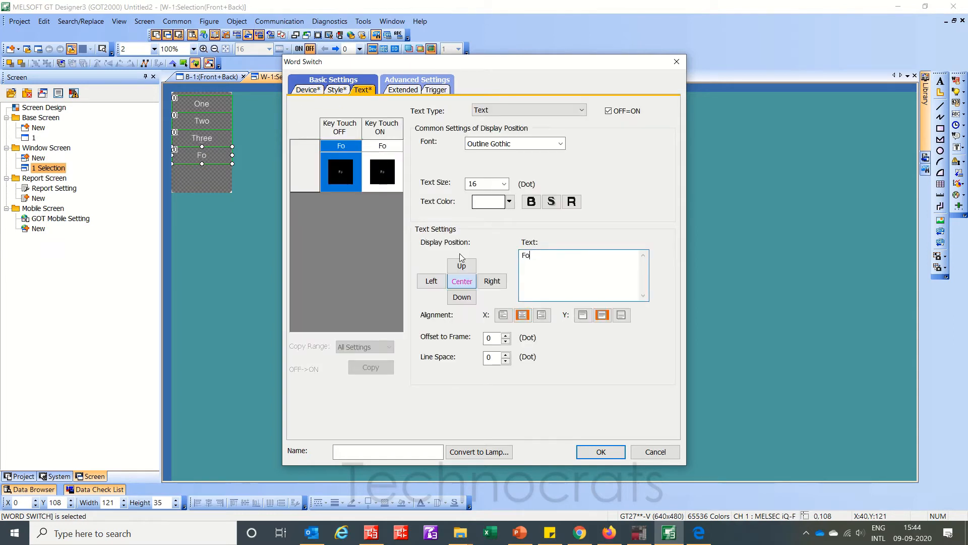
{"action": "left_click", "coordinate": [601, 452]}
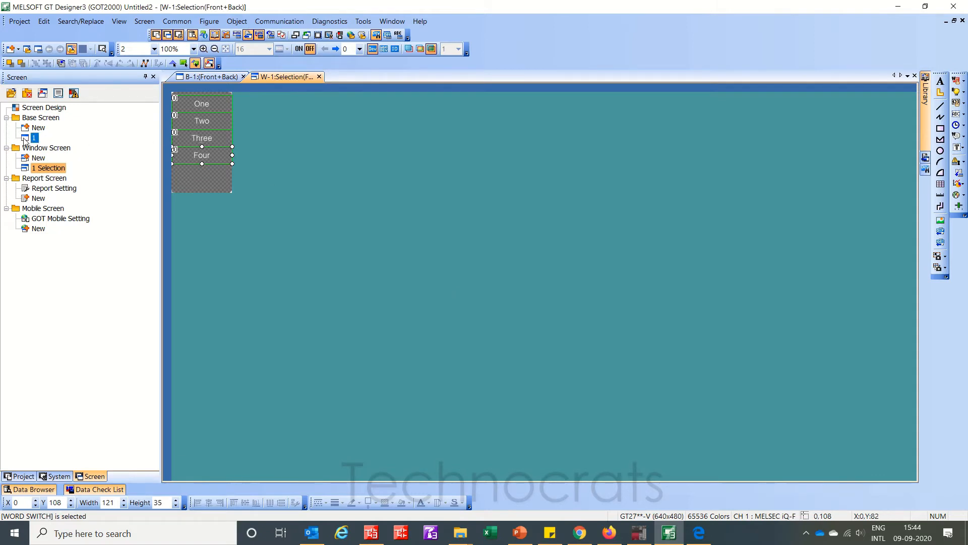
- Draw a word comment display rectangle on base screen 1
{"action": "left_click", "coordinate": [209, 22]}
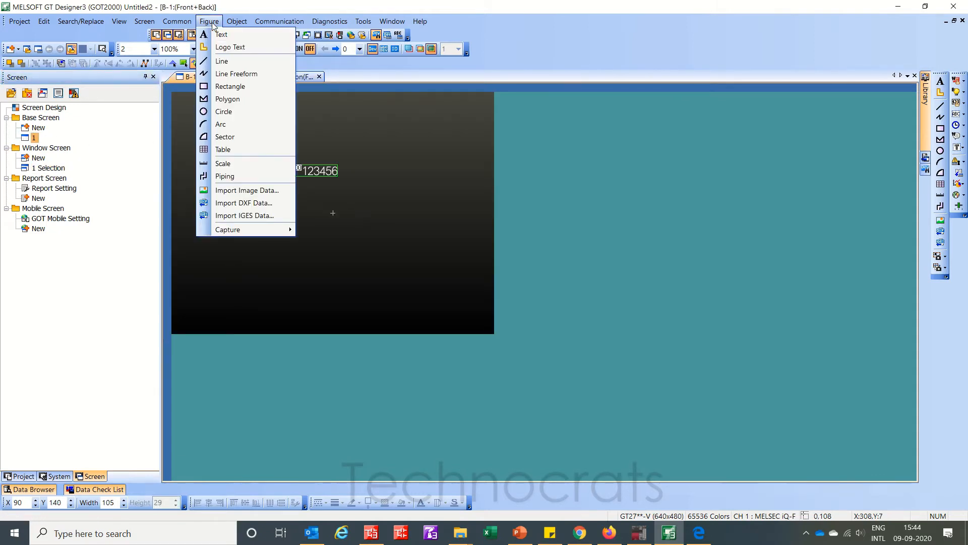
{"action": "left_click", "coordinate": [236, 22]}
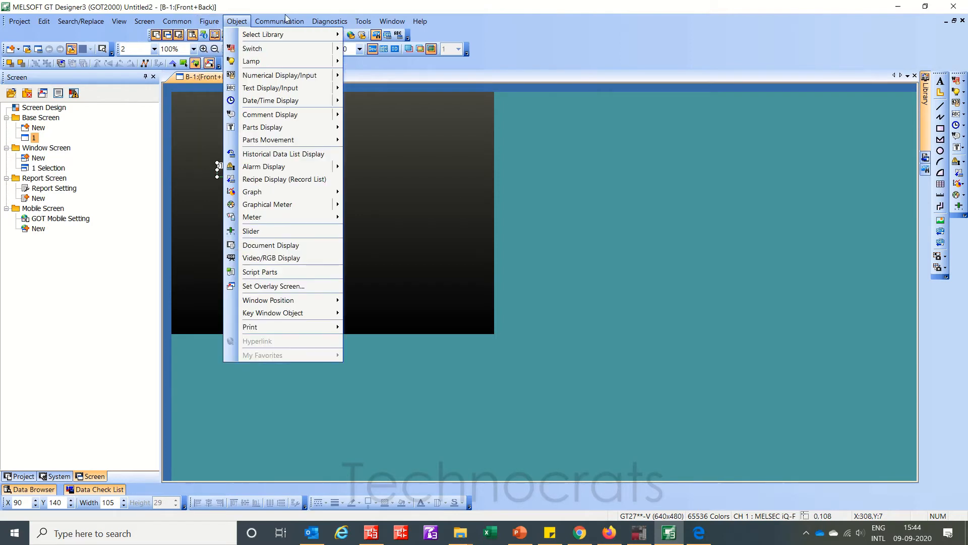
{"action": "mouse_move", "coordinate": [278, 115]}
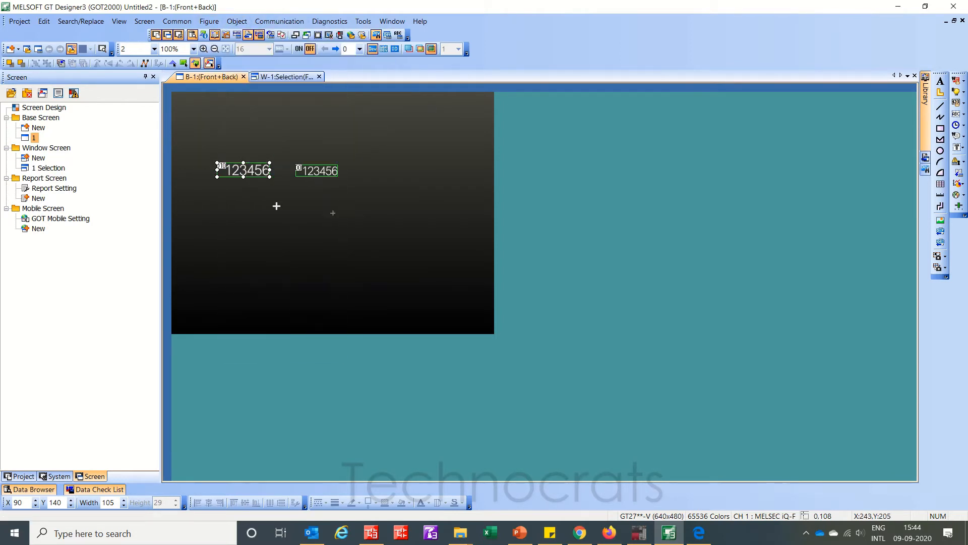
{"action": "left_click_drag", "start_coordinate": [275, 207], "coordinate": [400, 243]}
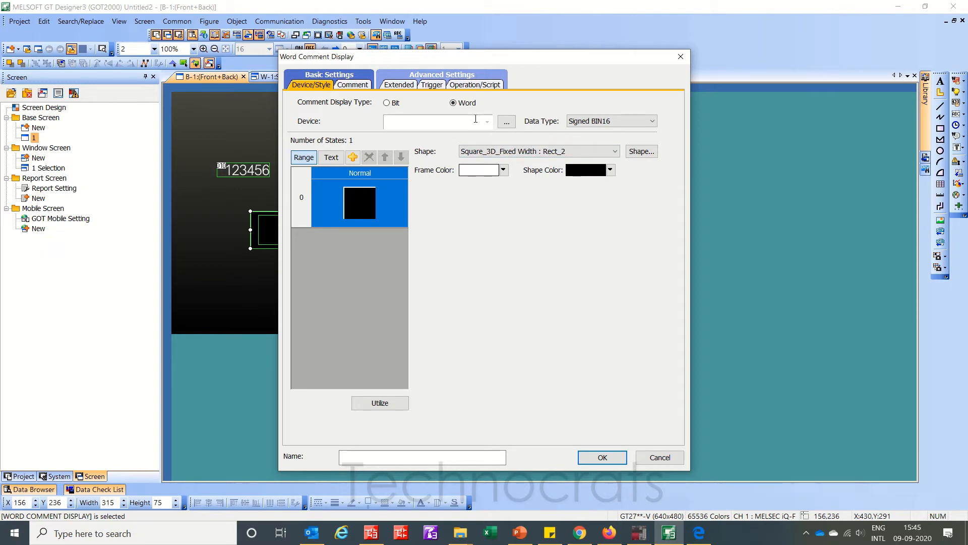
- Set the comment display device to D0 and add states up to four
{"action": "type", "text": "D0"}
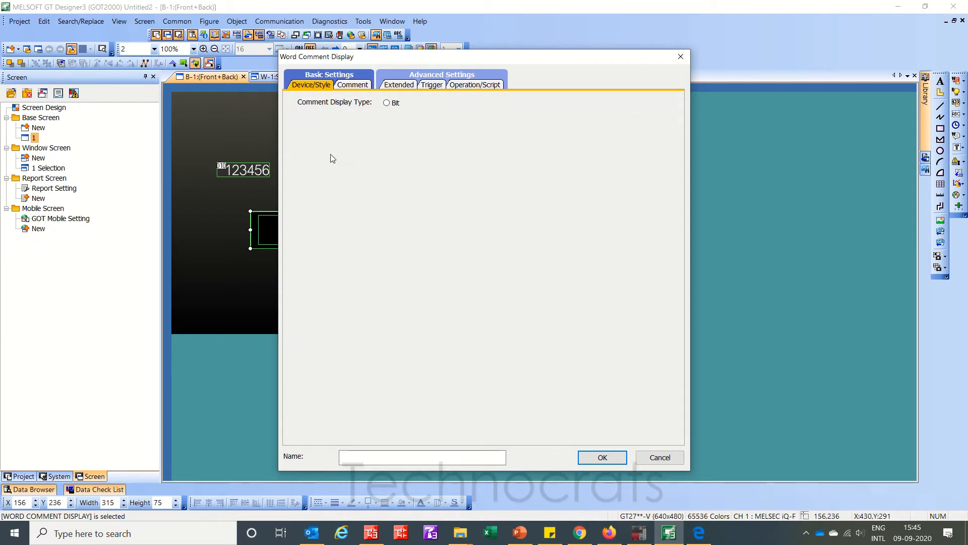
{"action": "left_click", "coordinate": [452, 103]}
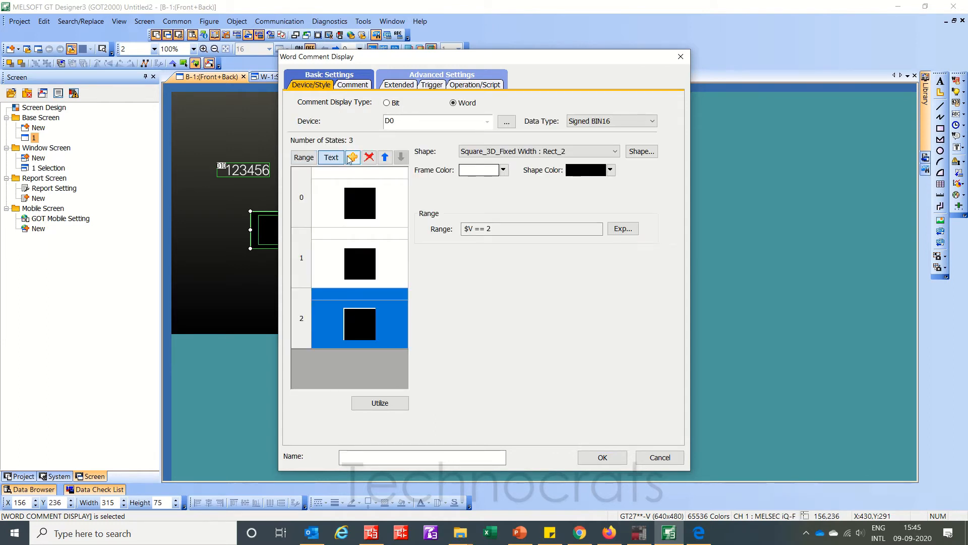
{"action": "left_click", "coordinate": [352, 157]}
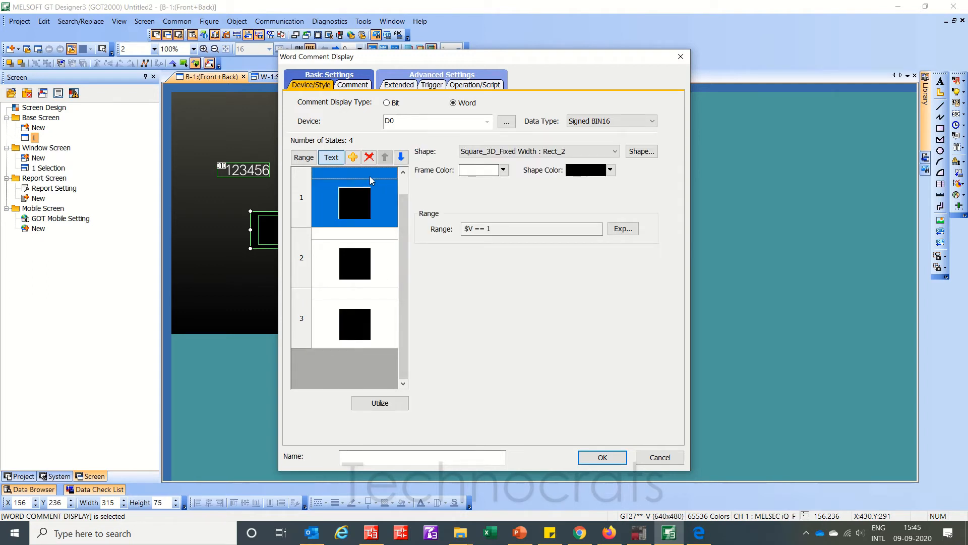
{"action": "mouse_move", "coordinate": [402, 213]}
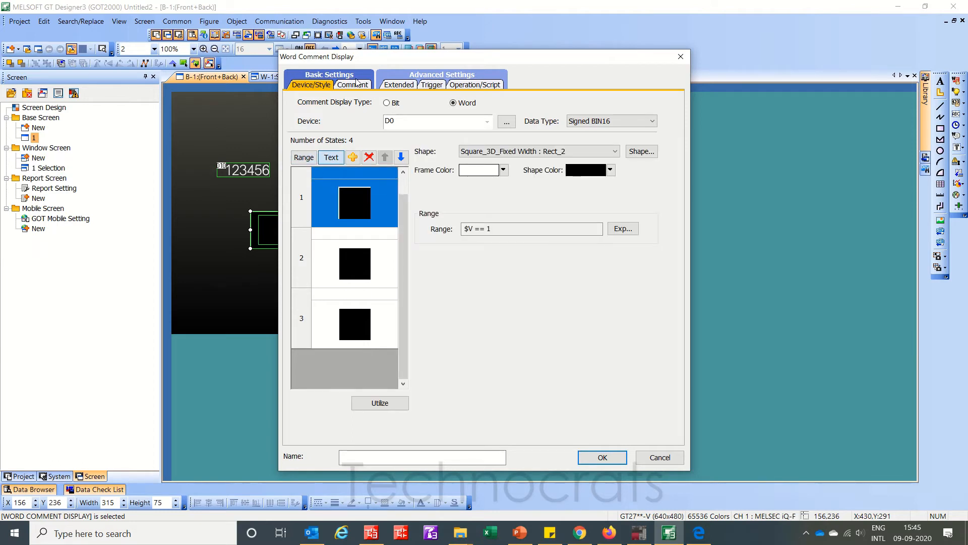
{"action": "mouse_move", "coordinate": [356, 90]}
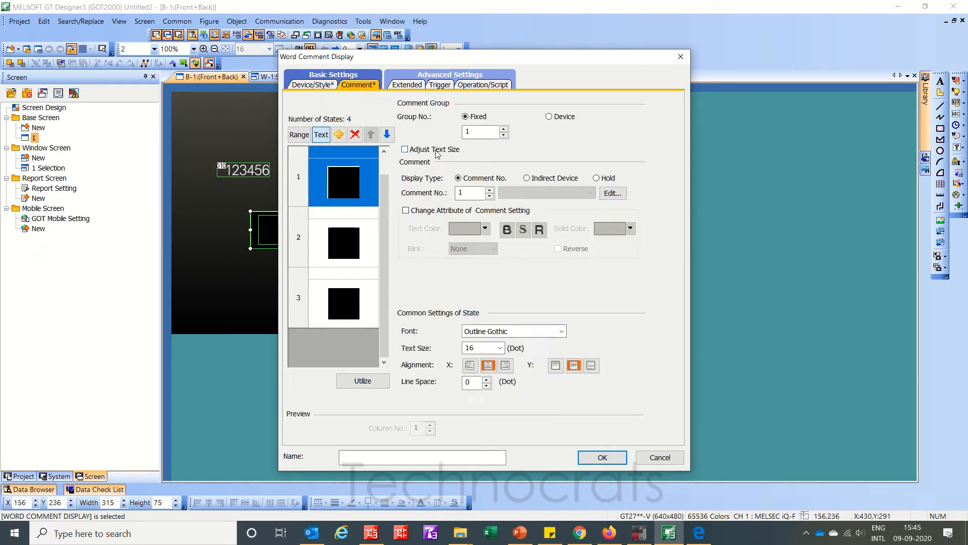
{"action": "mouse_move", "coordinate": [526, 195]}
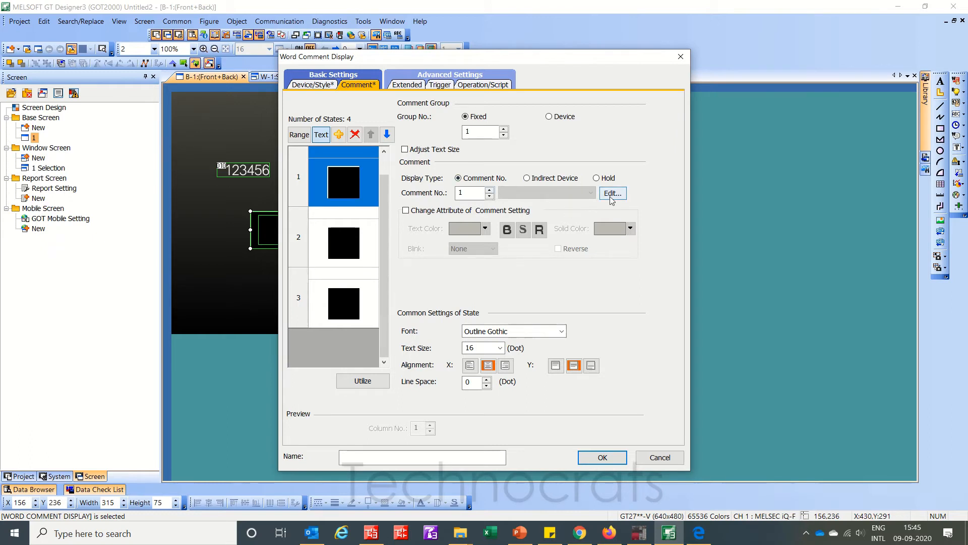
- Create comments One, Two and Three and save each to the comment list
{"action": "left_click", "coordinate": [612, 193]}
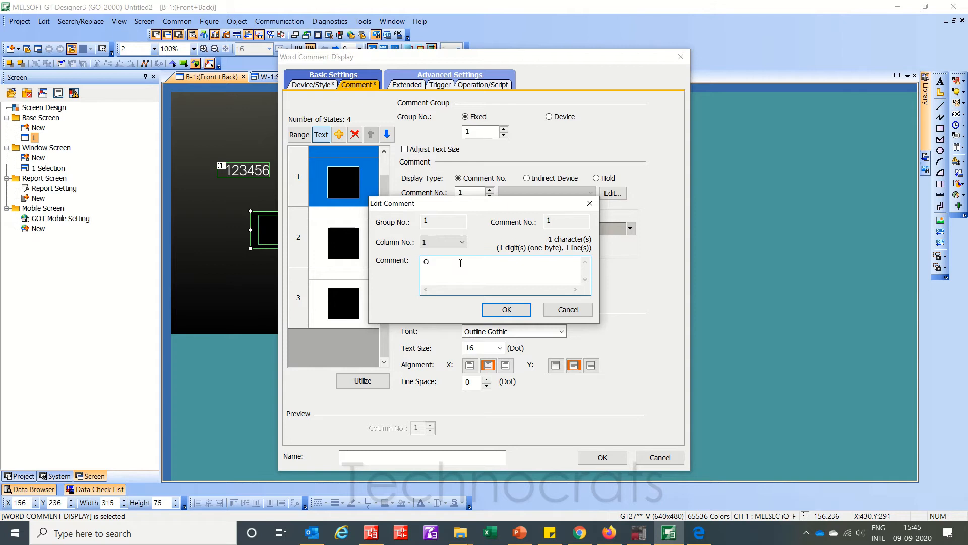
{"action": "left_click", "coordinate": [506, 310]}
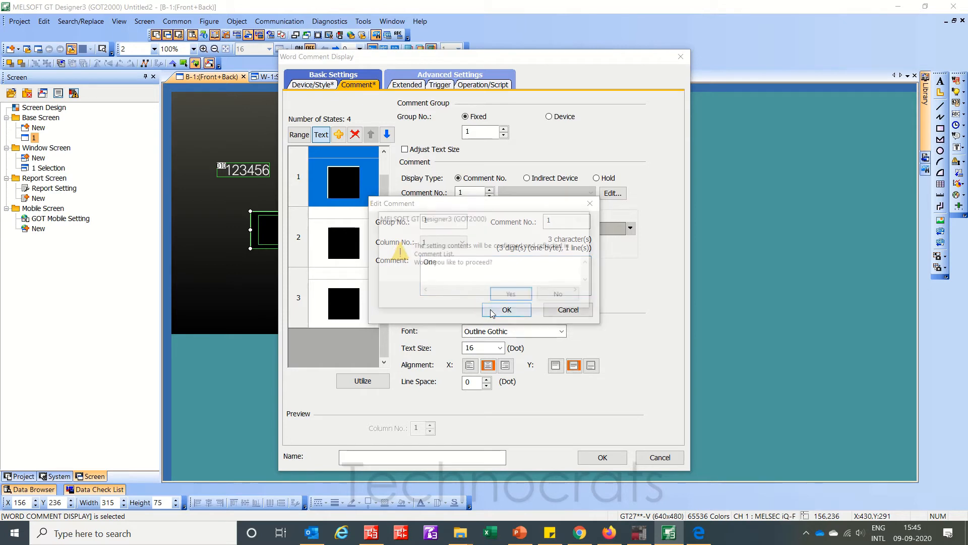
{"action": "left_click", "coordinate": [506, 309]}
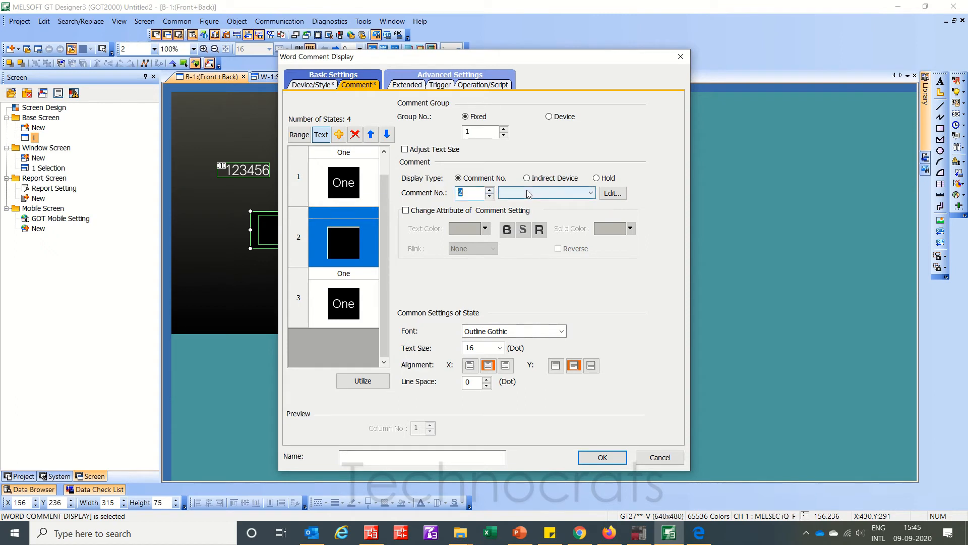
{"action": "left_click", "coordinate": [612, 193]}
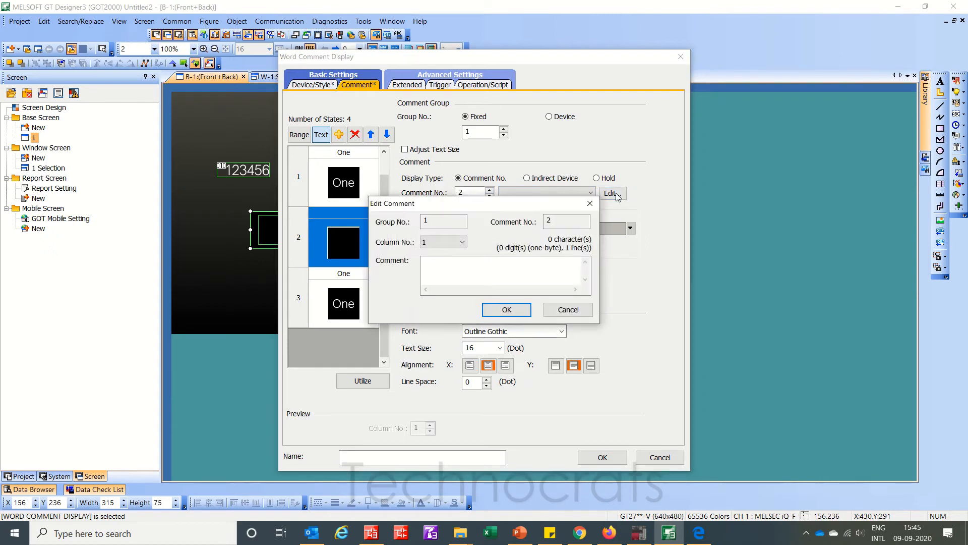
{"action": "type", "text": "T"}
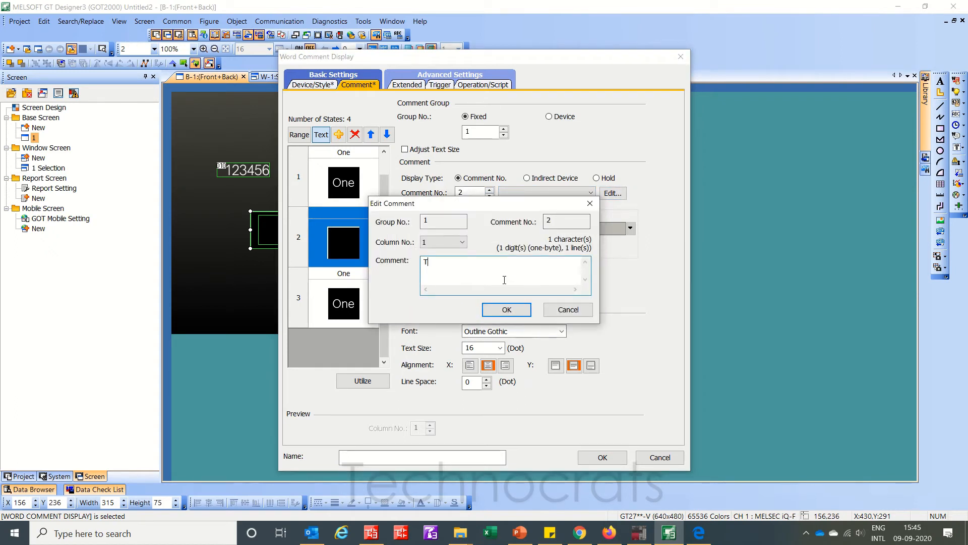
{"action": "left_click", "coordinate": [506, 310]}
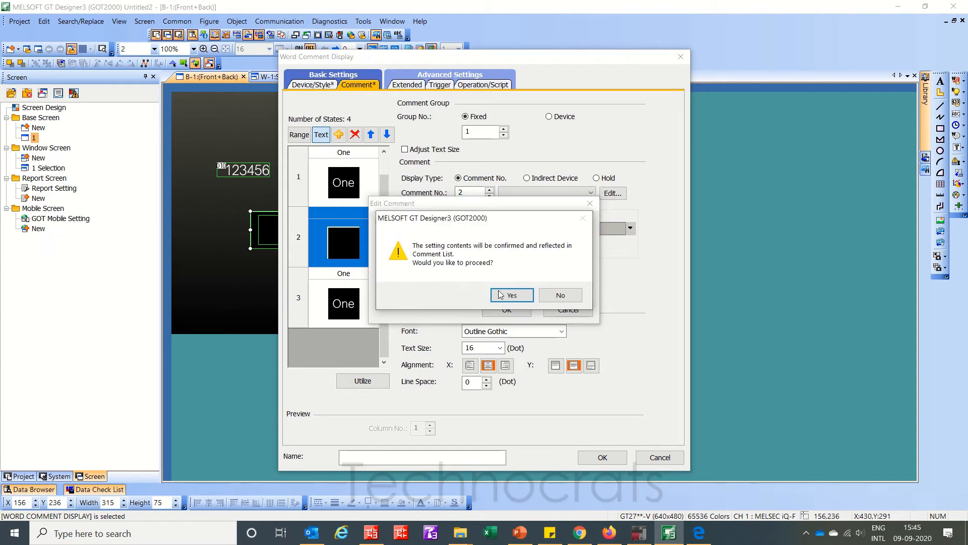
{"action": "left_click", "coordinate": [512, 295]}
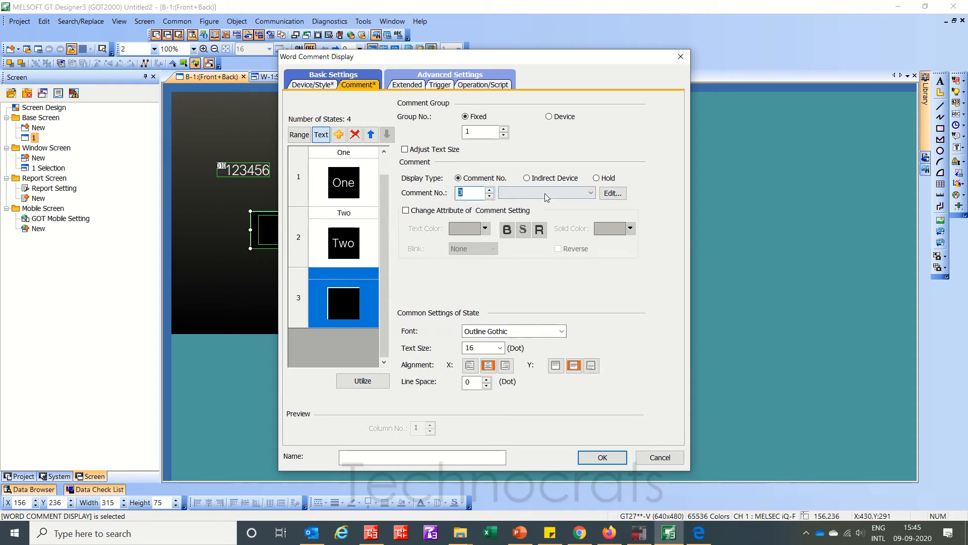
{"action": "left_click", "coordinate": [612, 193]}
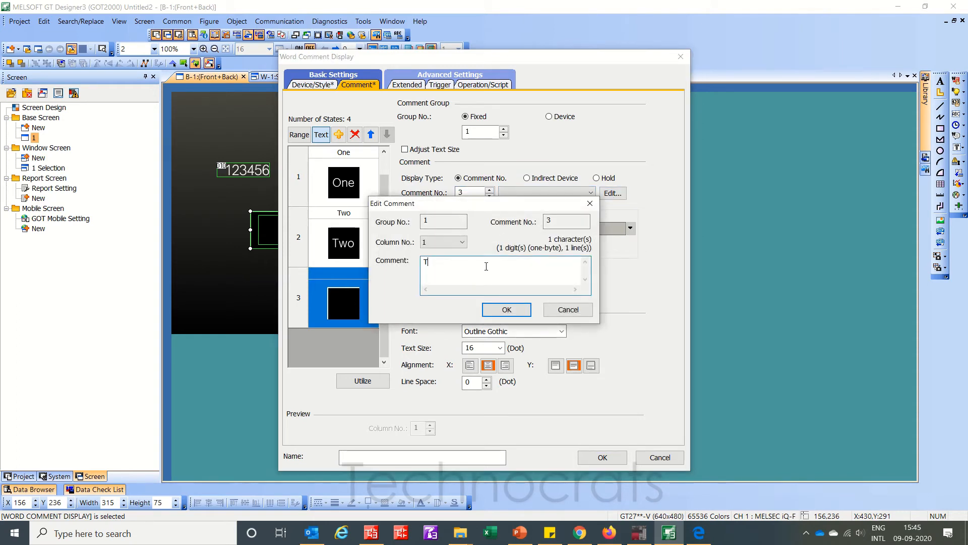
{"action": "left_click", "coordinate": [506, 309]}
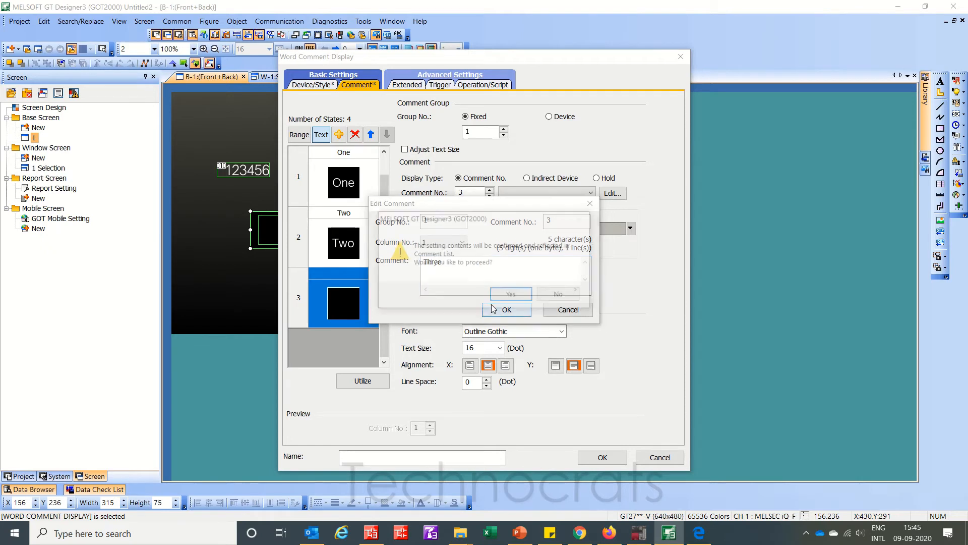
{"action": "left_click", "coordinate": [511, 293]}
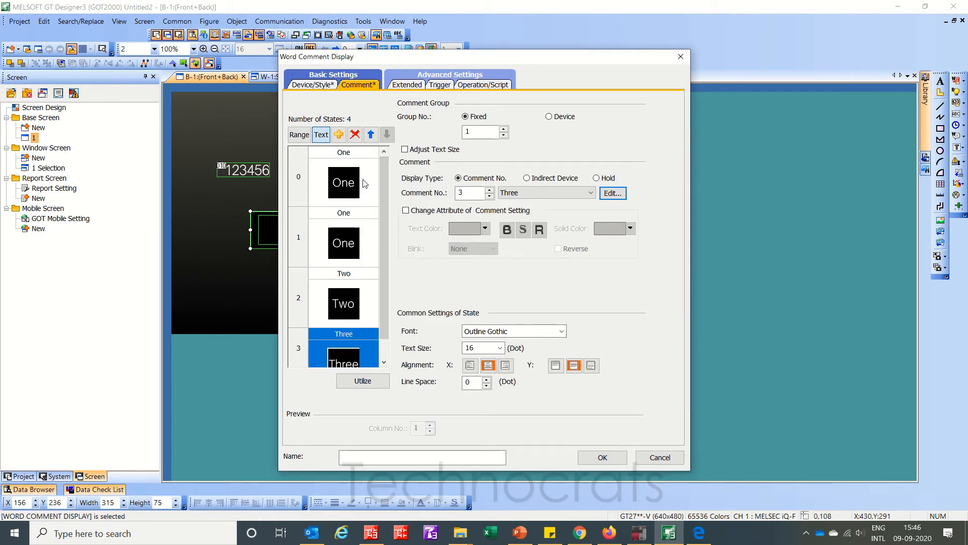
- Assign comments to states 0–2 and create and save a fourth comment
{"action": "left_click", "coordinate": [344, 182]}
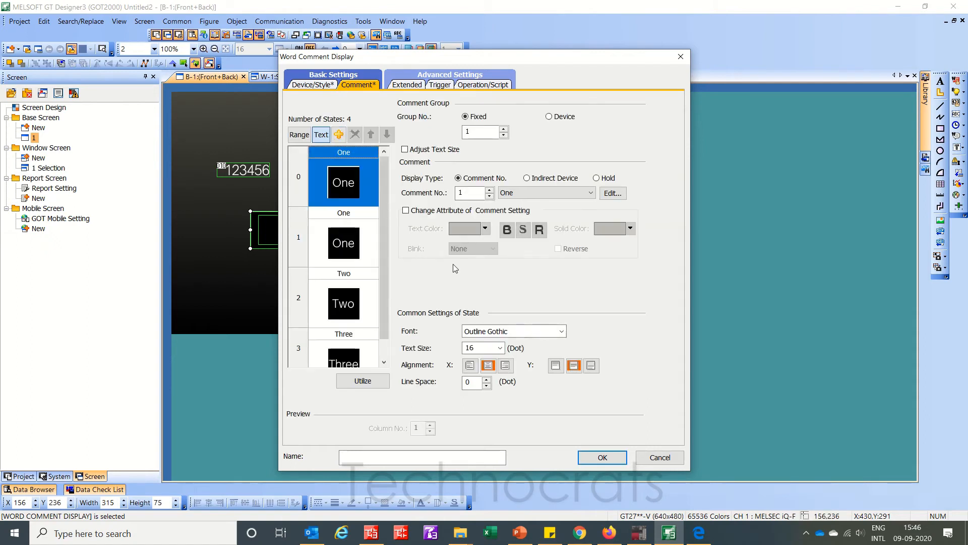
{"action": "mouse_move", "coordinate": [356, 192]}
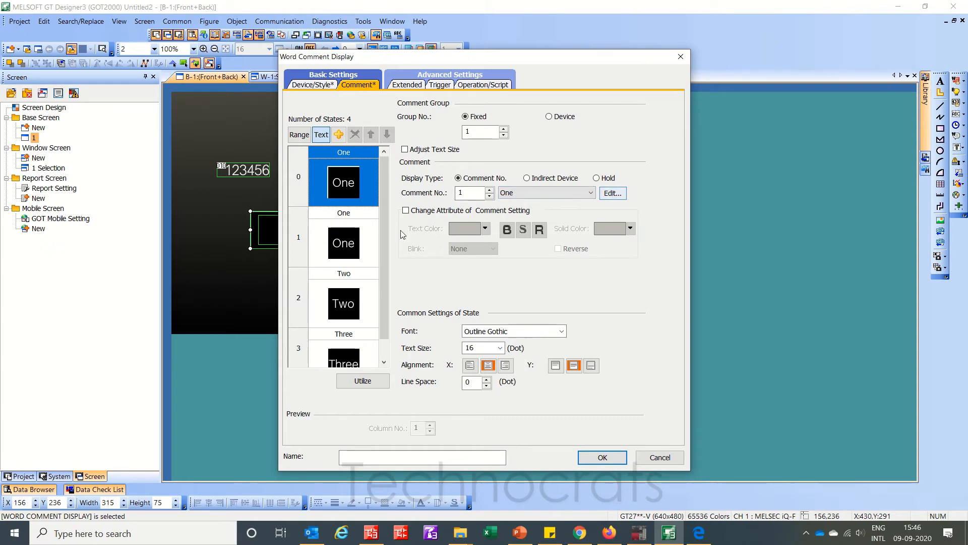
{"action": "left_click", "coordinate": [344, 240]}
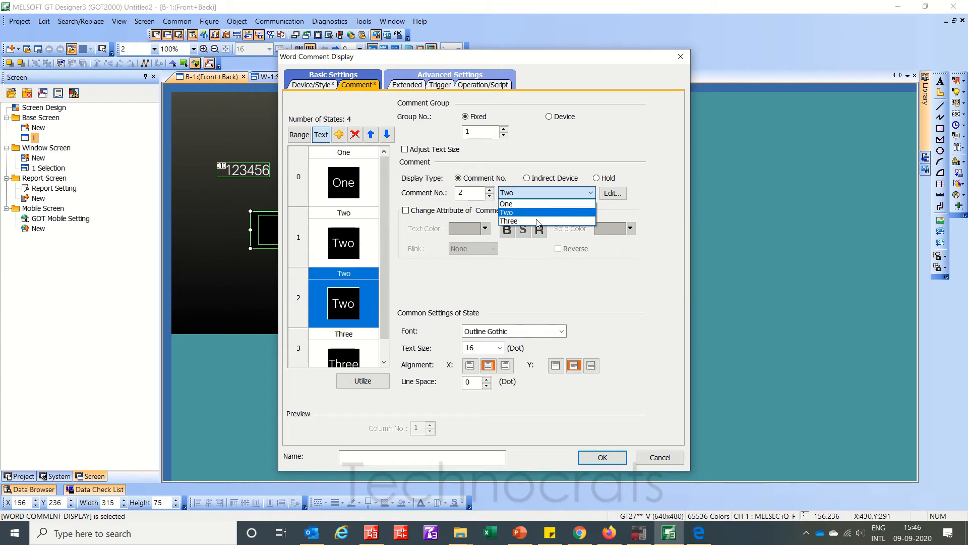
{"action": "left_click", "coordinate": [508, 221]}
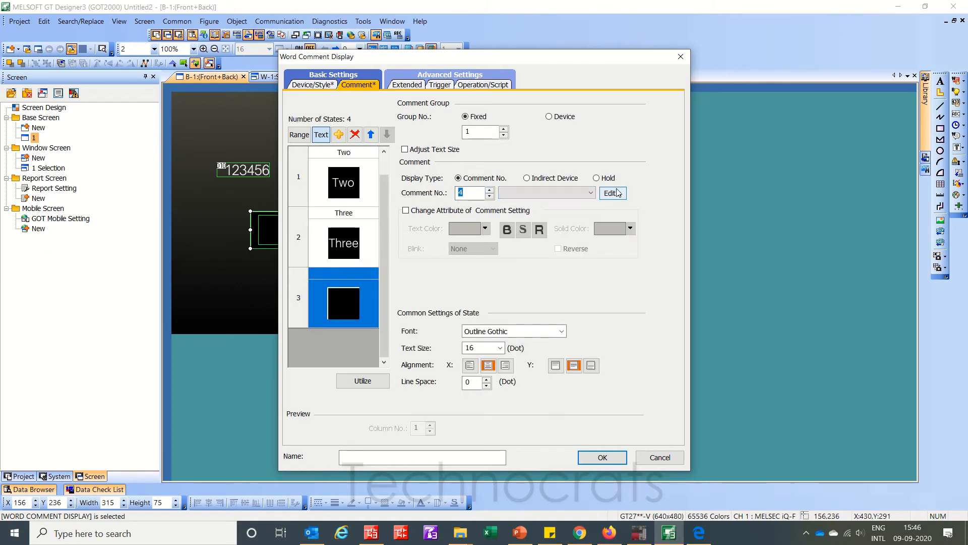
{"action": "left_click", "coordinate": [612, 193]}
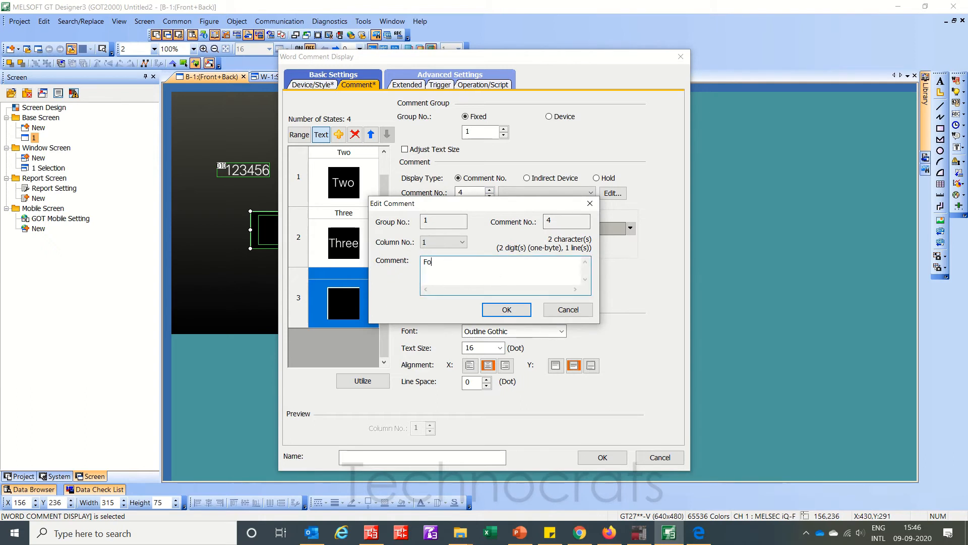
{"action": "left_click", "coordinate": [506, 310]}
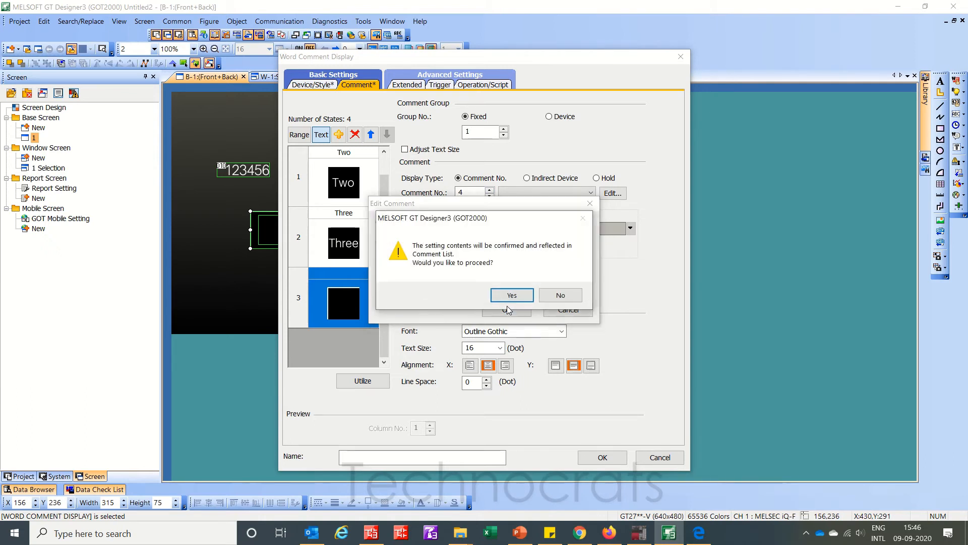
{"action": "left_click", "coordinate": [511, 295]}
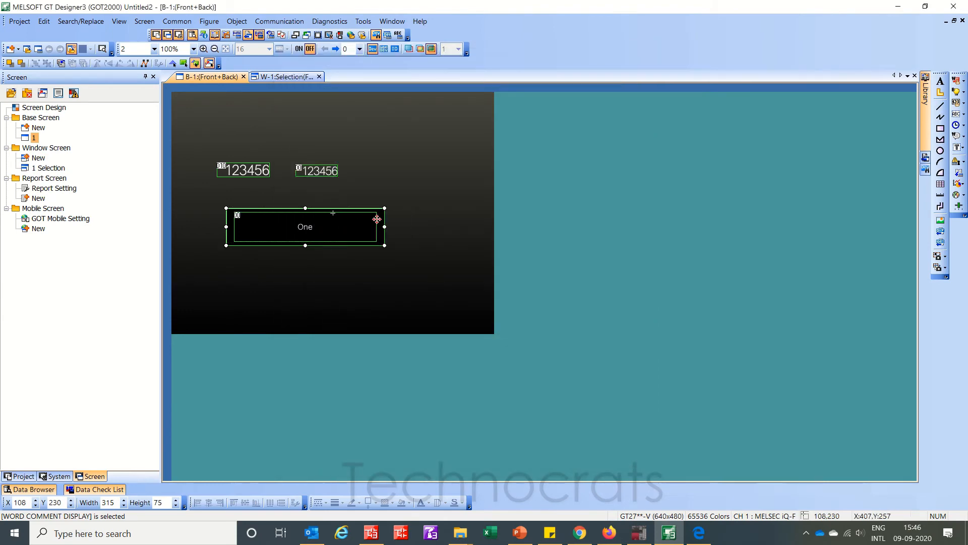
{"action": "left_click", "coordinate": [236, 21]}
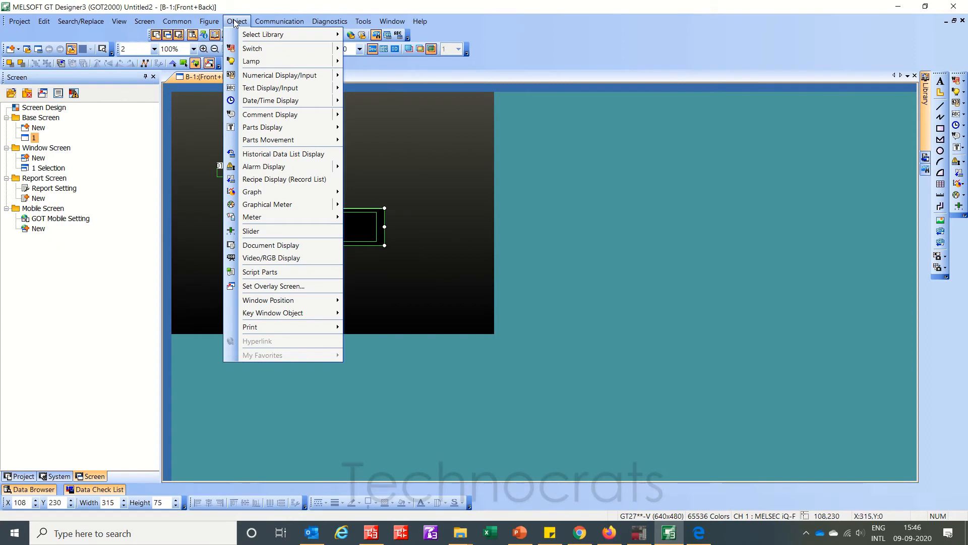
{"action": "mouse_move", "coordinate": [253, 48]}
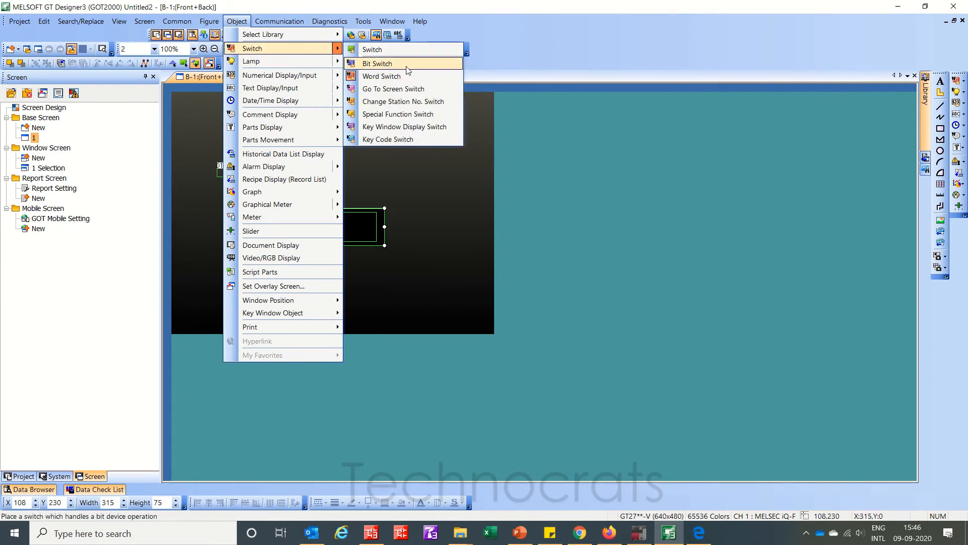
{"action": "mouse_move", "coordinate": [406, 76]}
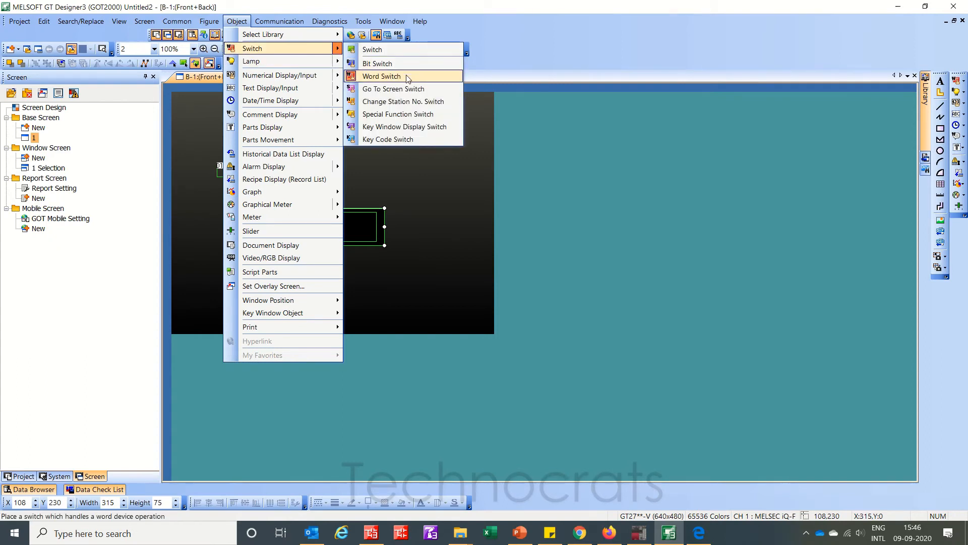
- Place a word switch on the base screen with device D0
{"action": "left_click", "coordinate": [381, 76]}
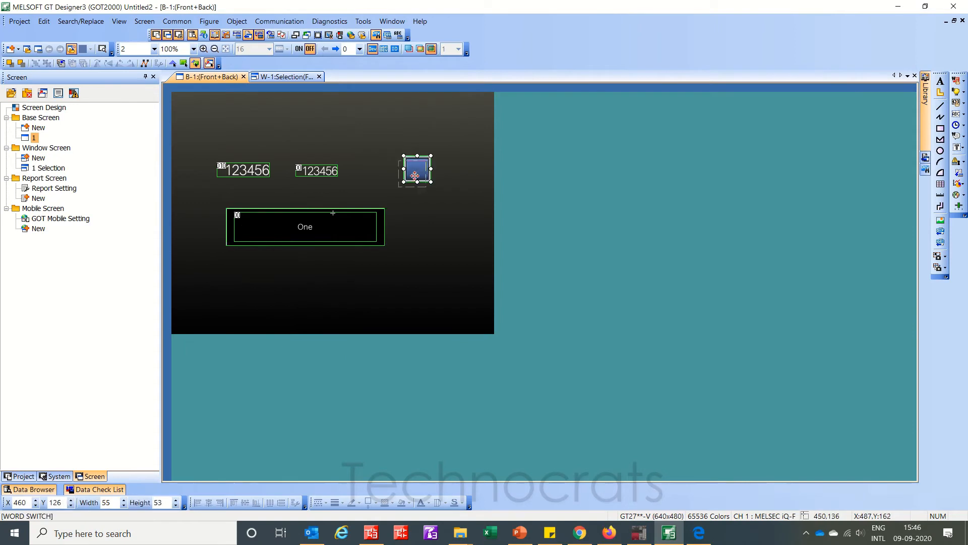
{"action": "double_click", "coordinate": [416, 170]}
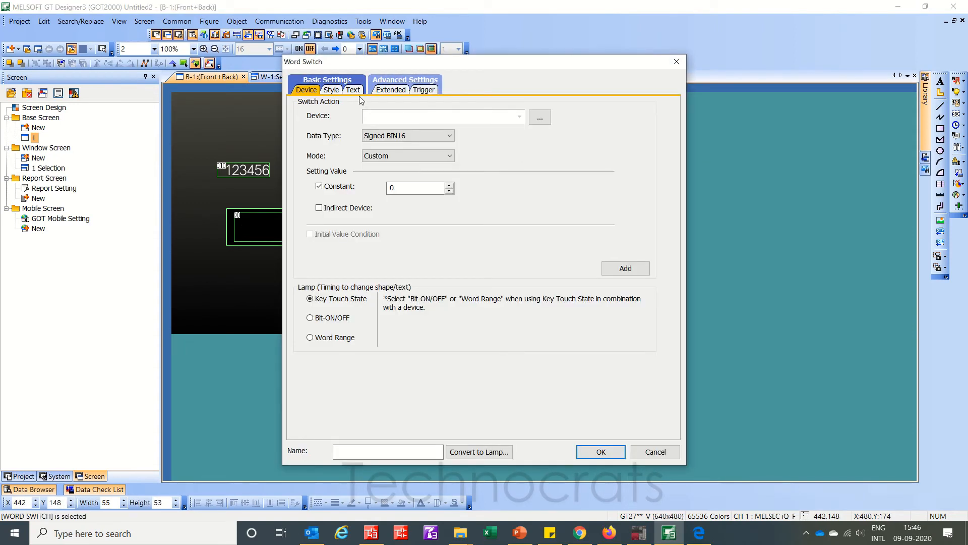
{"action": "type", "text": "D0"}
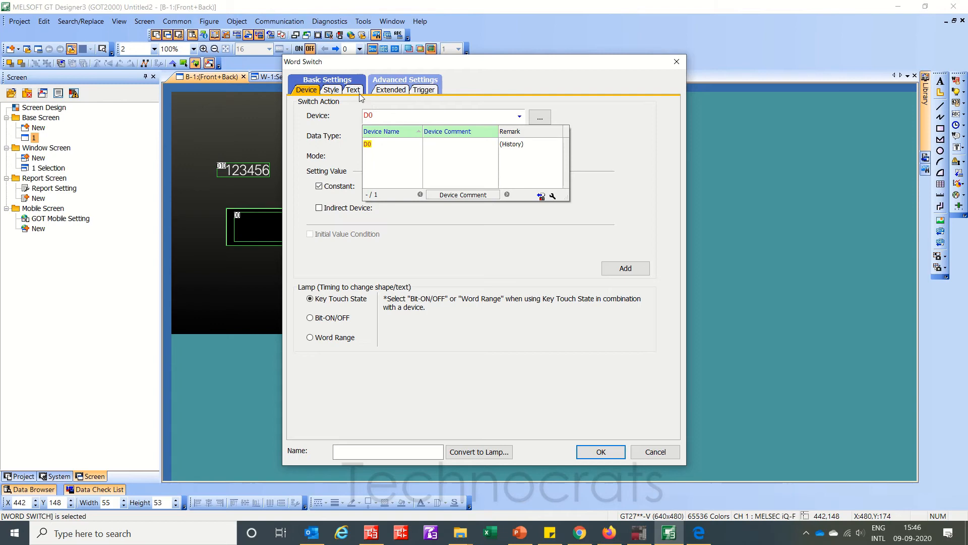
- Give the switch the down-arrow image from the Arrow_Smart A library
{"action": "left_click", "coordinate": [335, 89]}
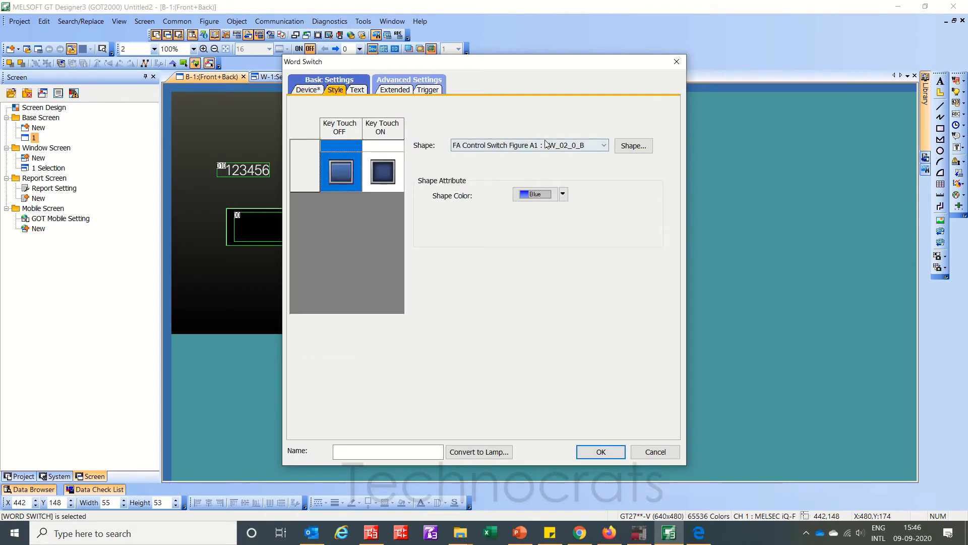
{"action": "left_click", "coordinate": [633, 145]}
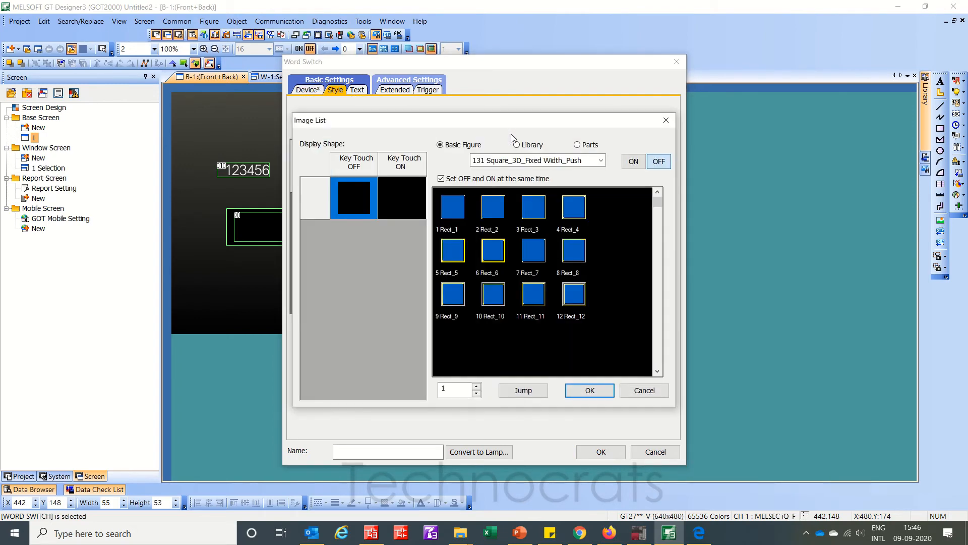
{"action": "left_click", "coordinate": [577, 145]}
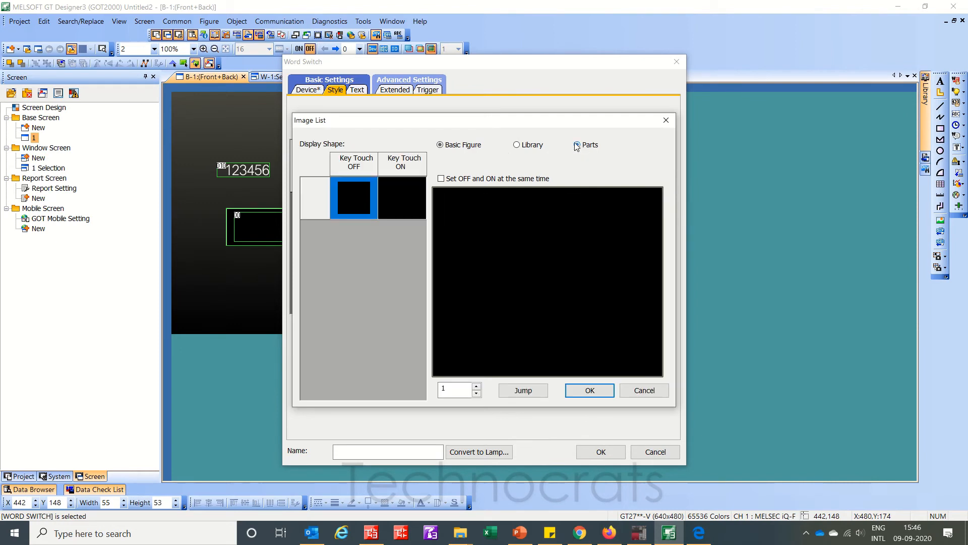
{"action": "left_click", "coordinate": [516, 145]}
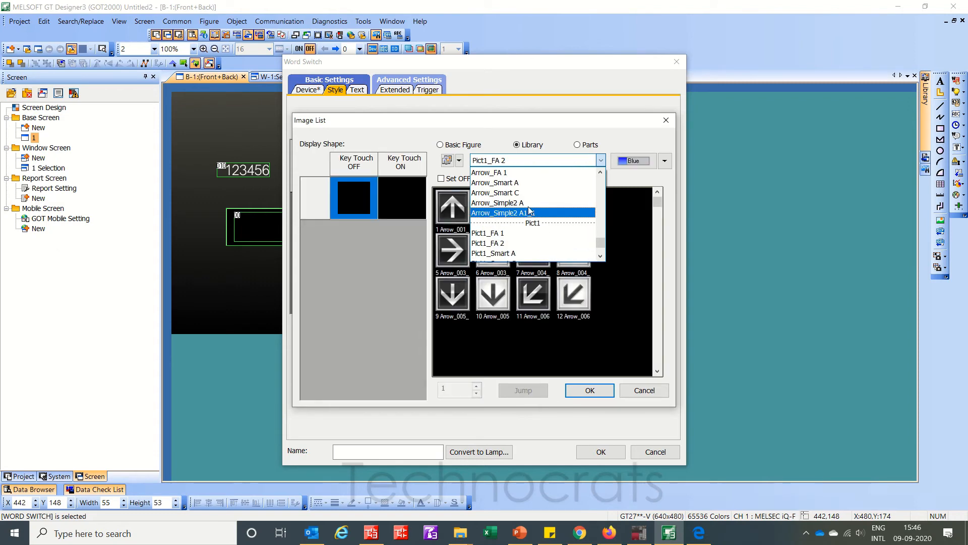
{"action": "left_click", "coordinate": [495, 182]}
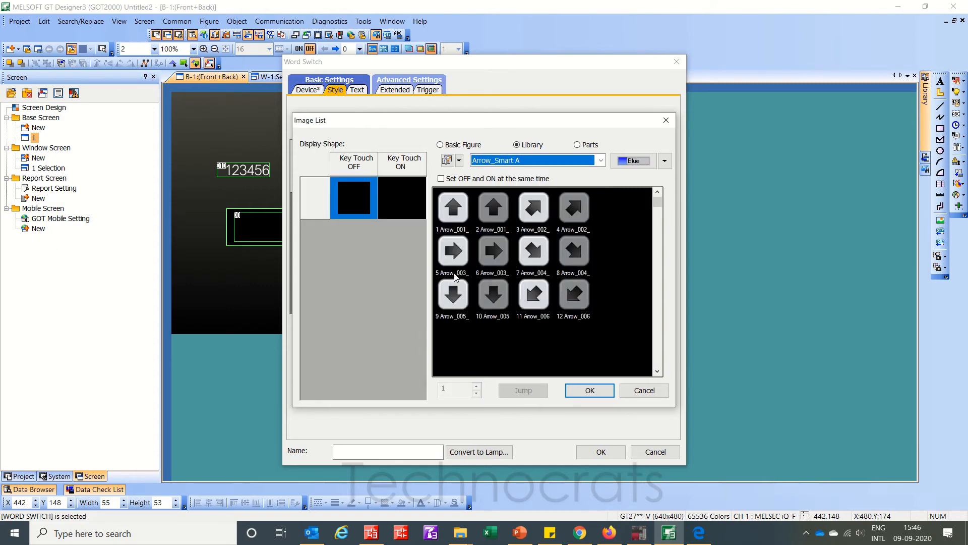
{"action": "left_click", "coordinate": [452, 293]}
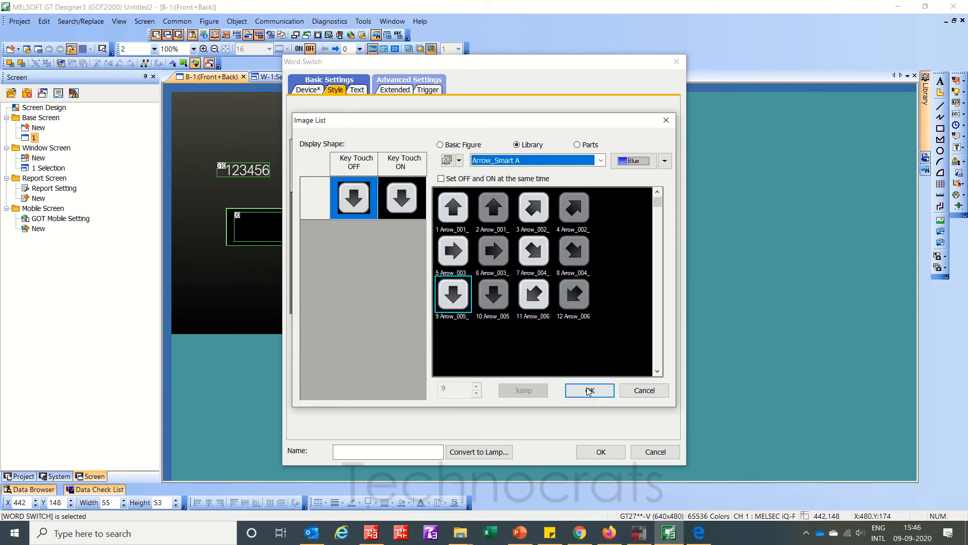
{"action": "left_click", "coordinate": [589, 390]}
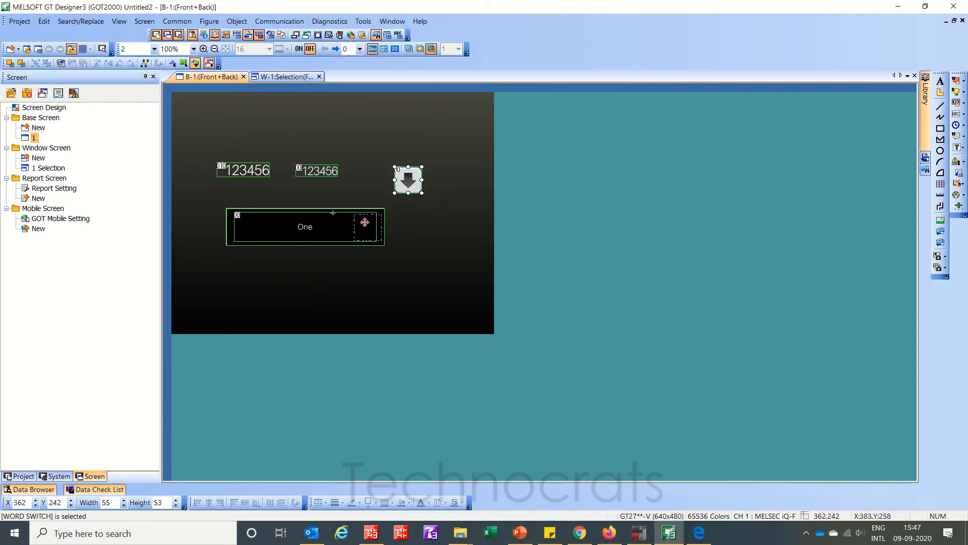
- Move the arrow button onto the comment display's right end and convert it to a general switch
{"action": "left_click_drag", "start_coordinate": [408, 180], "coordinate": [366, 226]}
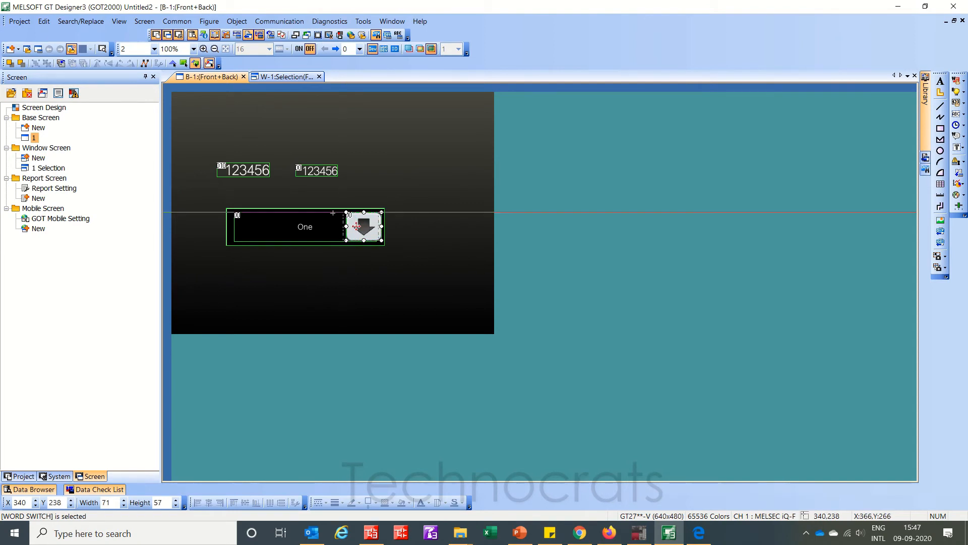
{"action": "double_click", "coordinate": [362, 226]}
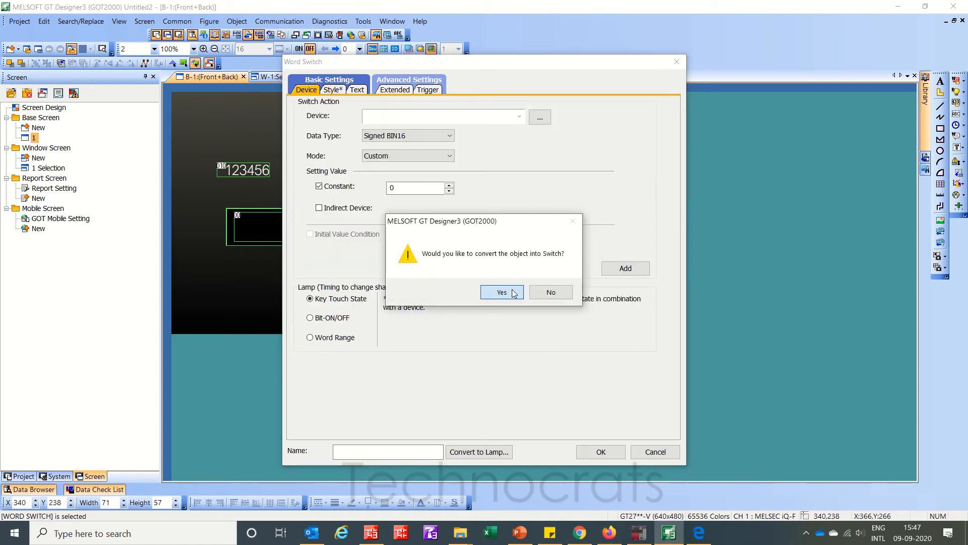
{"action": "left_click", "coordinate": [501, 292]}
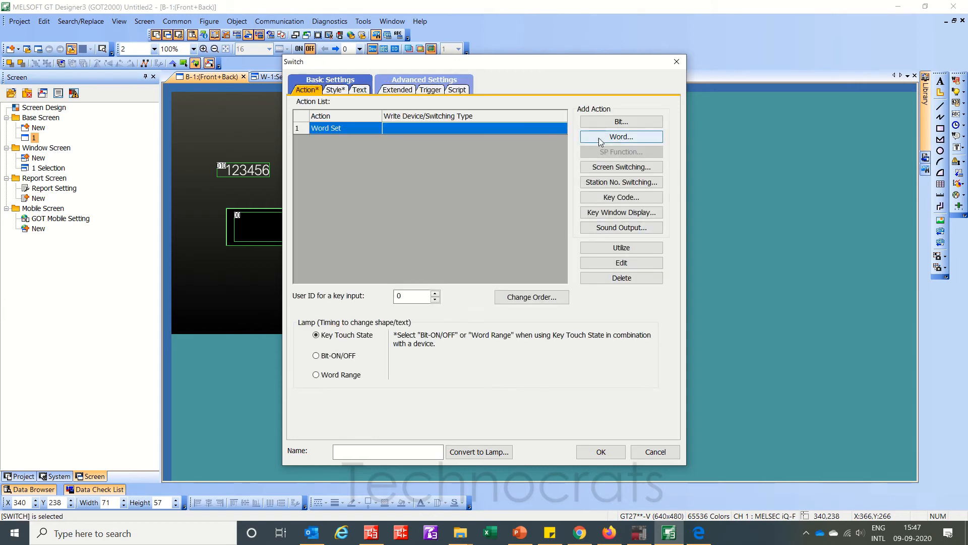
- Replace the word-set action with screen switching to Overlap Window1 showing Selection
{"action": "left_click", "coordinate": [621, 277]}
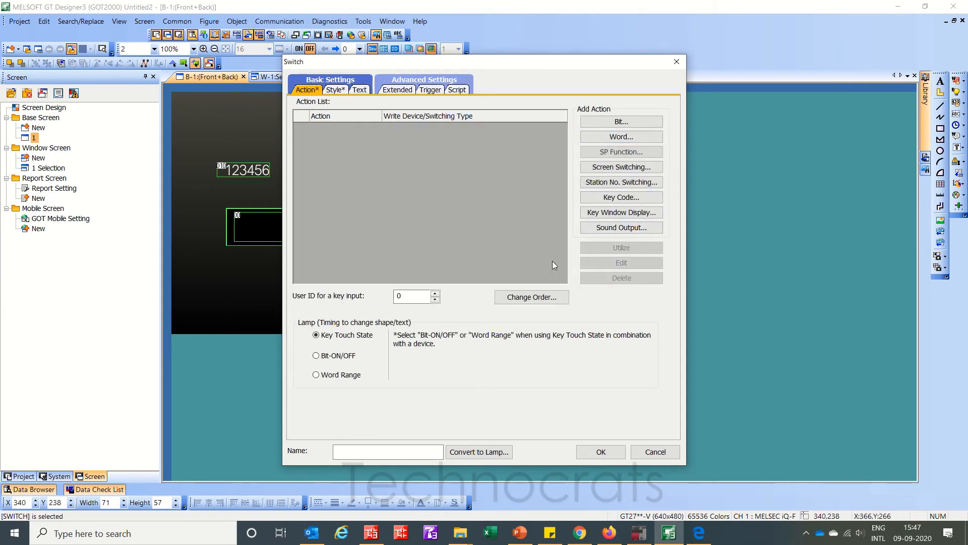
{"action": "left_click", "coordinate": [621, 167]}
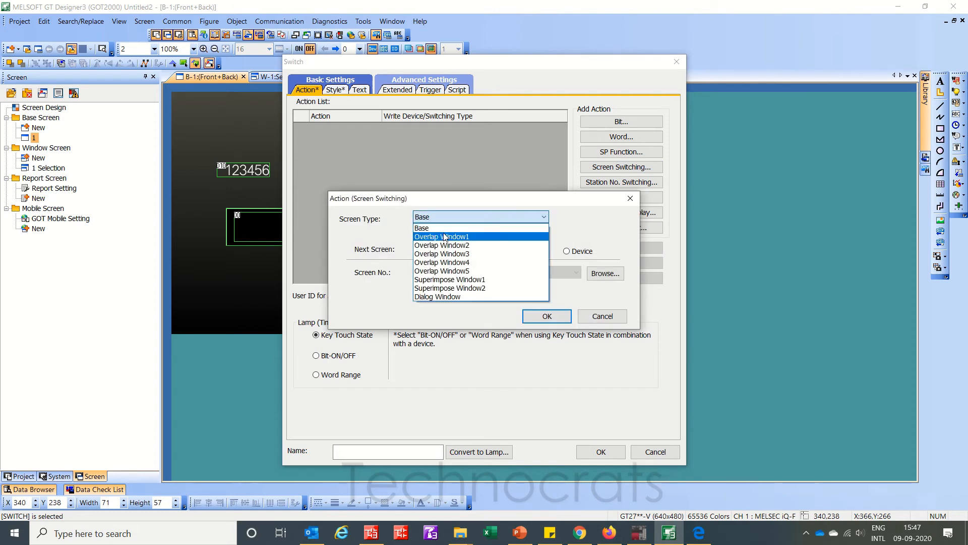
{"action": "left_click", "coordinate": [442, 236]}
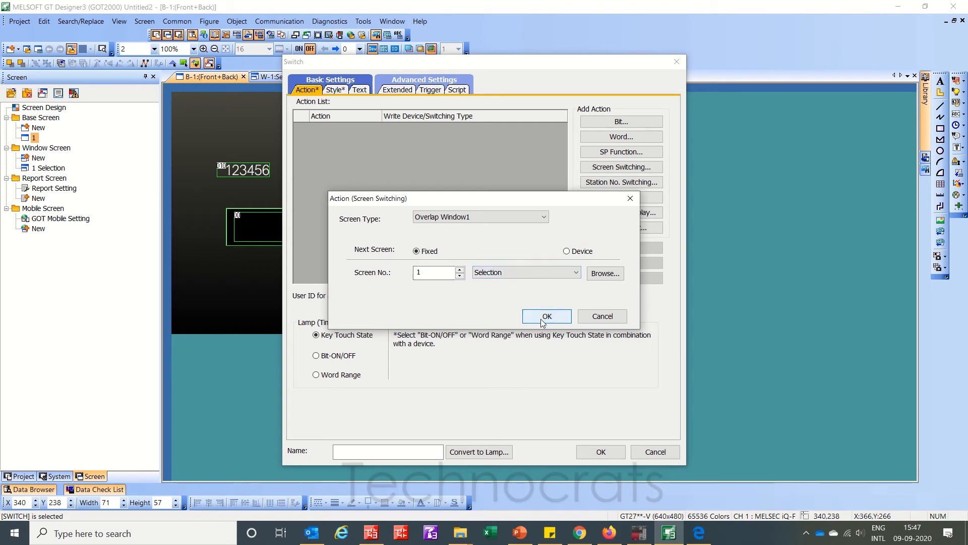
{"action": "left_click", "coordinate": [547, 315]}
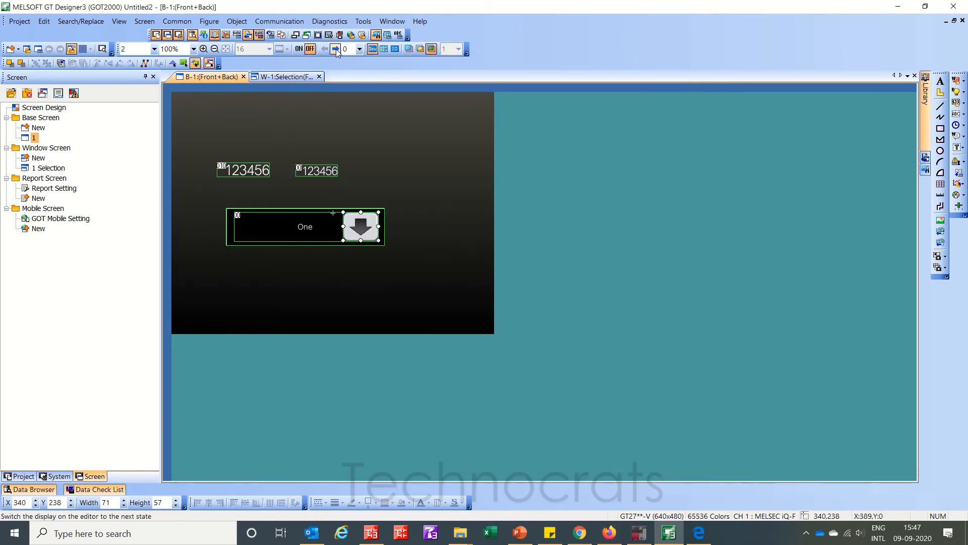
{"action": "left_click", "coordinate": [363, 22]}
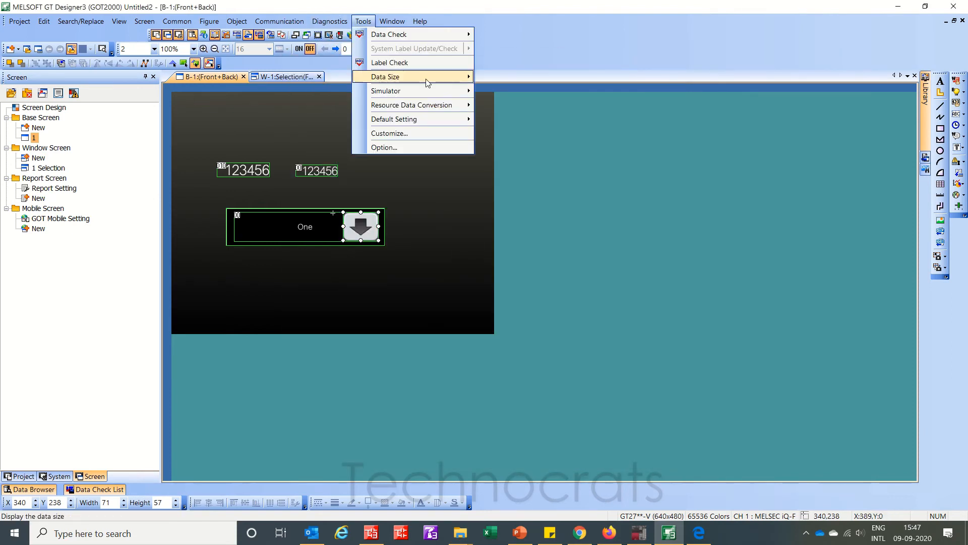
- Set watched D10, D11, D0 and D15 to 0 and register D19 in the Watch window
{"action": "left_click", "coordinate": [385, 91]}
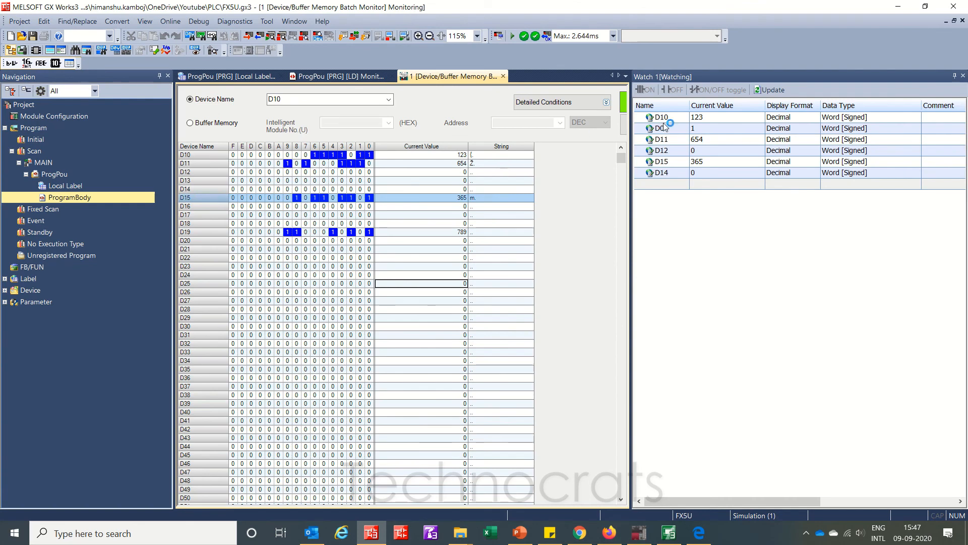
{"action": "left_click", "coordinate": [728, 532]}
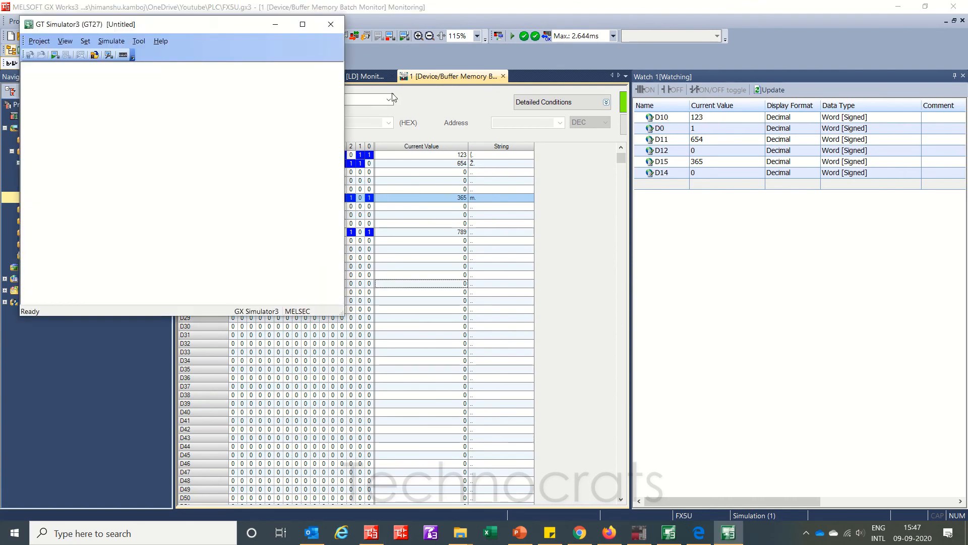
{"action": "left_click", "coordinate": [327, 24]}
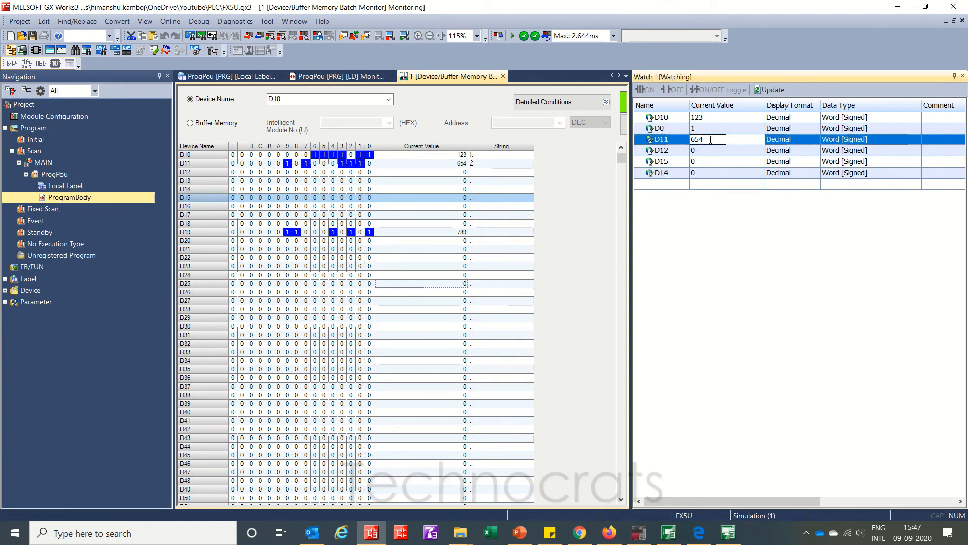
{"action": "type", "text": "0"}
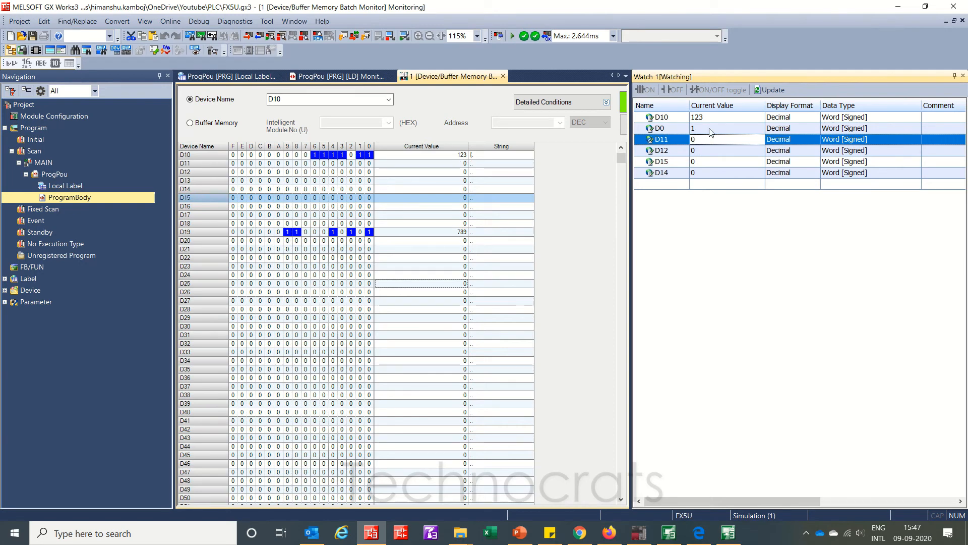
{"action": "left_click", "coordinate": [725, 117]}
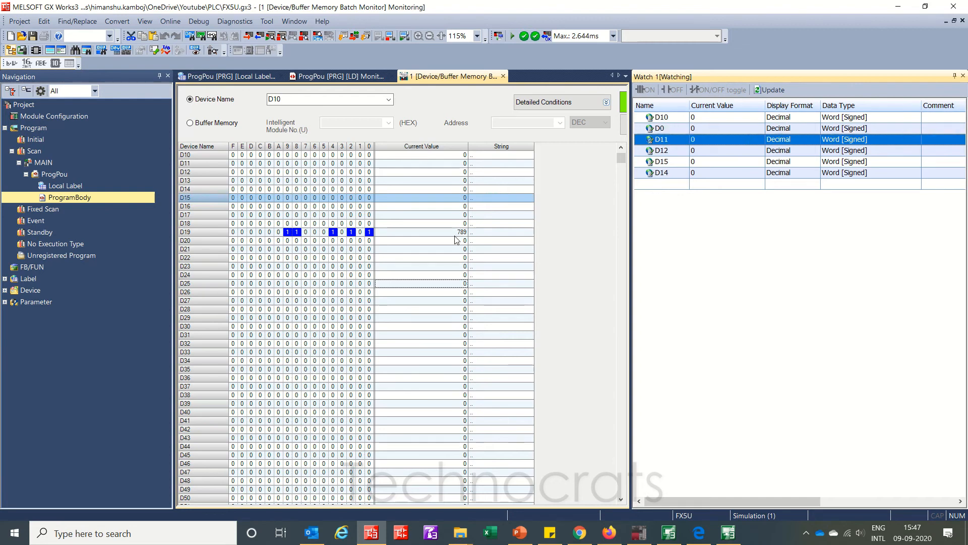
{"action": "left_click", "coordinate": [442, 232]}
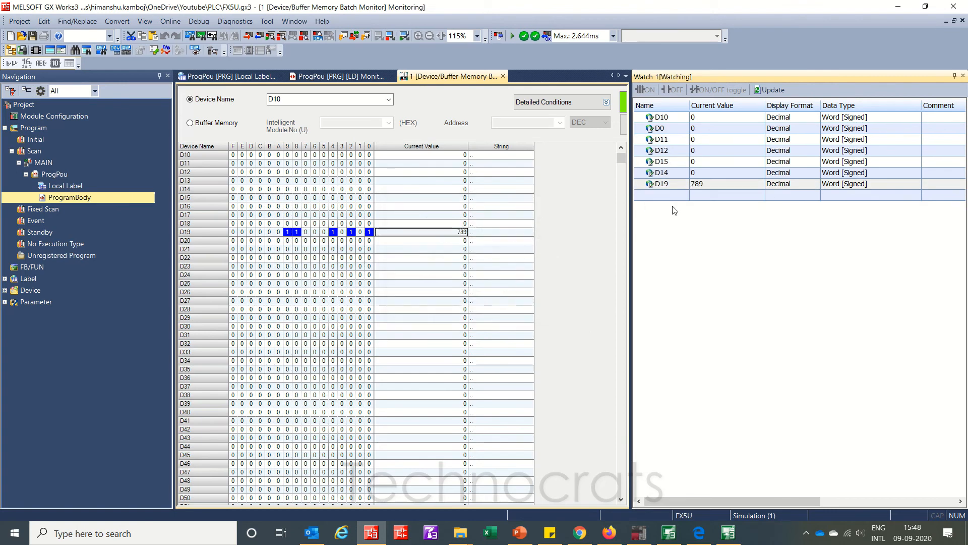
{"action": "double_click", "coordinate": [719, 184]}
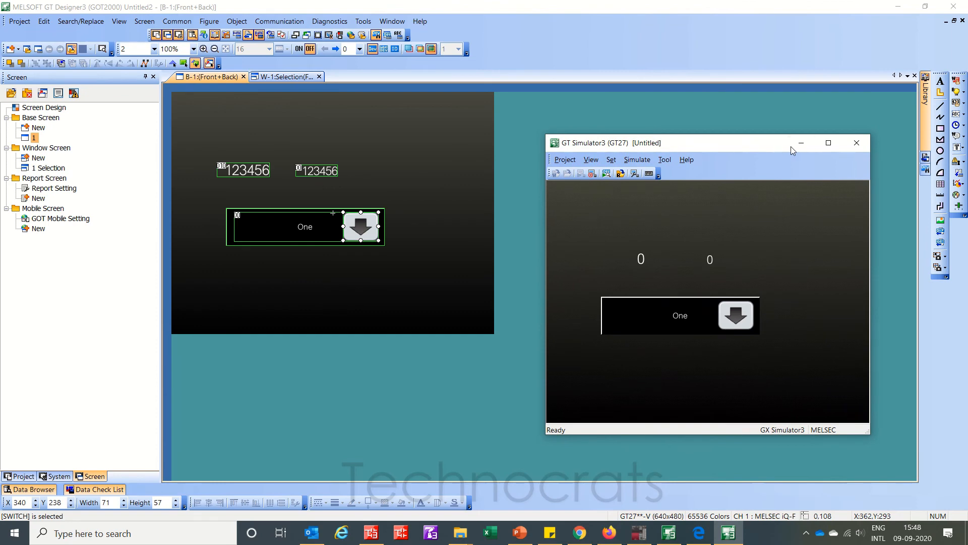
- In the simulator, choose Two from the Selection window, then open the numeric keypad
{"action": "left_click", "coordinate": [857, 143]}
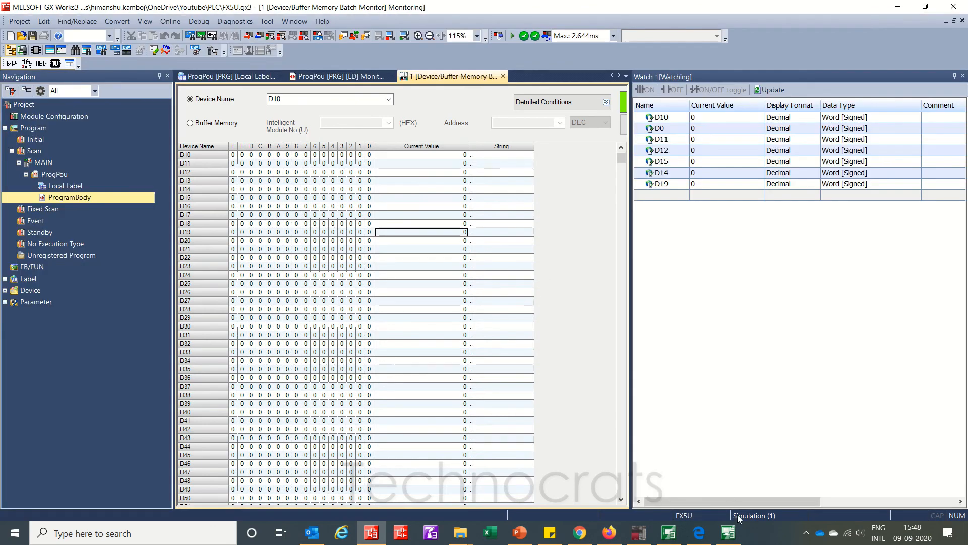
{"action": "left_click", "coordinate": [728, 532]}
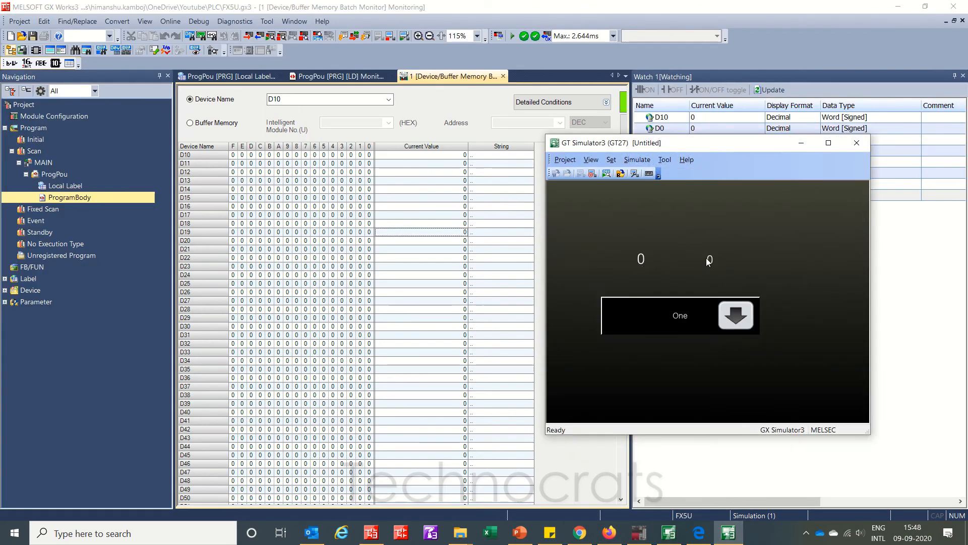
{"action": "mouse_move", "coordinate": [830, 286]}
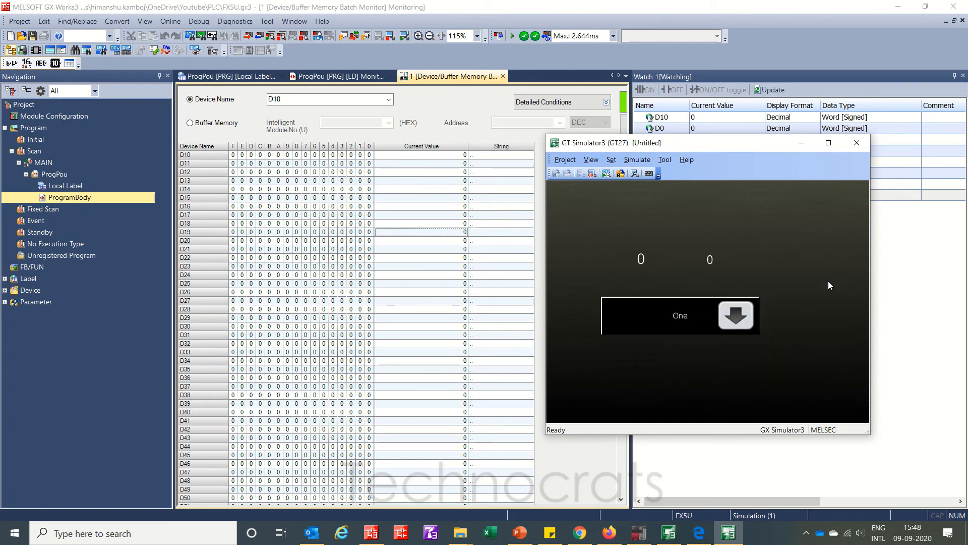
{"action": "left_click", "coordinate": [736, 315]}
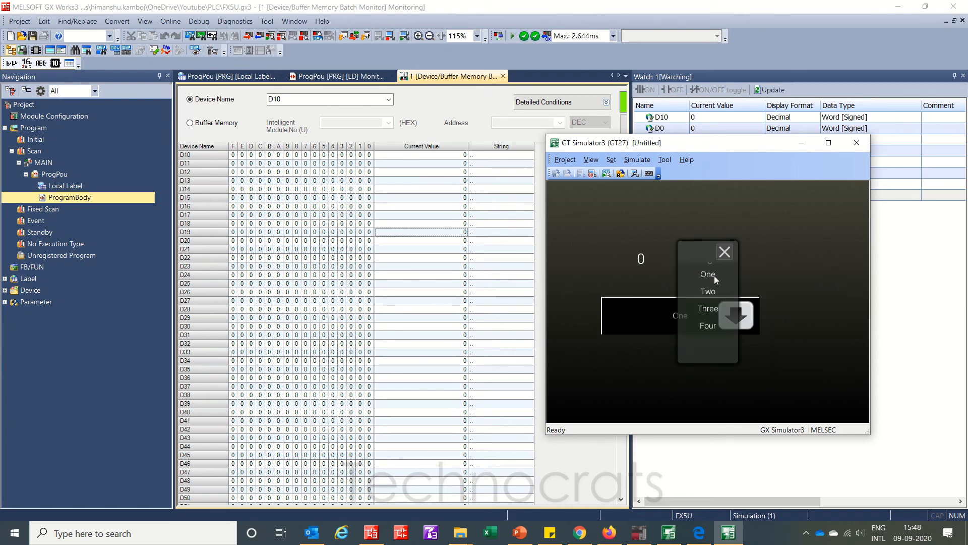
{"action": "mouse_move", "coordinate": [783, 294]}
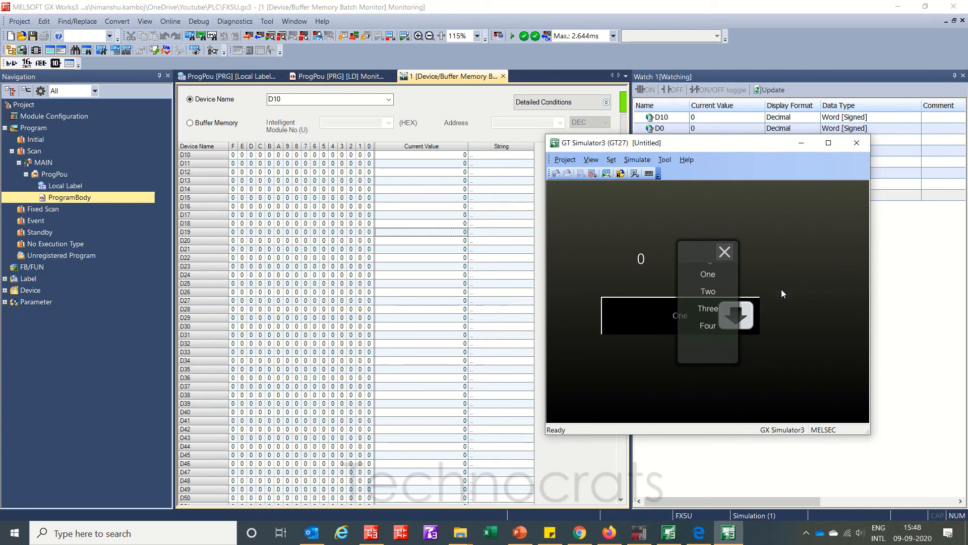
{"action": "left_click", "coordinate": [724, 252]}
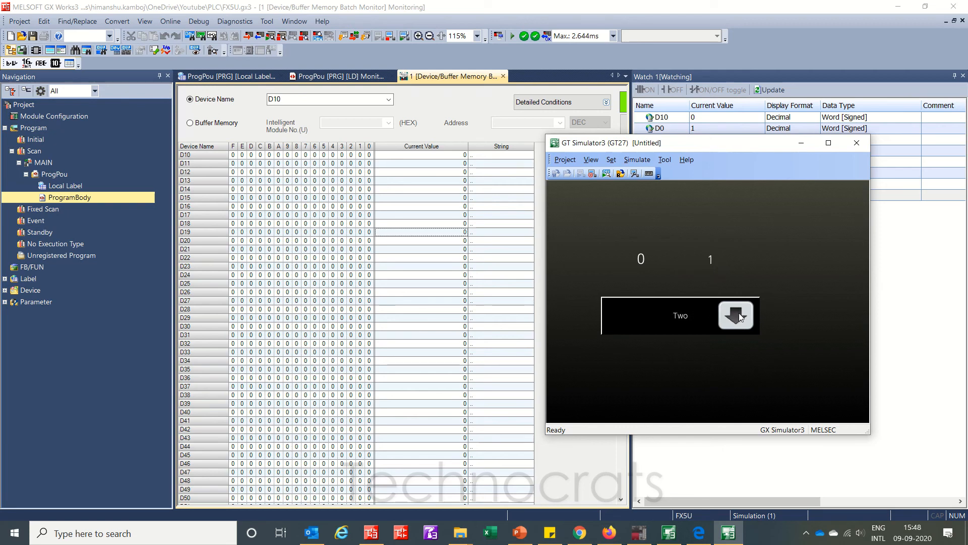
{"action": "left_click", "coordinate": [736, 315]}
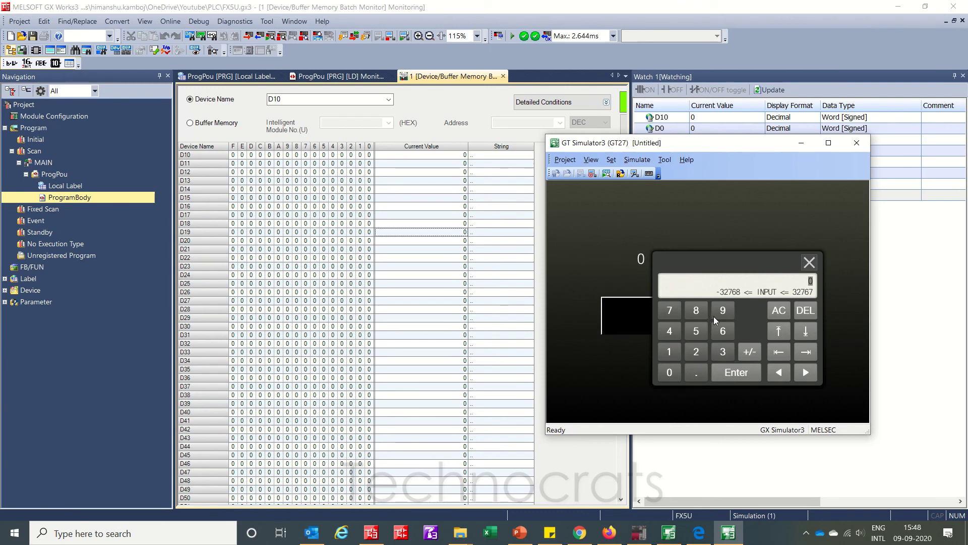
- Enter 98 into D10, then reopen the Selection window and choose Four
{"action": "left_click", "coordinate": [696, 310]}
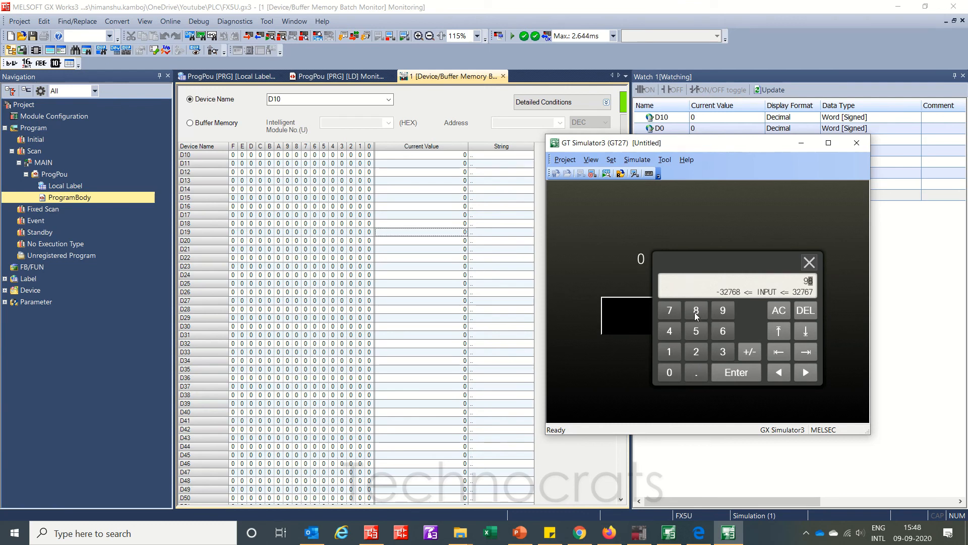
{"action": "left_click", "coordinate": [736, 372]}
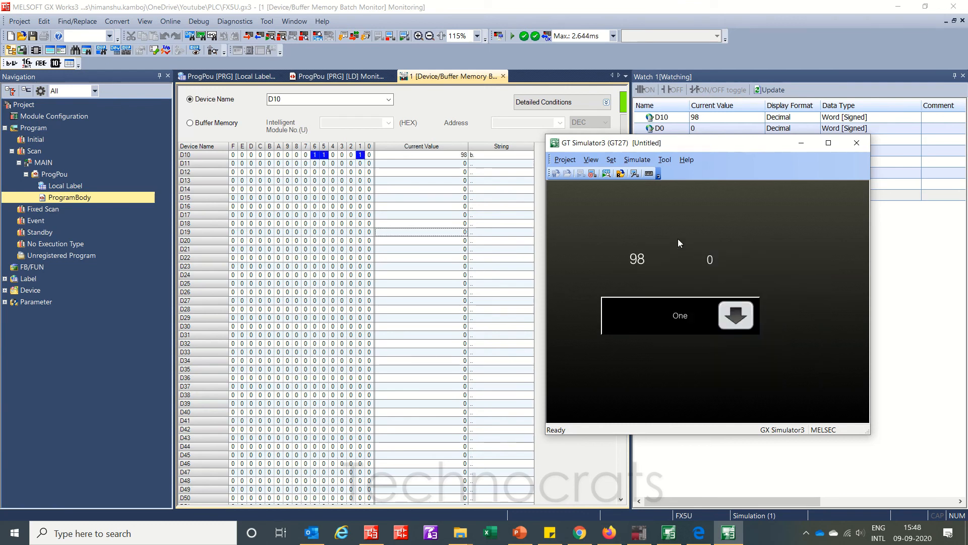
{"action": "mouse_move", "coordinate": [206, 157]}
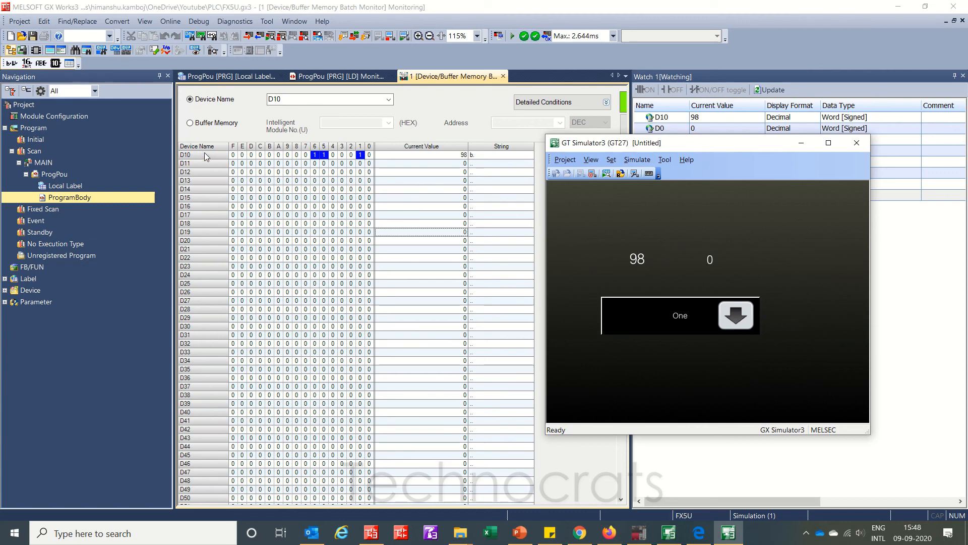
{"action": "mouse_move", "coordinate": [498, 213]}
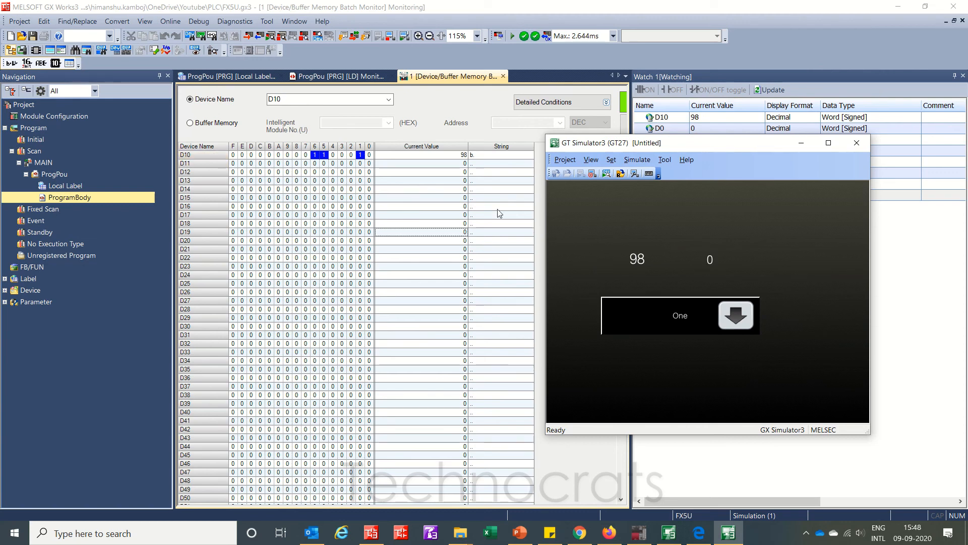
{"action": "left_click", "coordinate": [736, 315]}
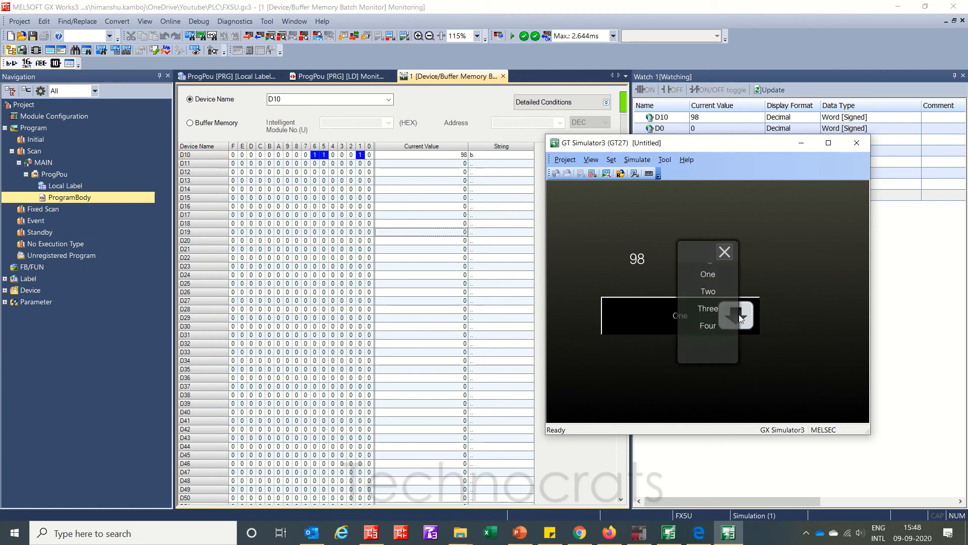
{"action": "left_click", "coordinate": [735, 316]}
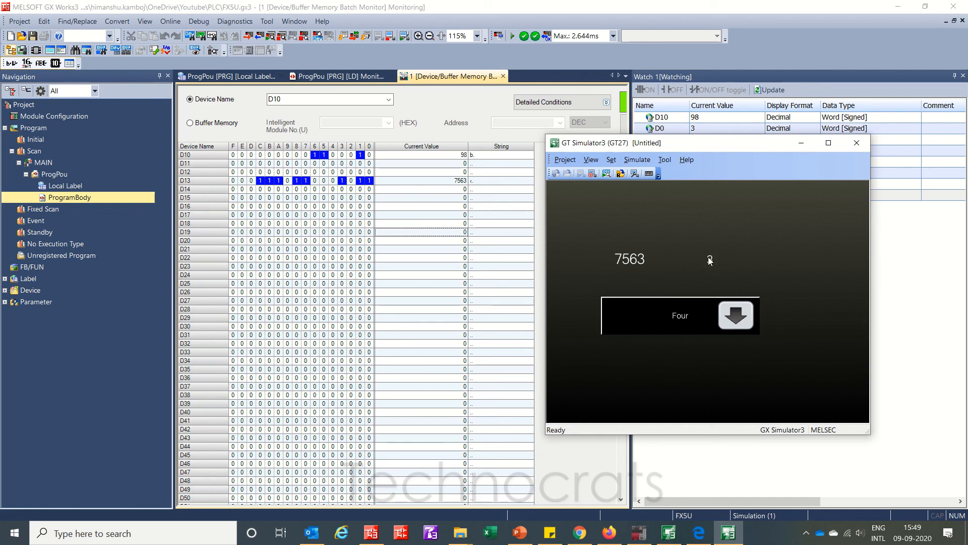
{"action": "mouse_move", "coordinate": [707, 257]}
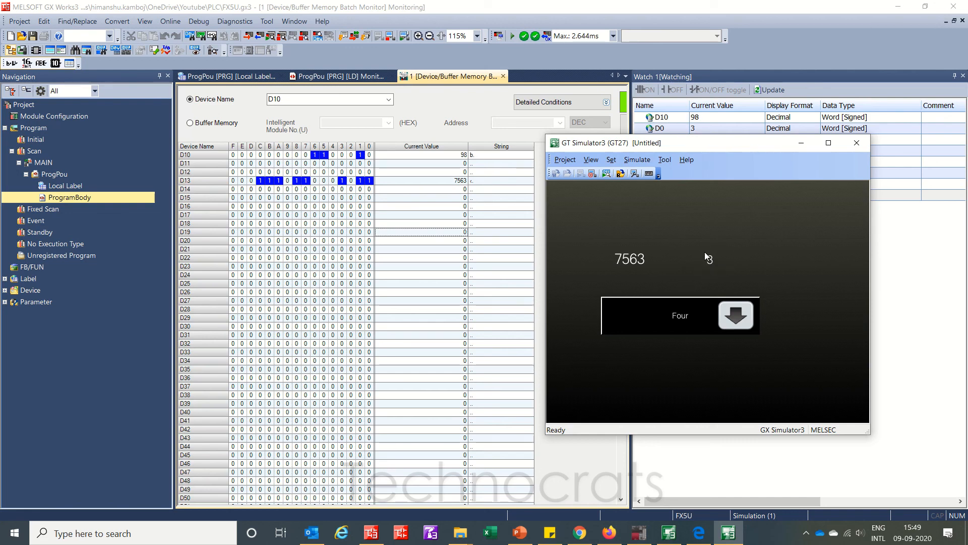
- Store 45 in D12, maximize the simulator, and reopen the Selection window
{"action": "left_click", "coordinate": [736, 315]}
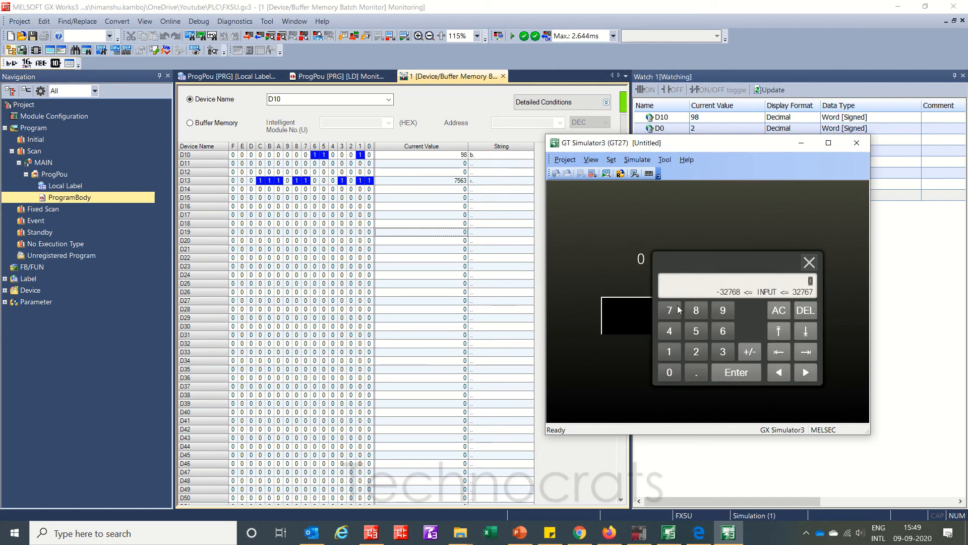
{"action": "left_click", "coordinate": [695, 330]}
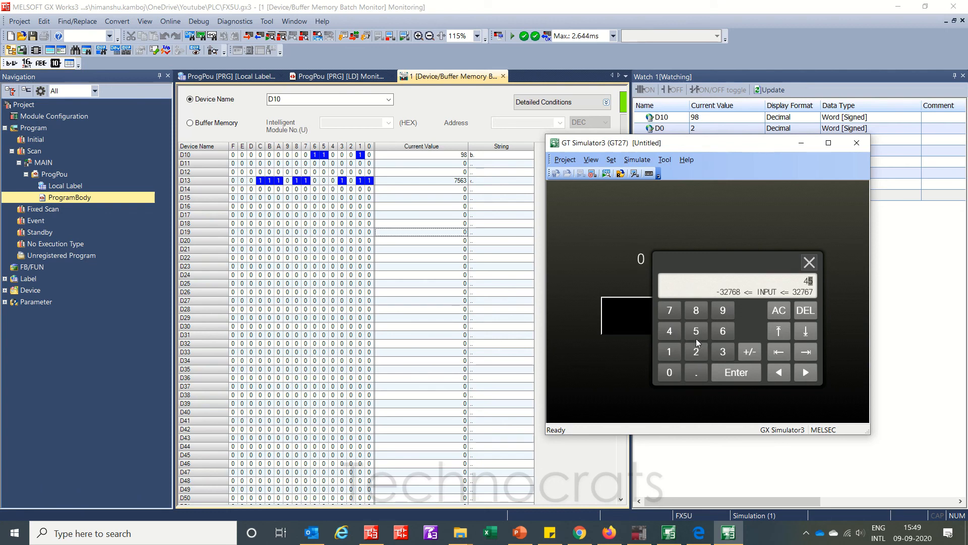
{"action": "left_click", "coordinate": [736, 373]}
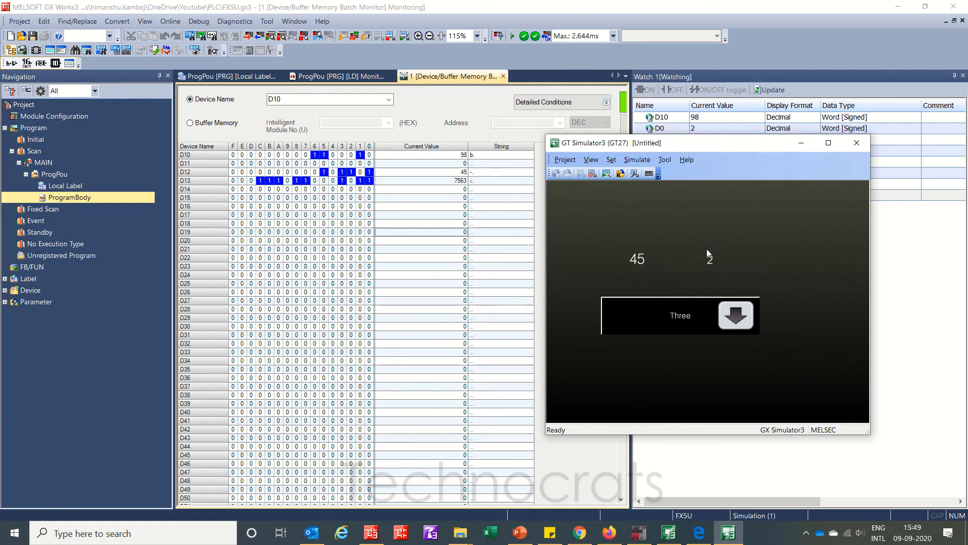
{"action": "left_click", "coordinate": [828, 143]}
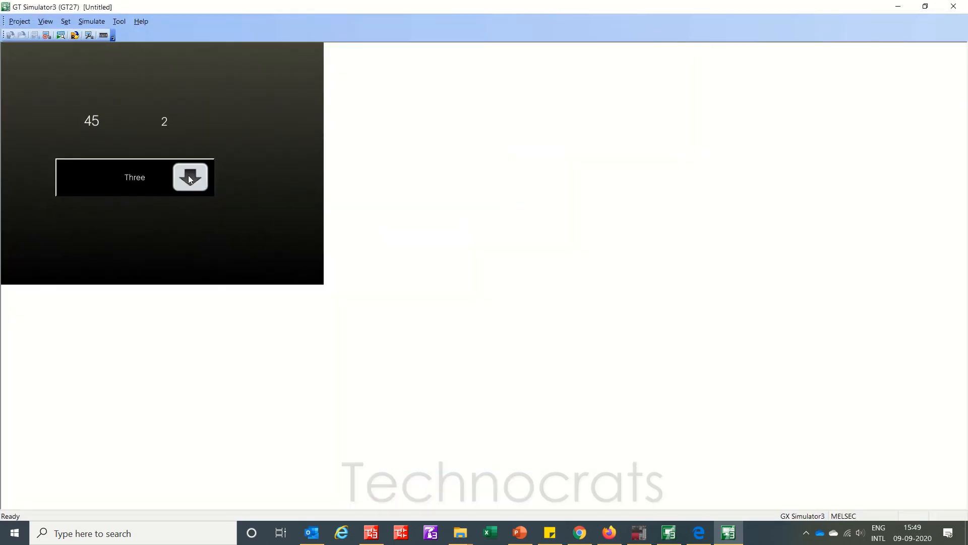
{"action": "left_click", "coordinate": [190, 177]}
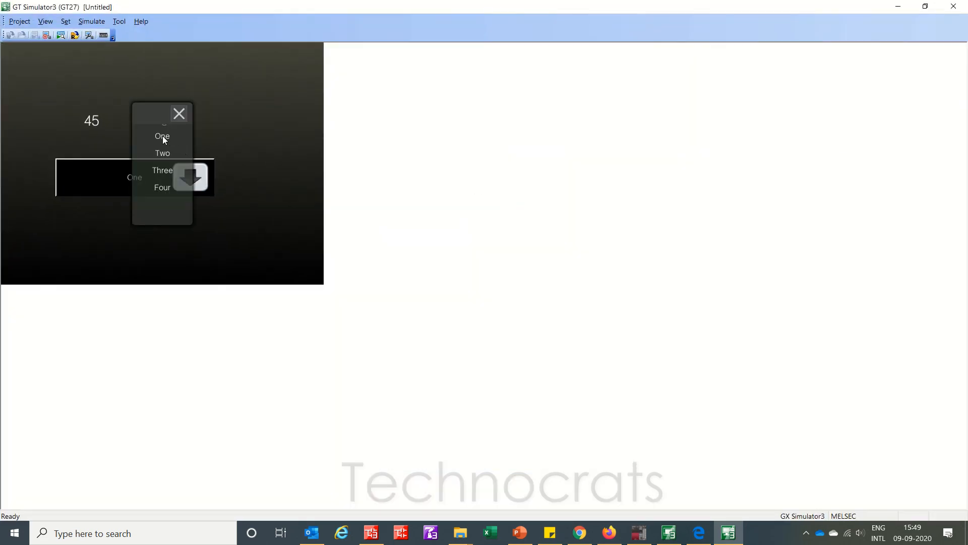